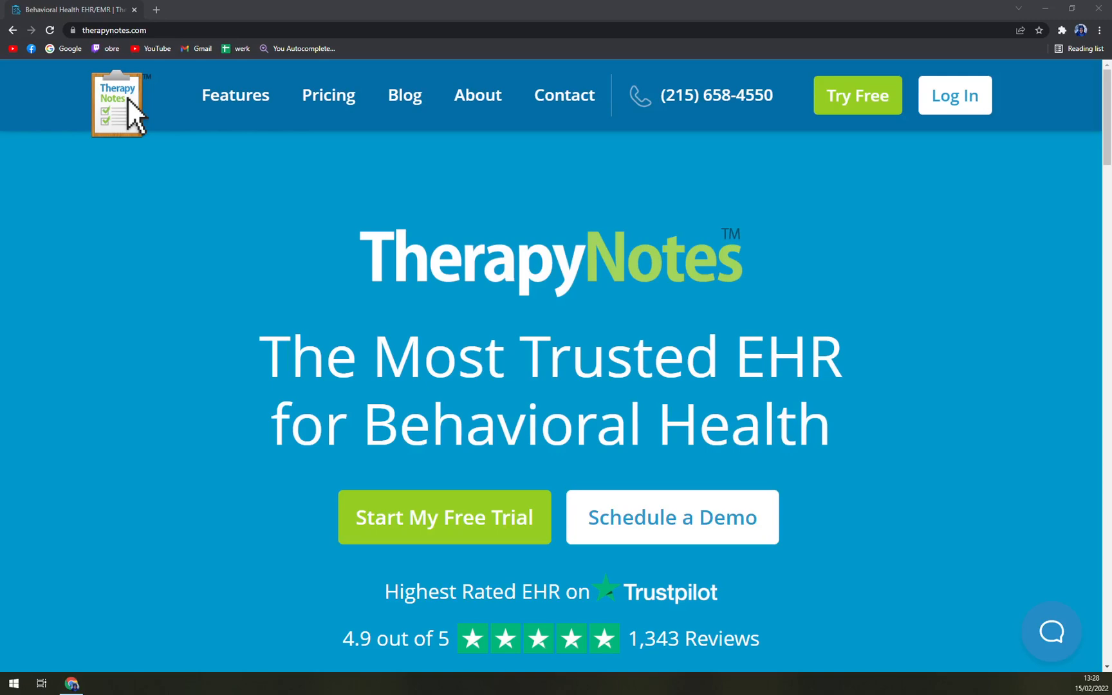
mouse_move(358, 504)
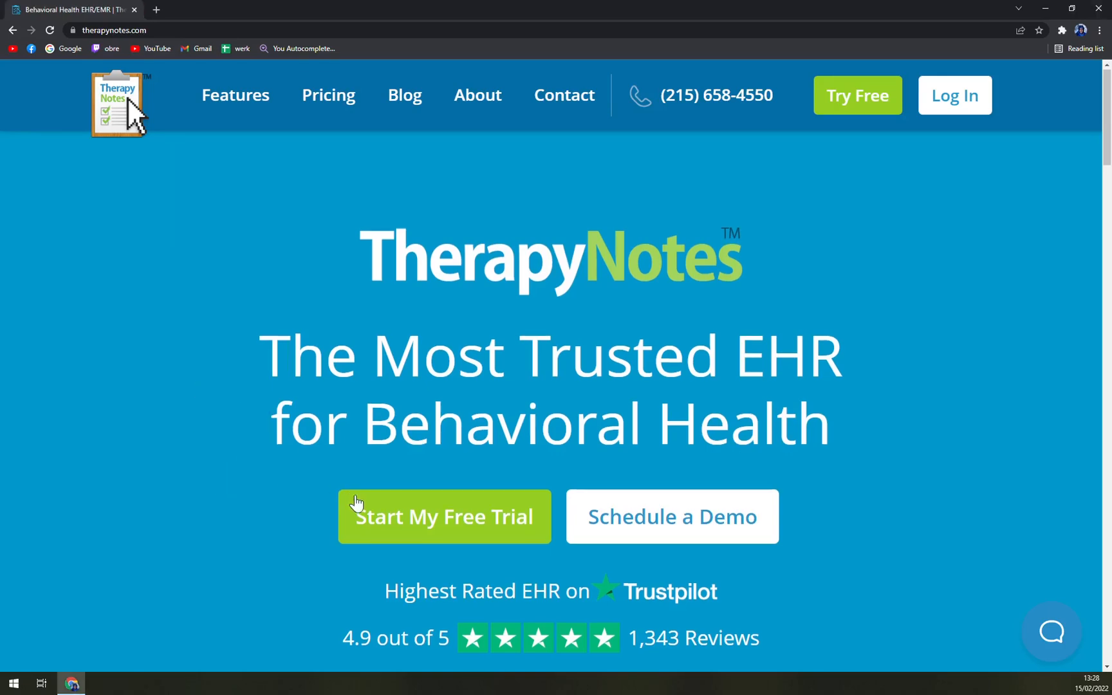
- Browse the TherapyNotes site, briefly opening and closing the success-team chat
scroll(down, 3)
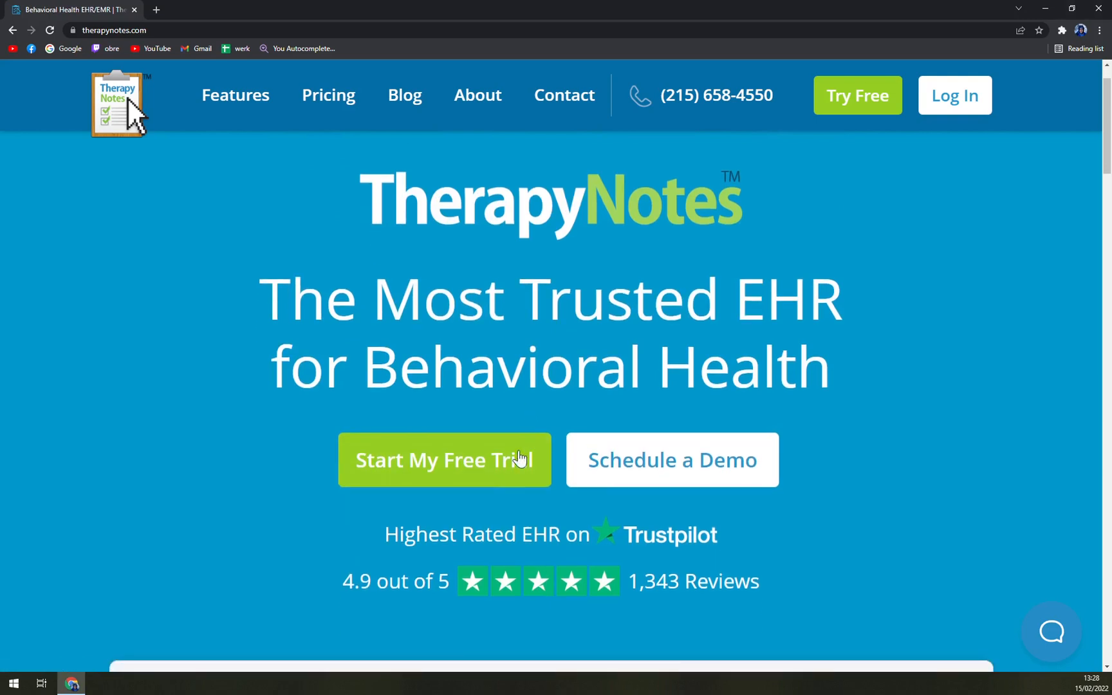
scroll(up, 3)
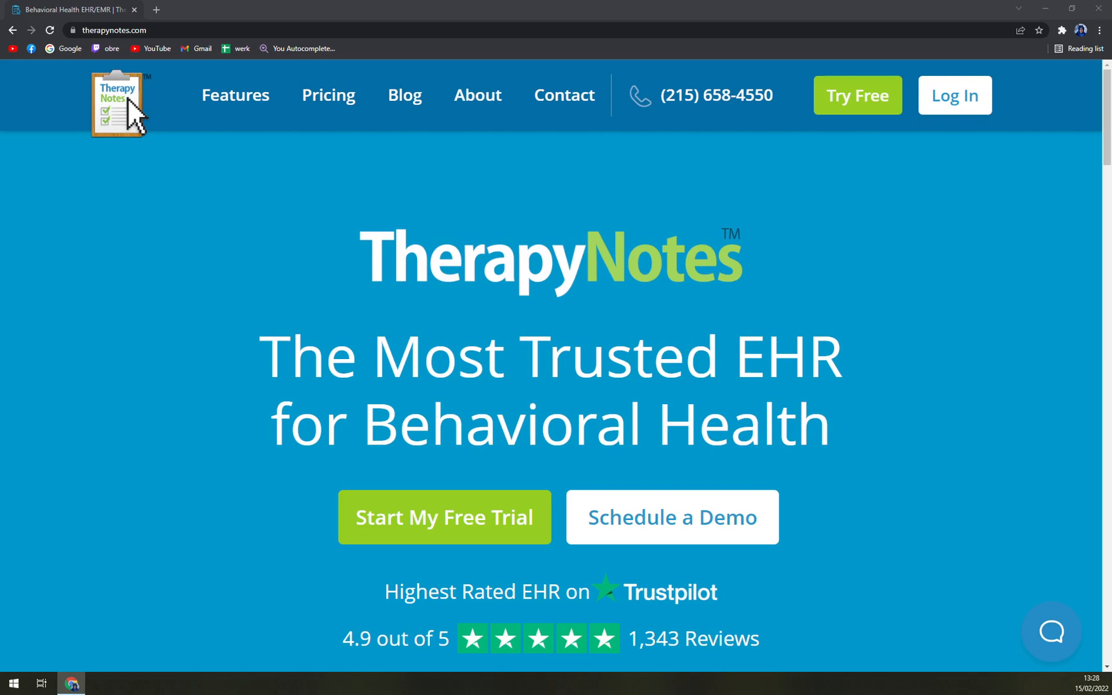
scroll(down, 3)
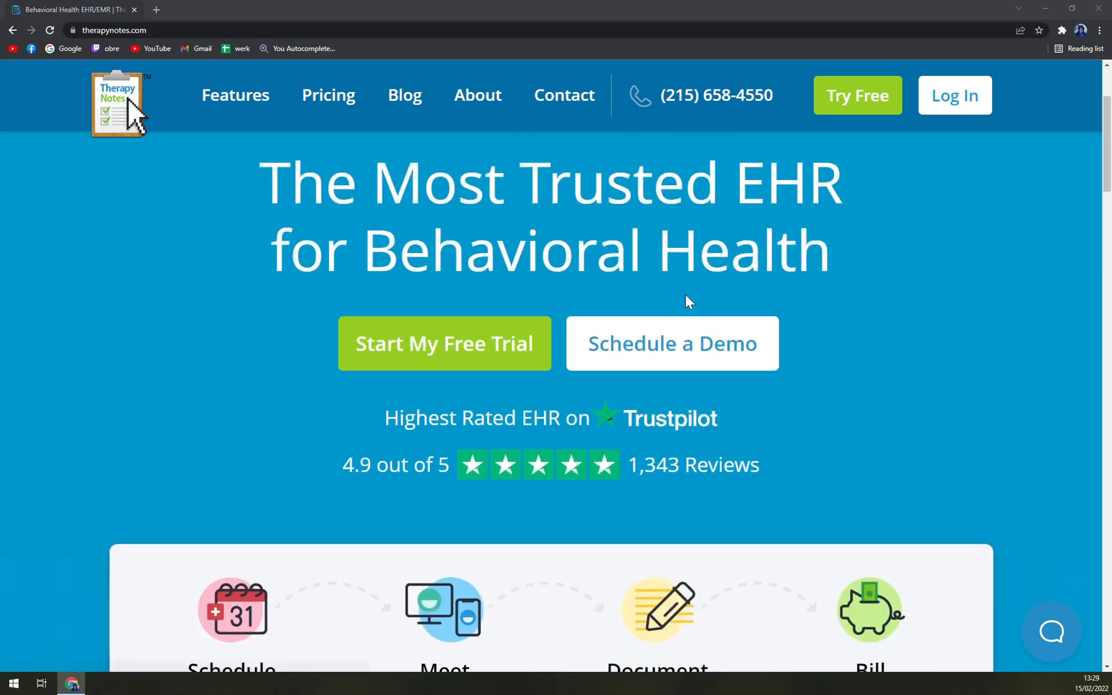
scroll(down, 3)
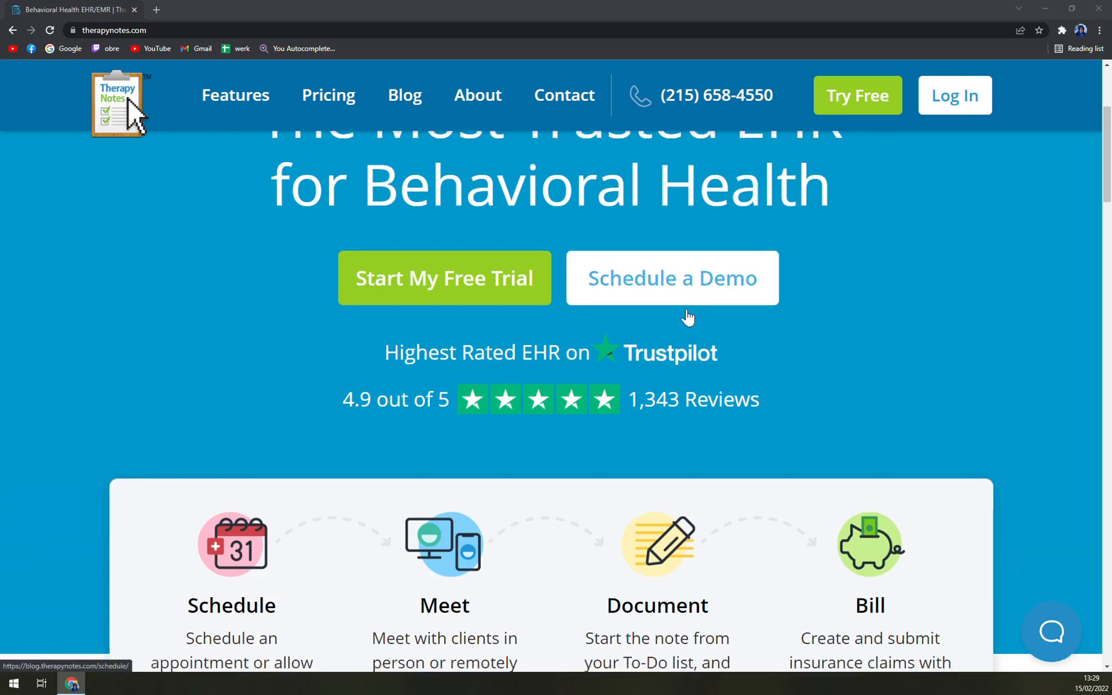
scroll(down, 3)
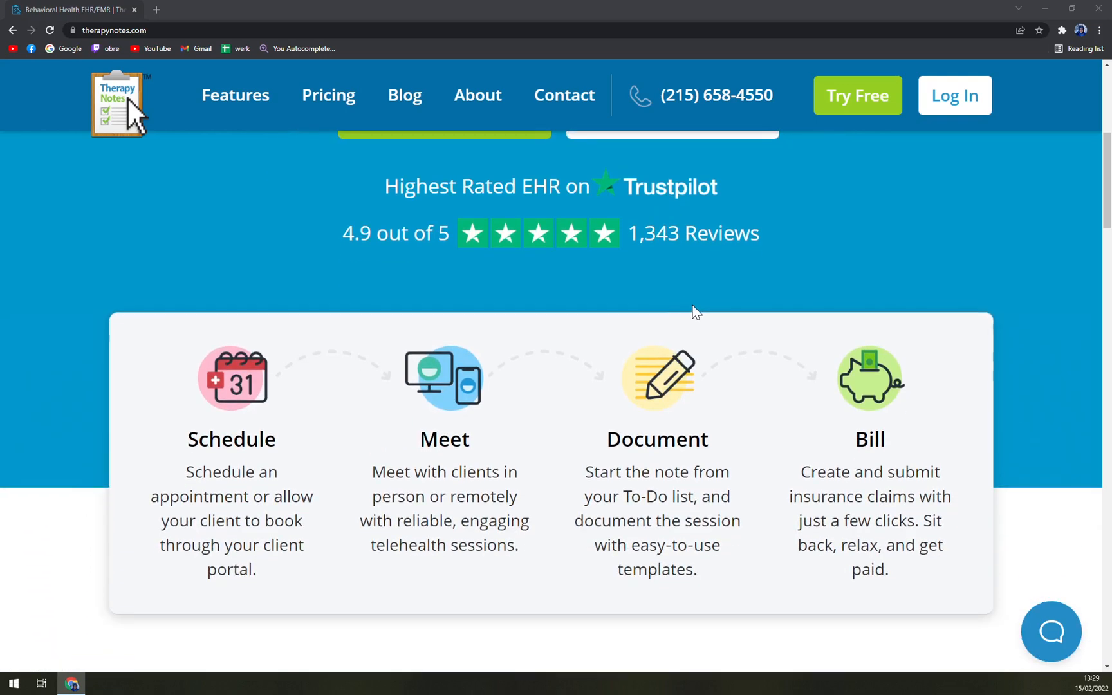
scroll(down, 3)
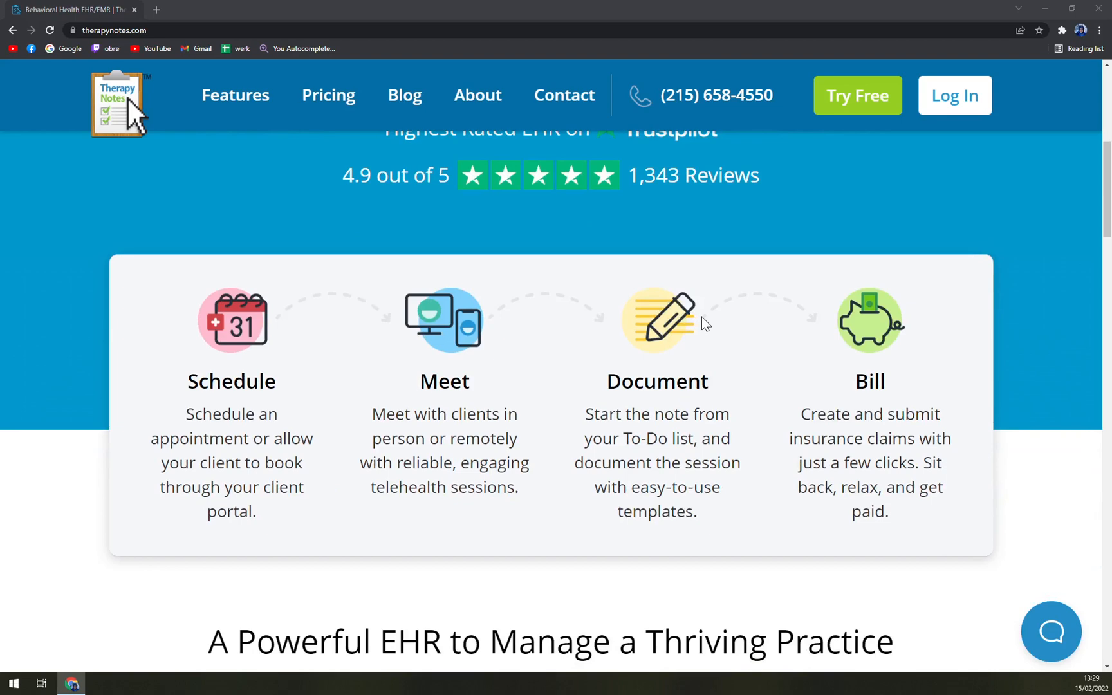
scroll(down, 3)
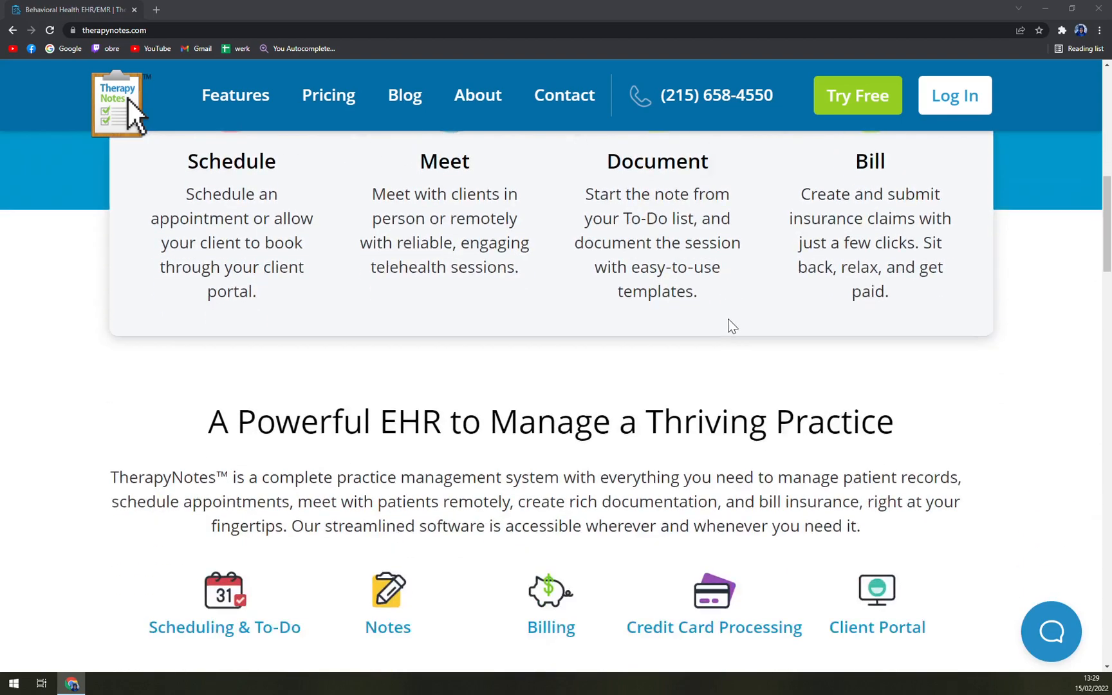
scroll(up, 3)
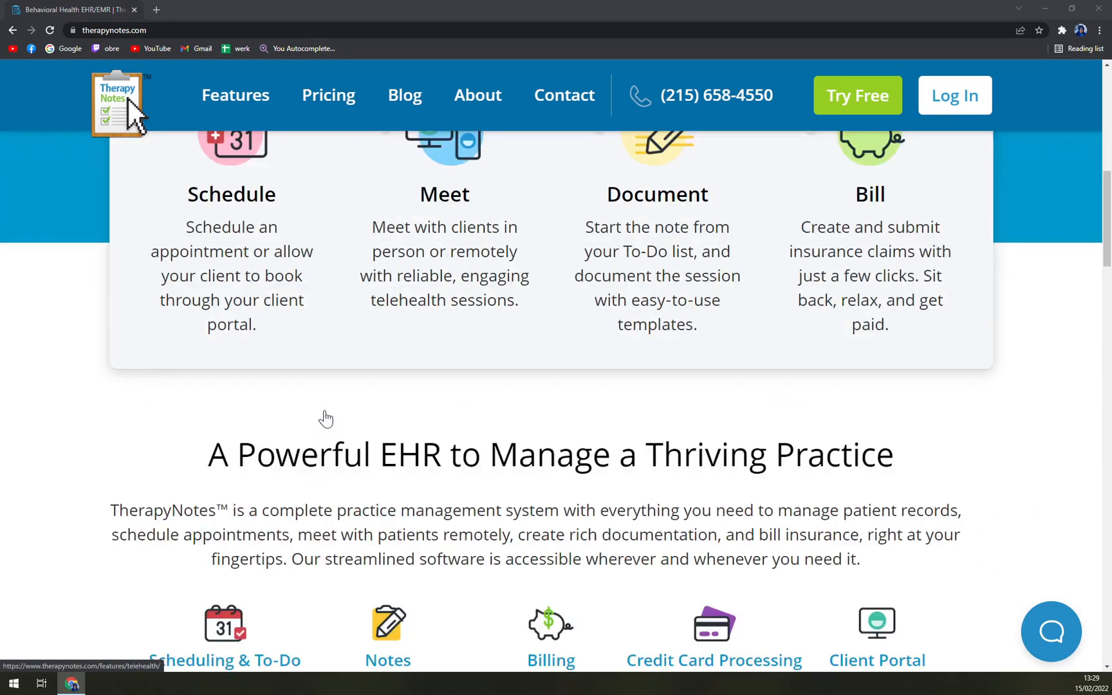
click(1052, 632)
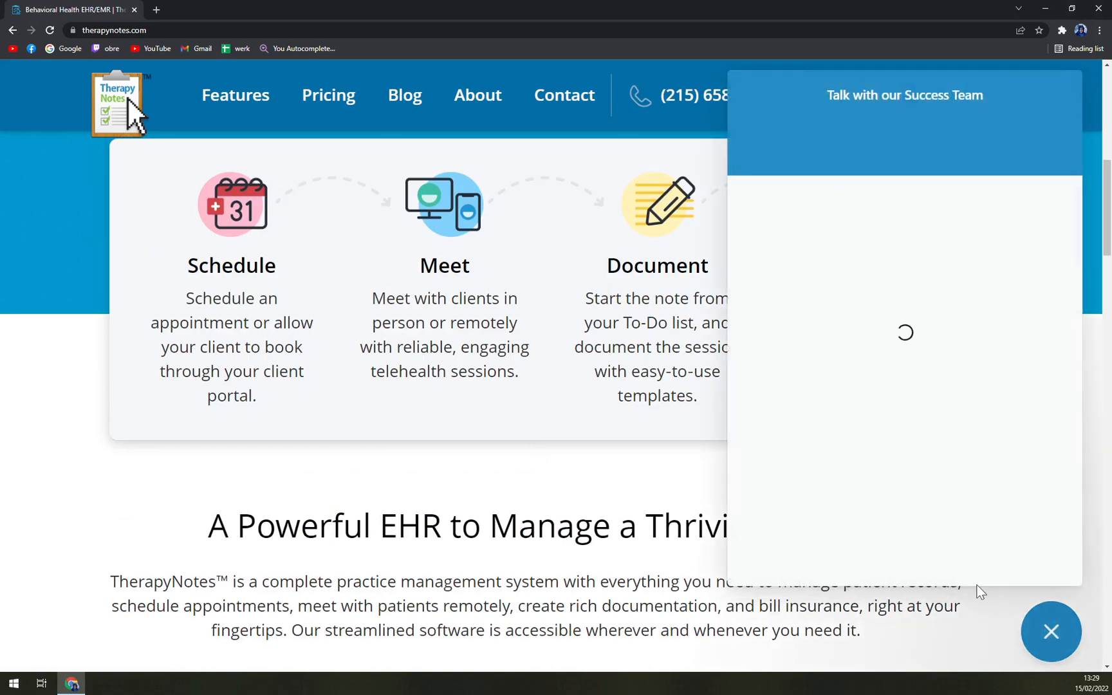
click(1051, 631)
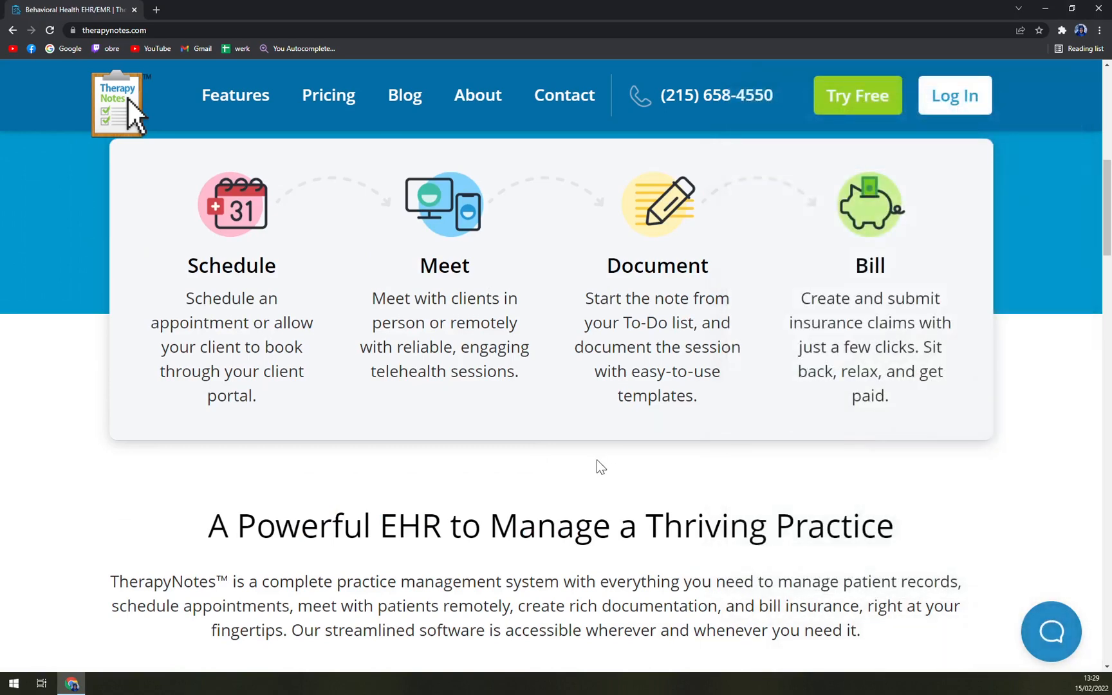
mouse_move(389, 402)
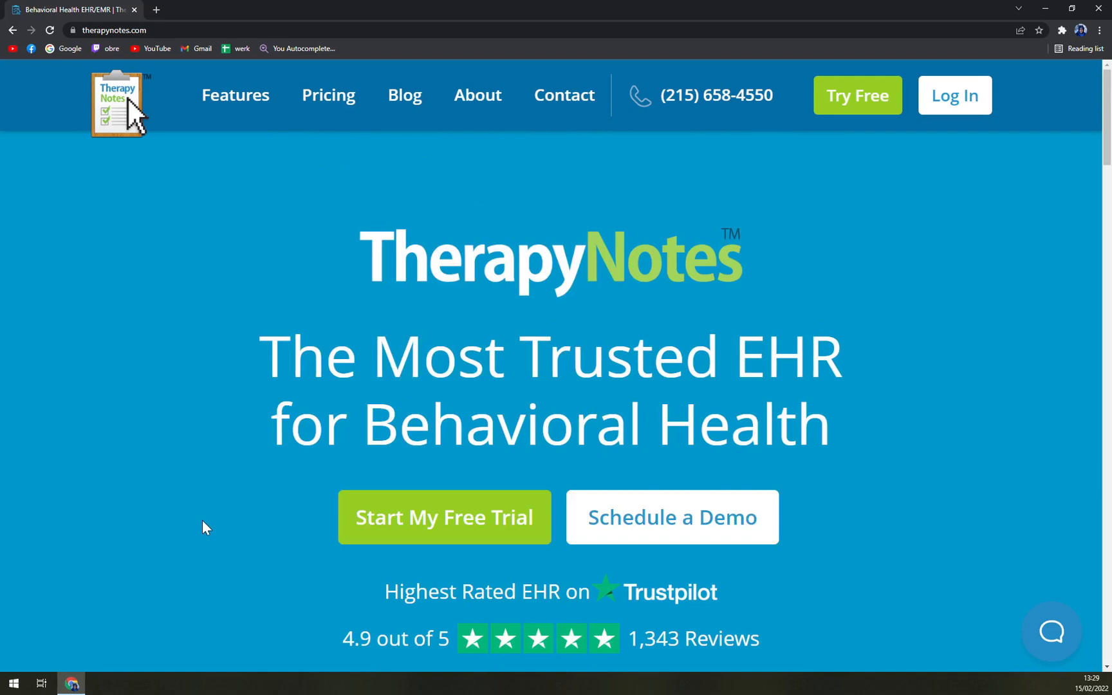
mouse_move(248, 517)
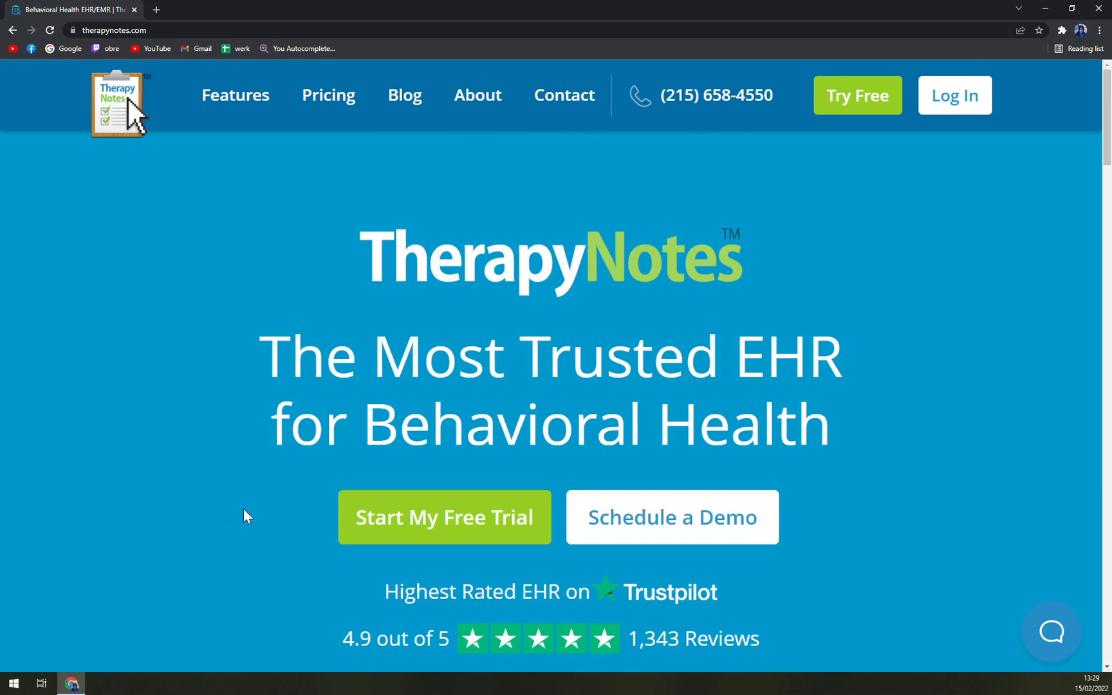
mouse_move(197, 329)
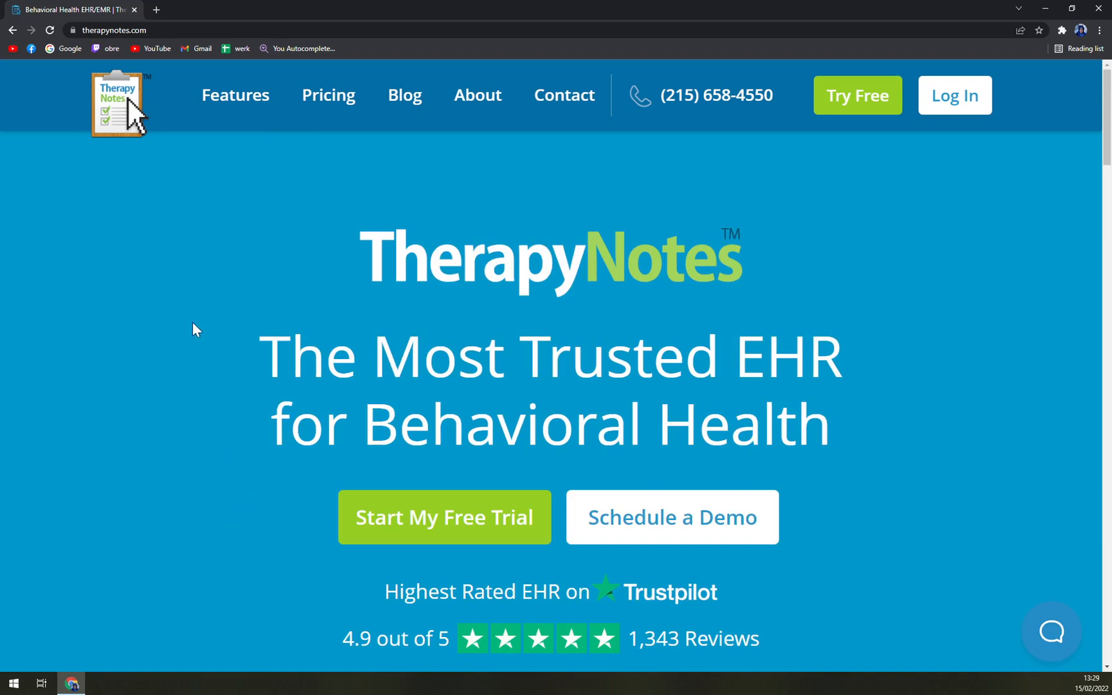
mouse_move(310, 150)
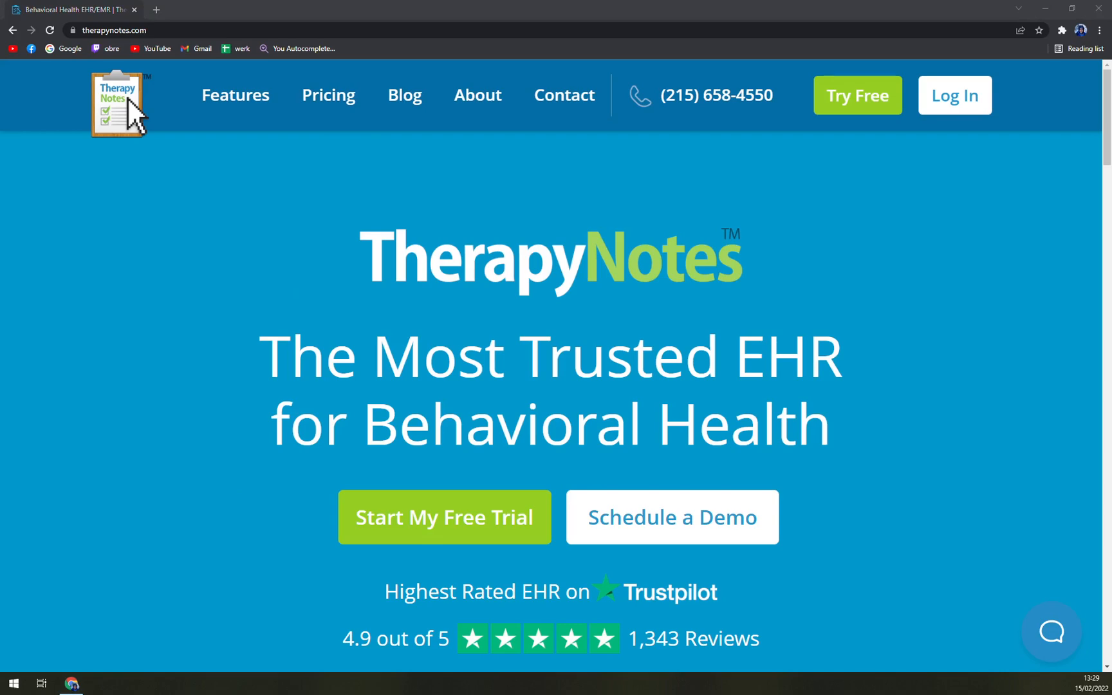
- Open the Pricing page, zoom, and compare Non-Profit with Private Practice plans
click(328, 94)
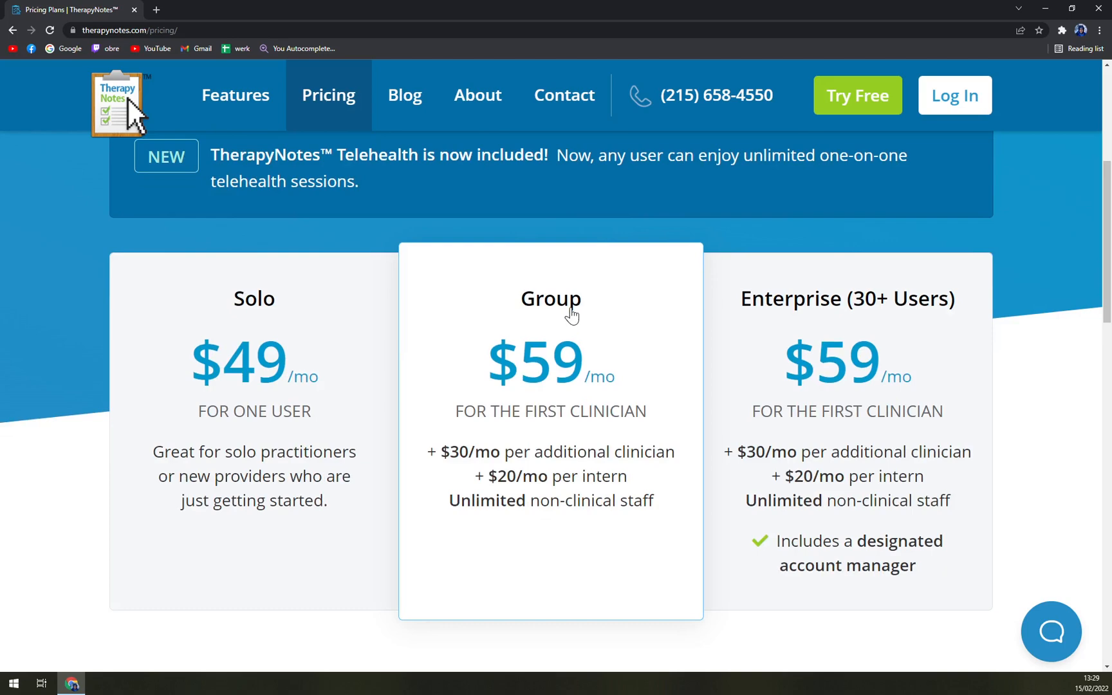
key(ctrl+plus)
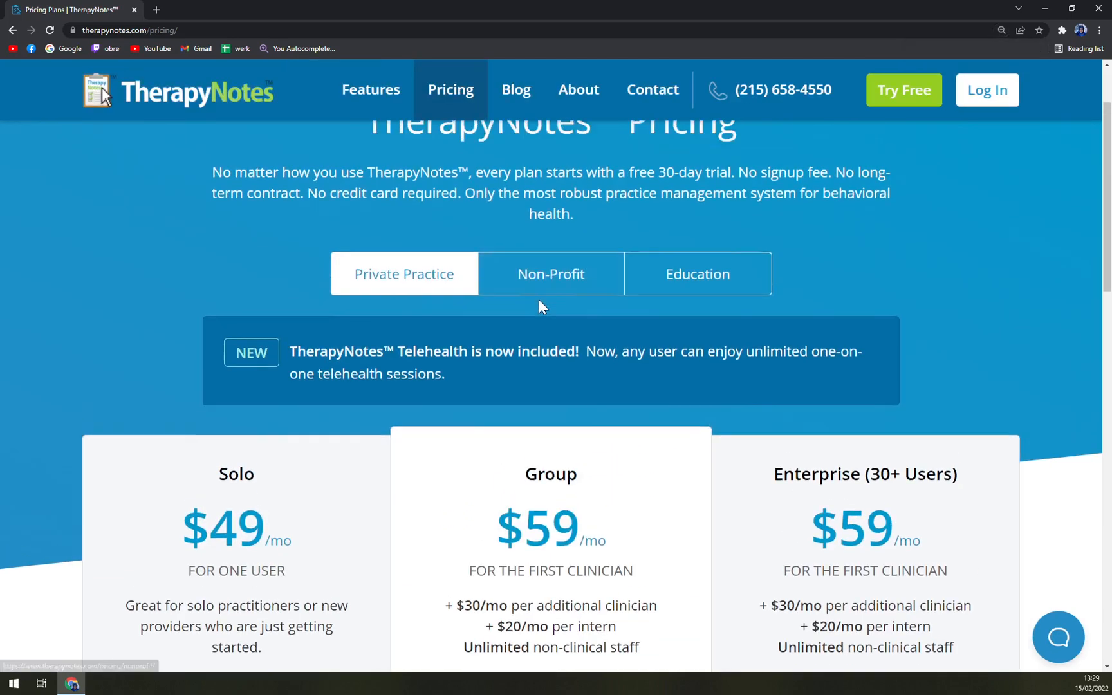
click(550, 273)
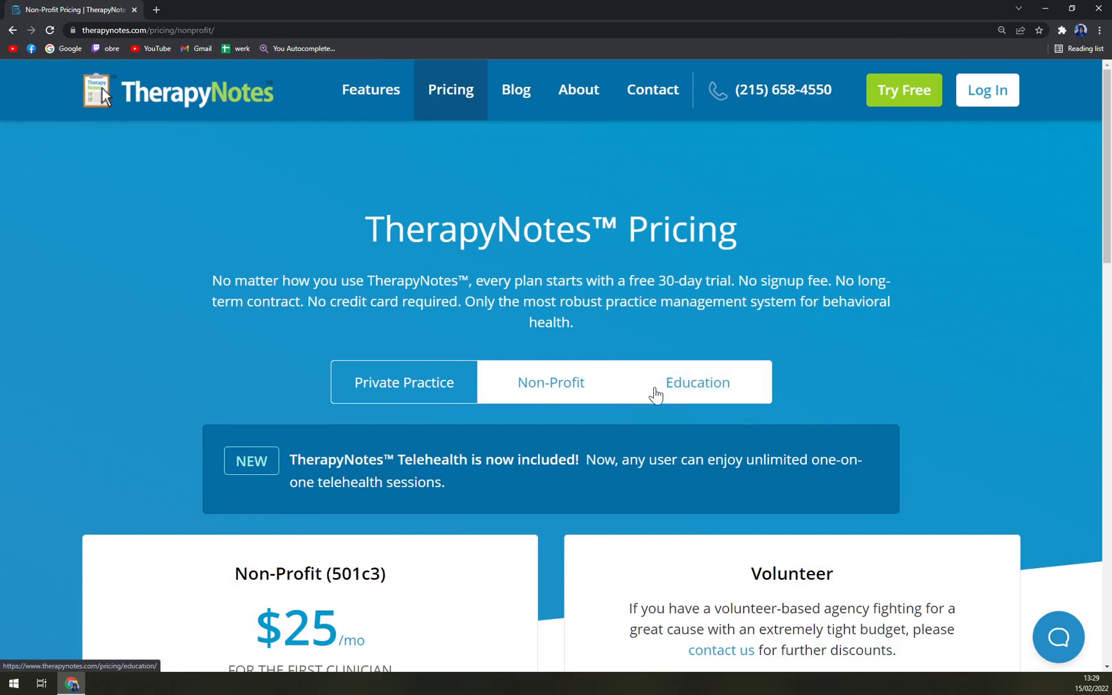
click(697, 382)
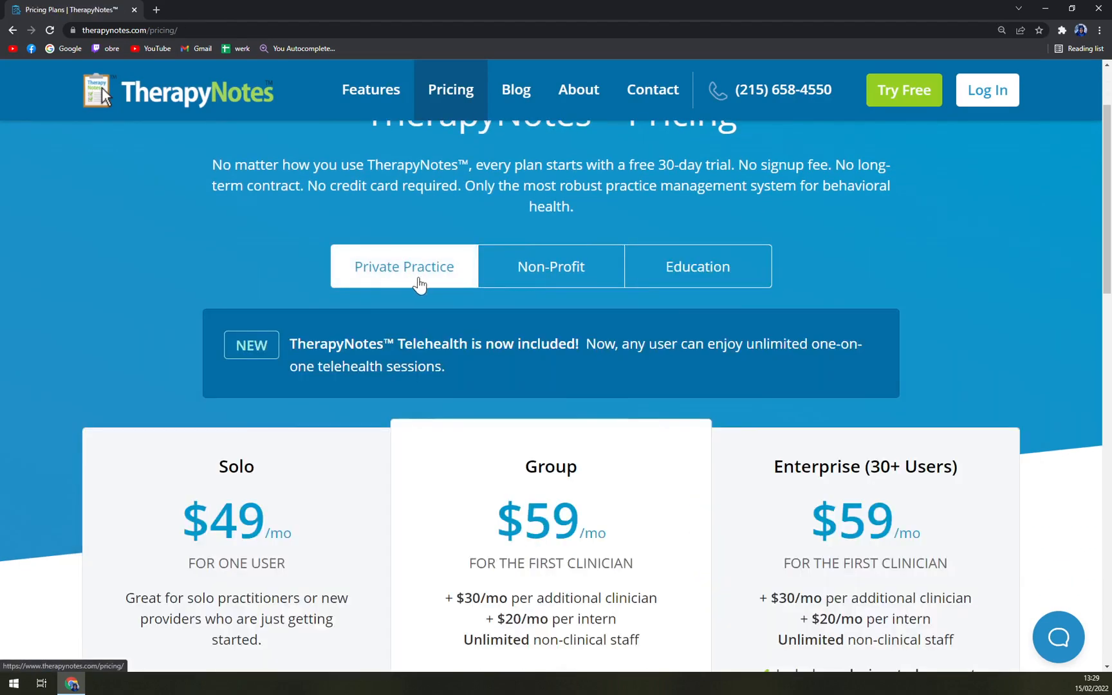
- Scroll past the Solo, Group and Enterprise cards to the free 30-day trial section
scroll(down, 3)
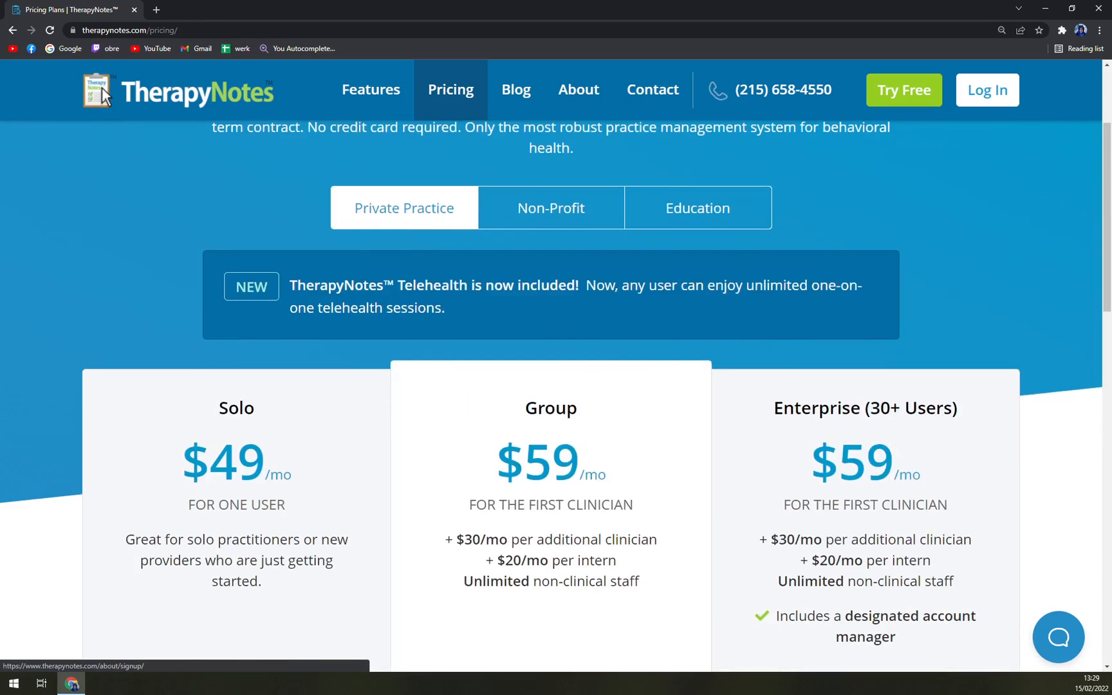
scroll(up, 3)
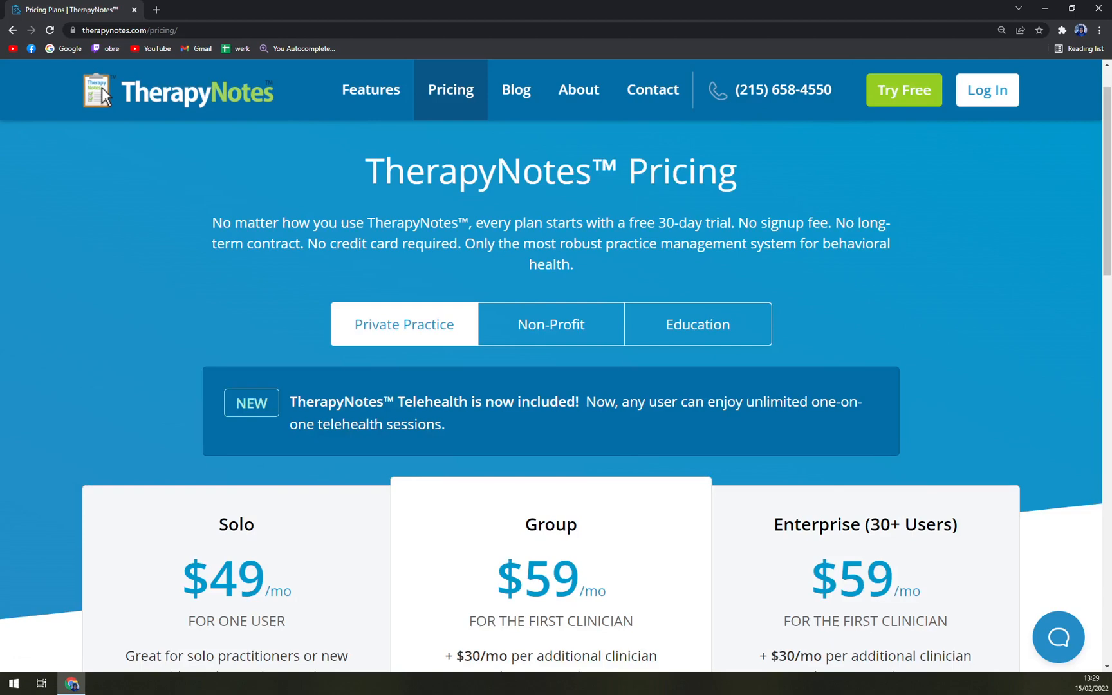
scroll(down, 3)
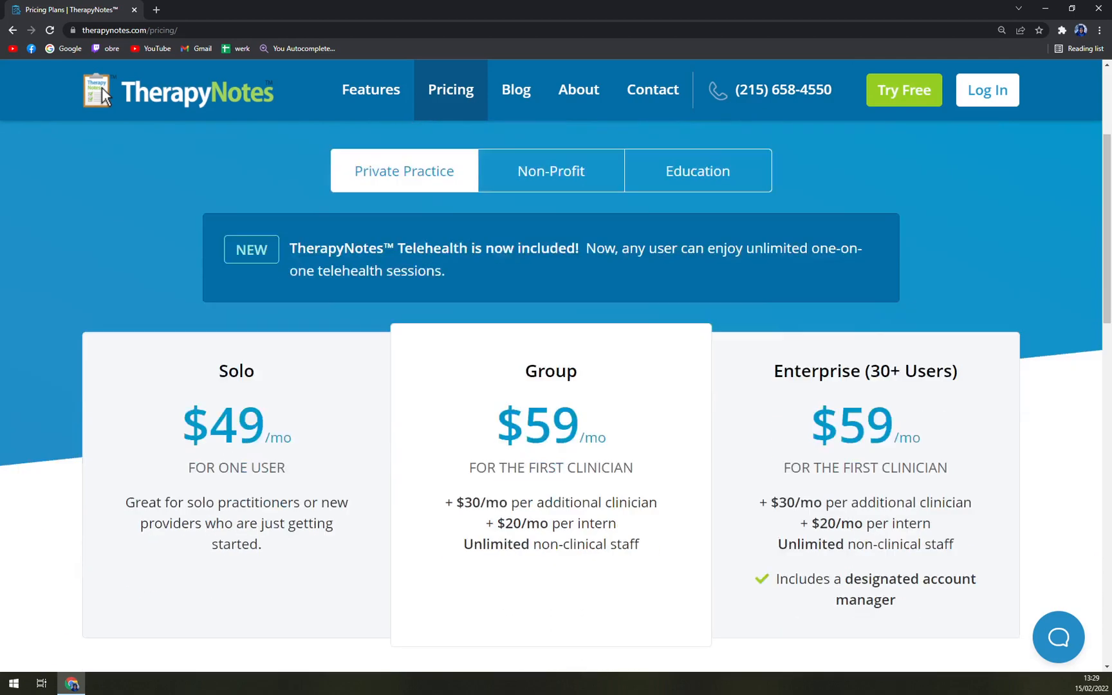
scroll(down, 3)
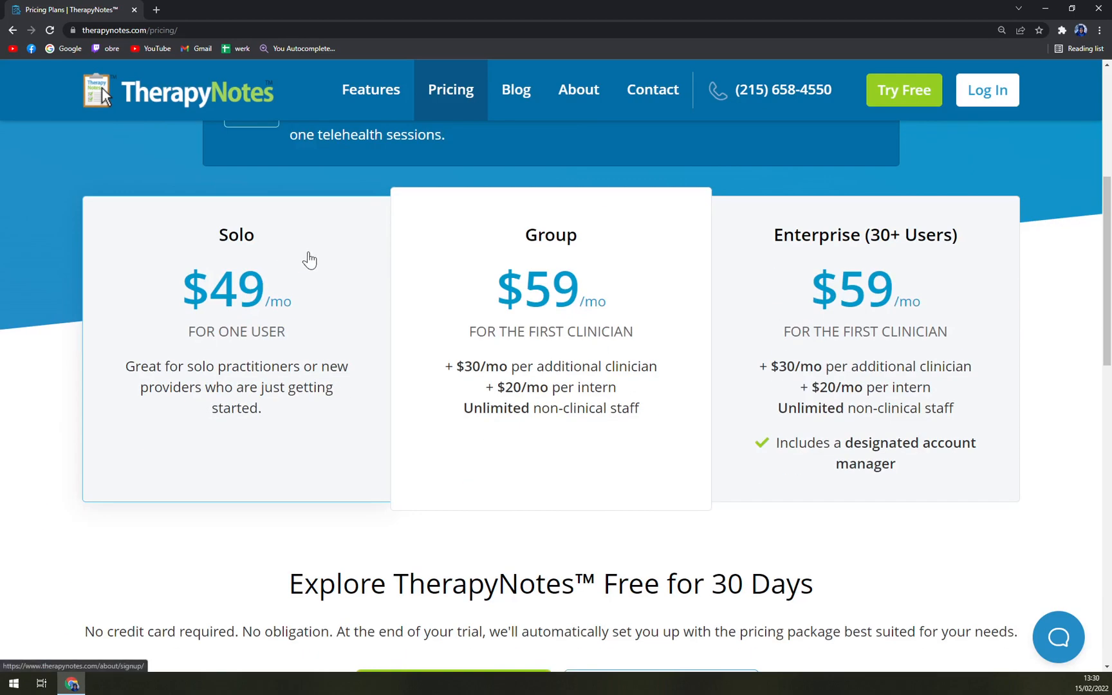
mouse_move(225, 309)
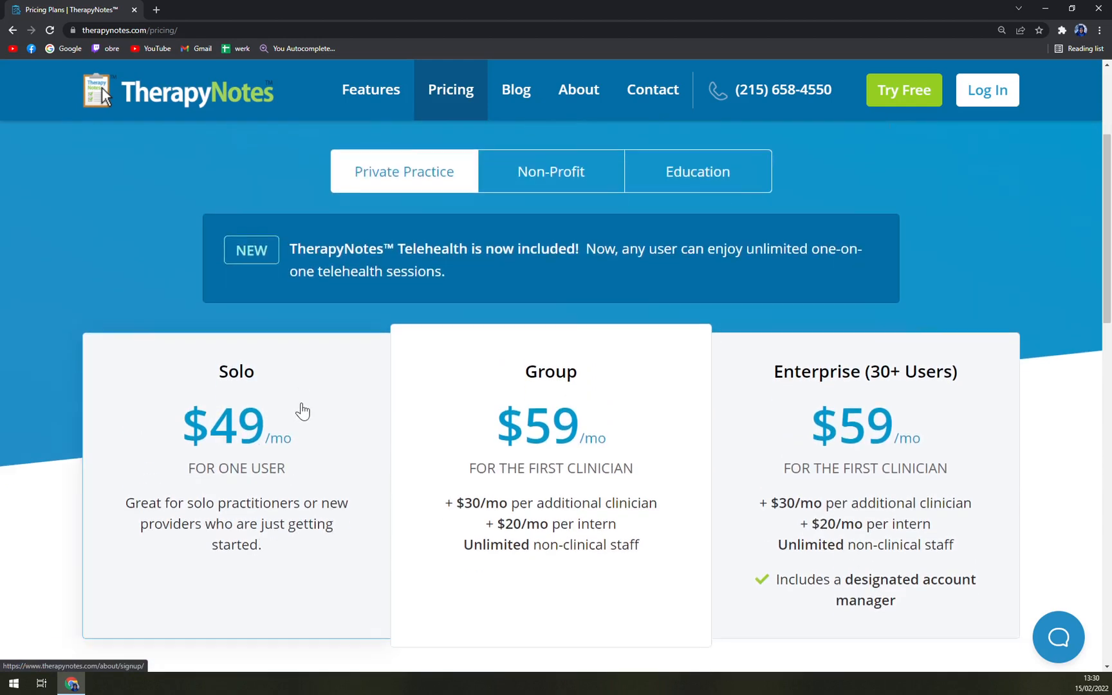
scroll(down, 3)
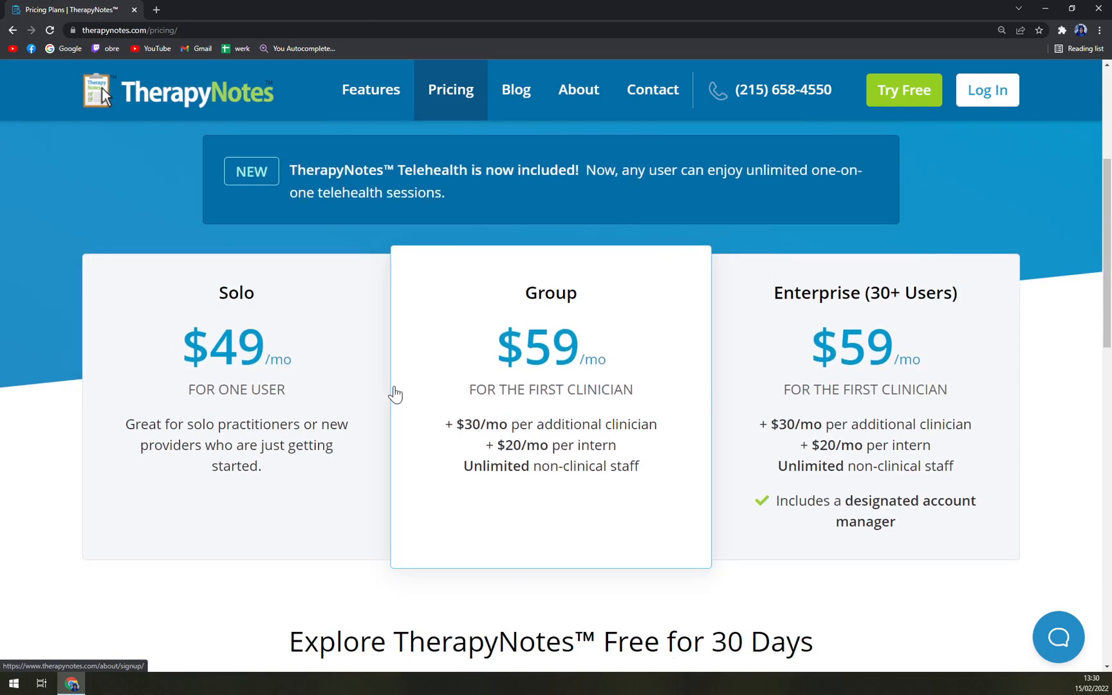
mouse_move(469, 389)
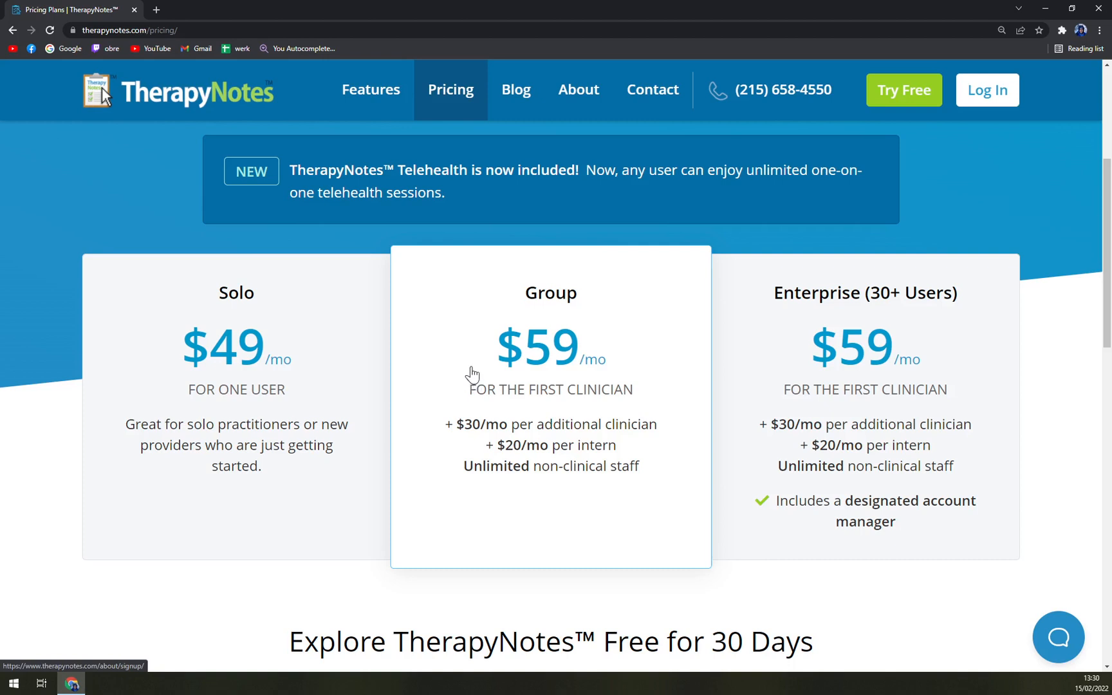
mouse_move(451, 448)
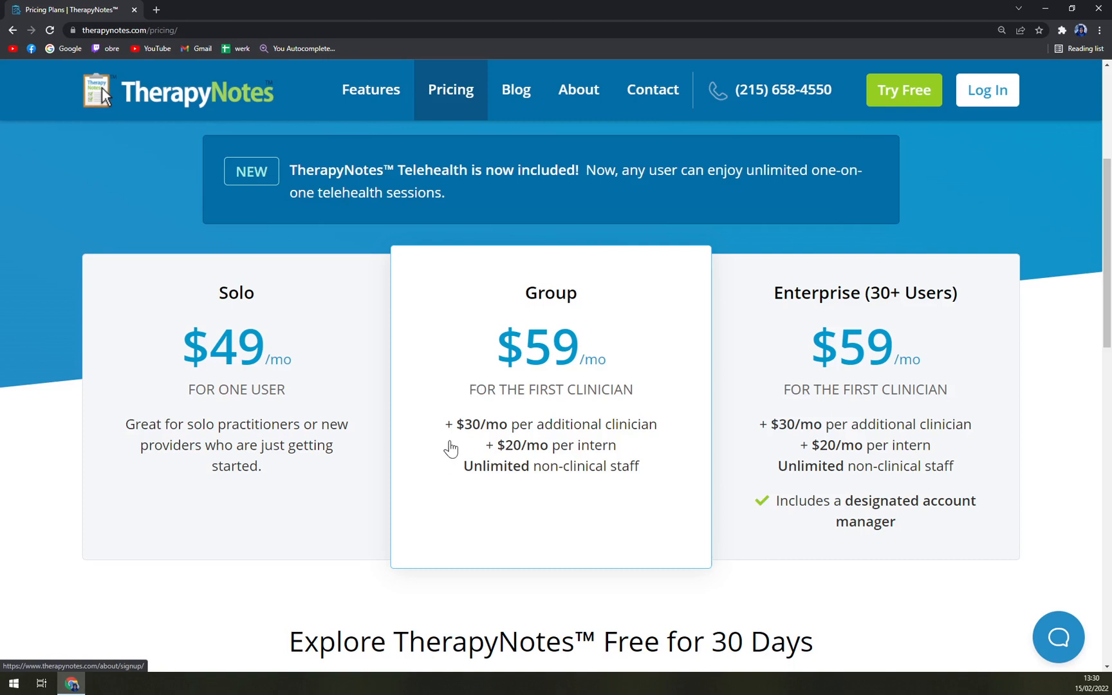
mouse_move(481, 432)
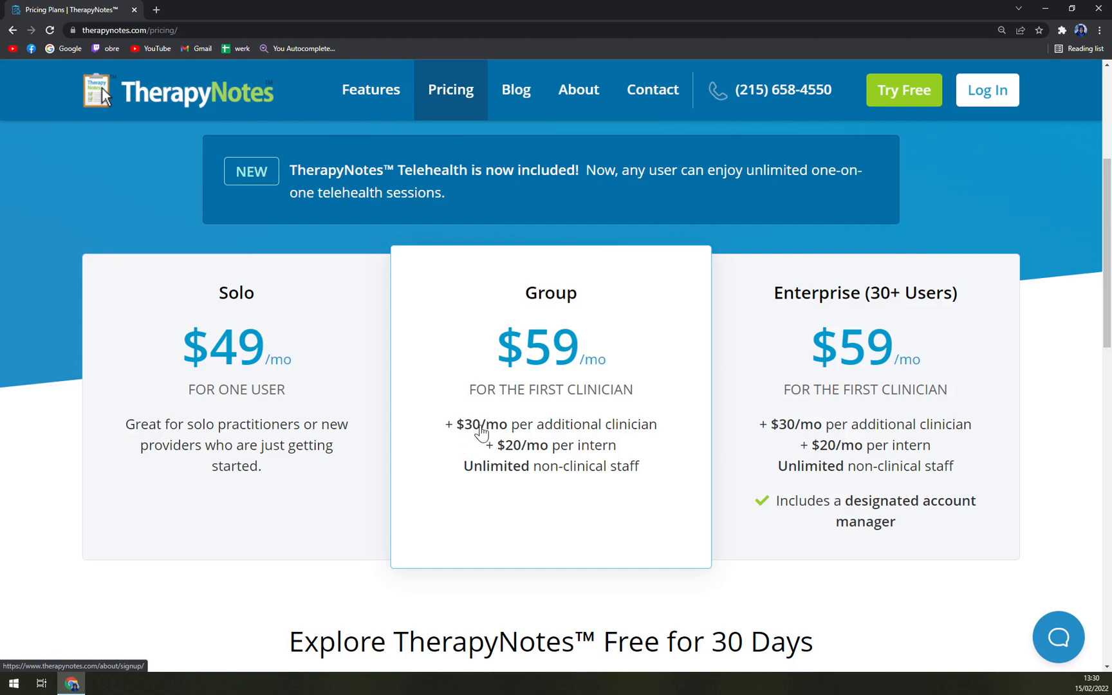
mouse_move(659, 435)
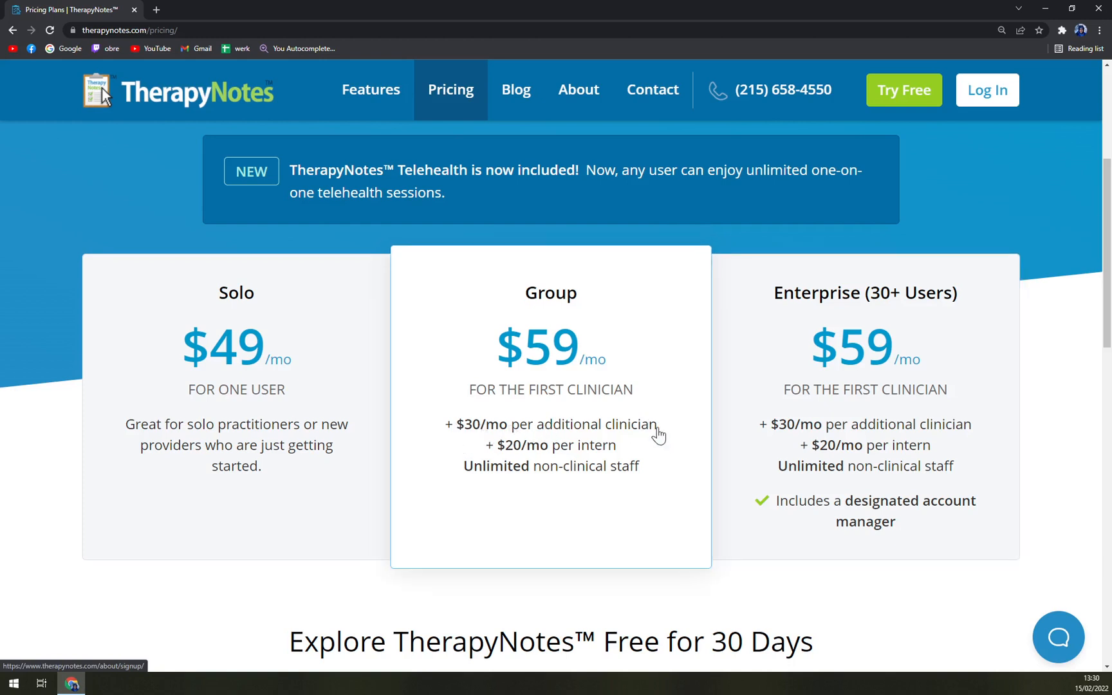
mouse_move(548, 461)
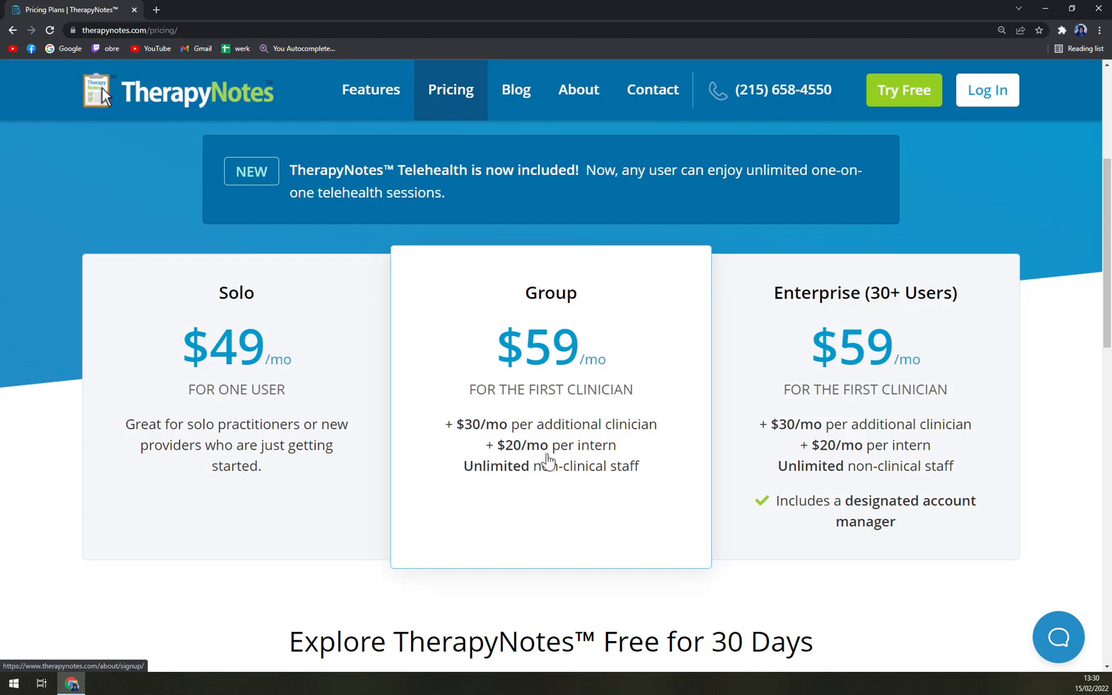
scroll(down, 3)
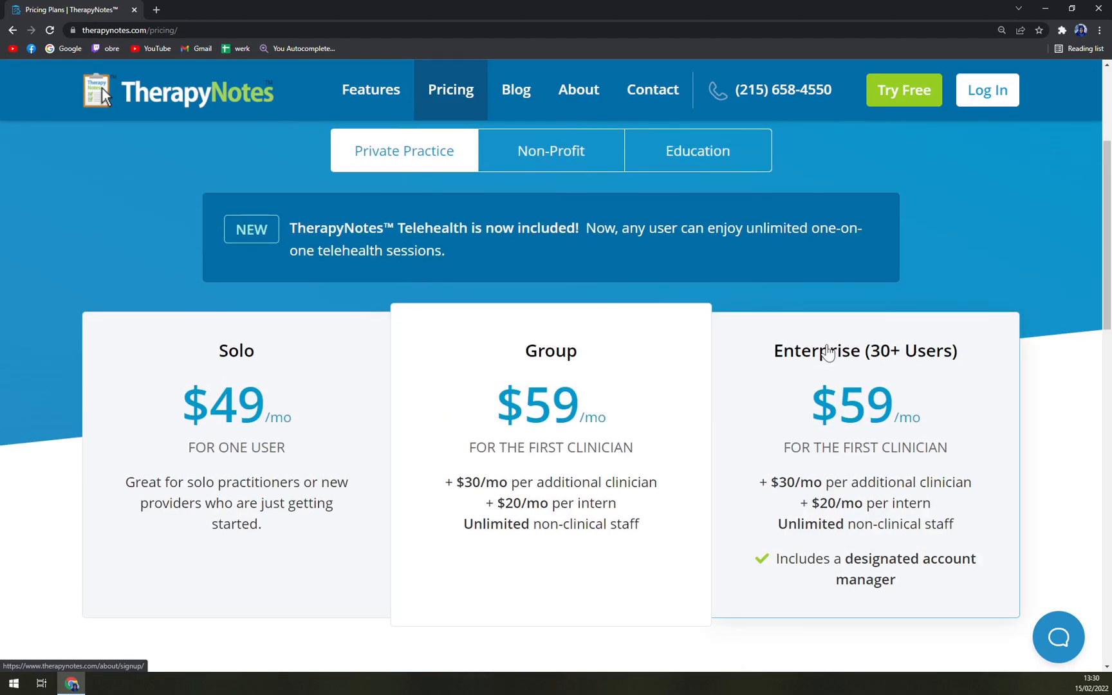
scroll(down, 3)
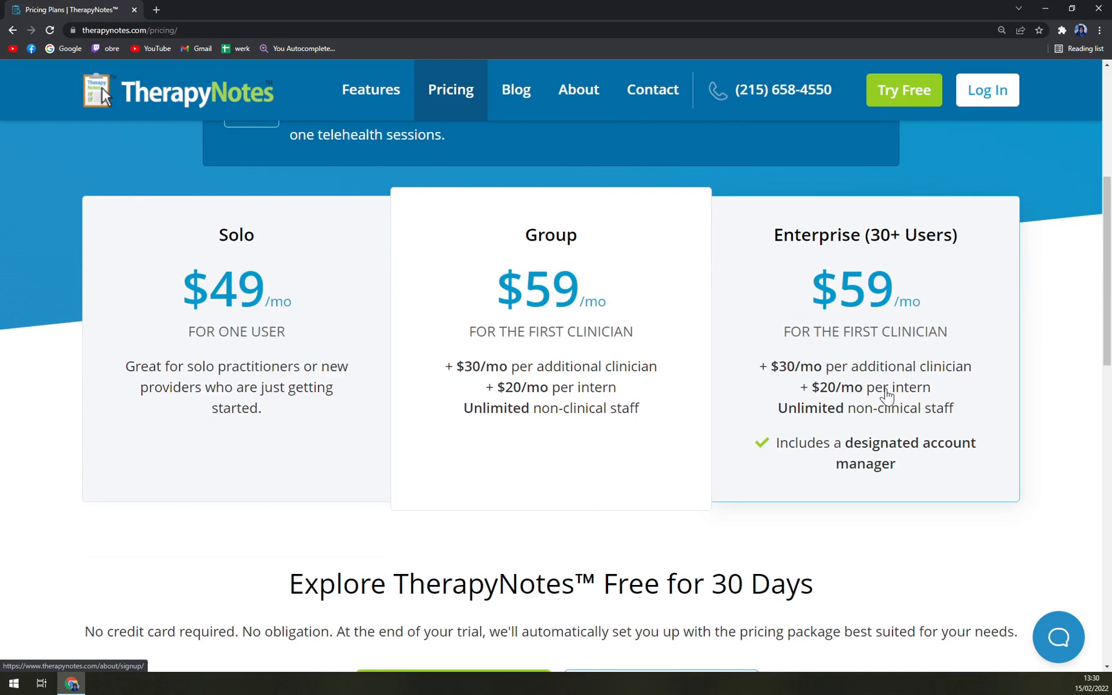
mouse_move(852, 458)
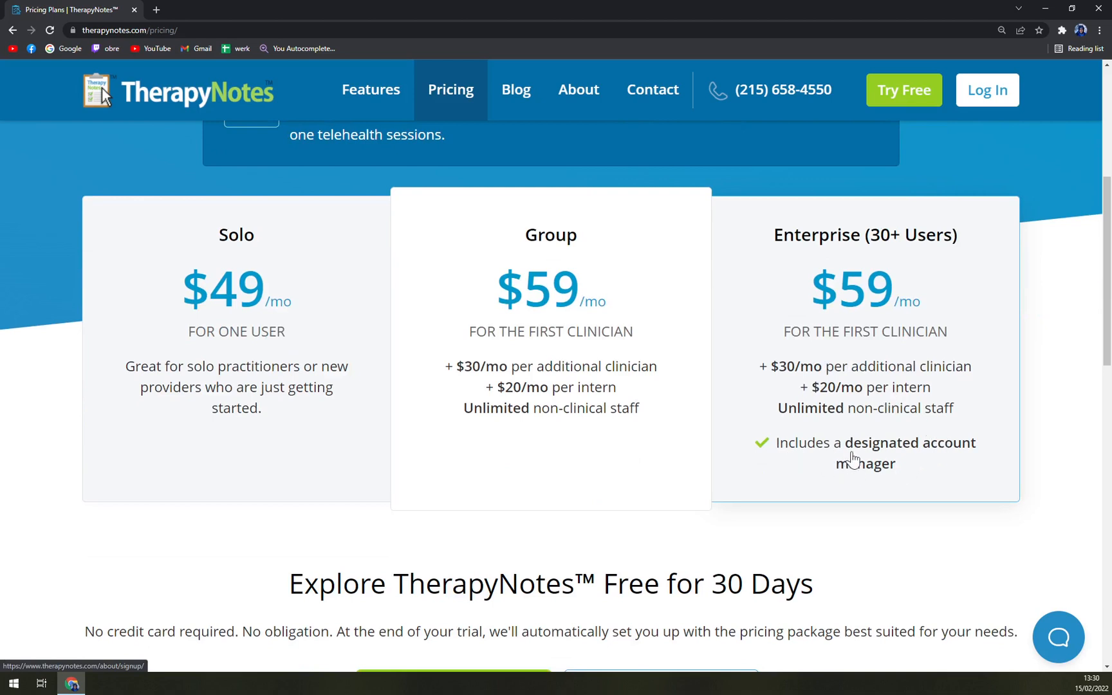
scroll(down, 3)
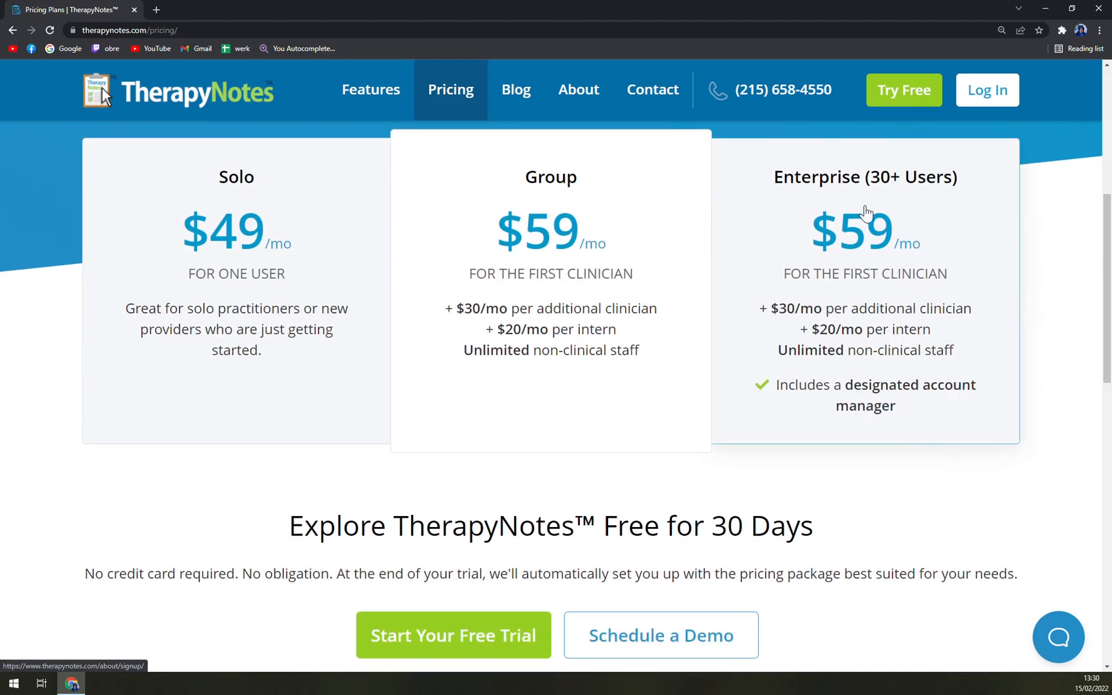
scroll(down, 3)
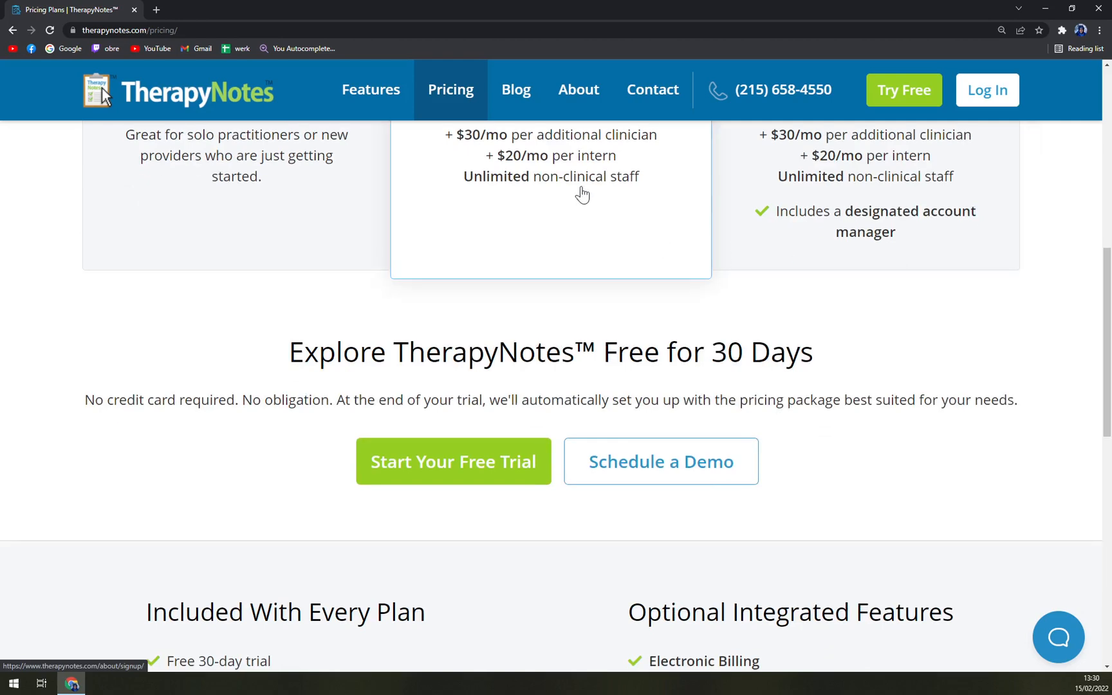
- Start the free-trial signup and choose In the Classroom as organization type
click(453, 462)
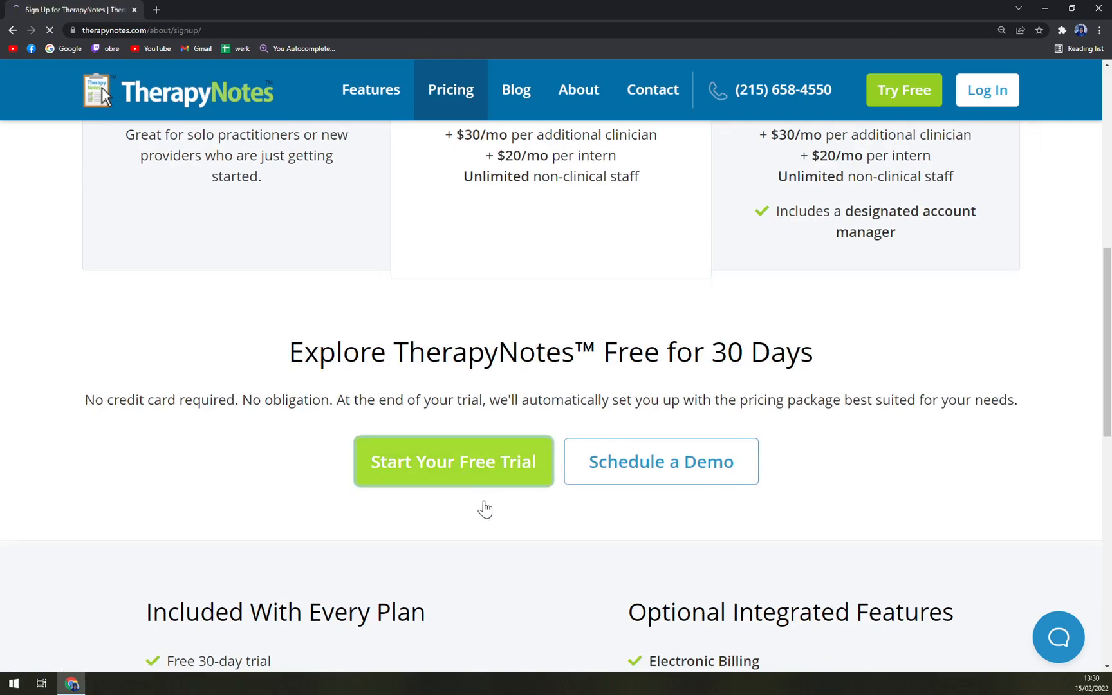
click(453, 462)
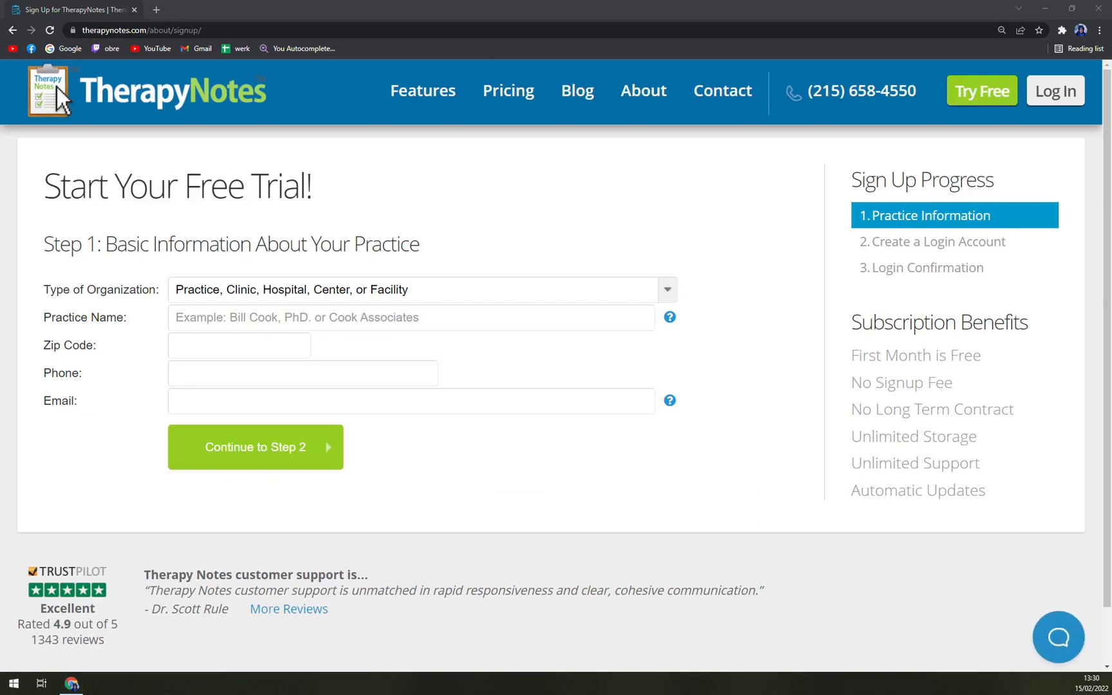
mouse_move(531, 479)
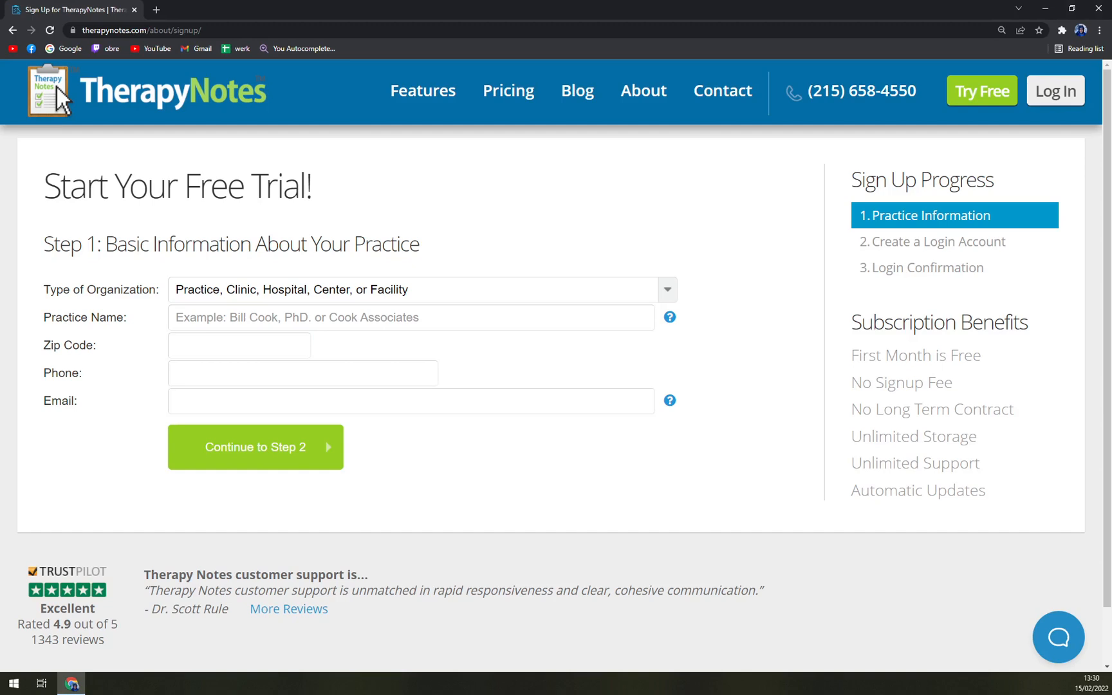
click(667, 289)
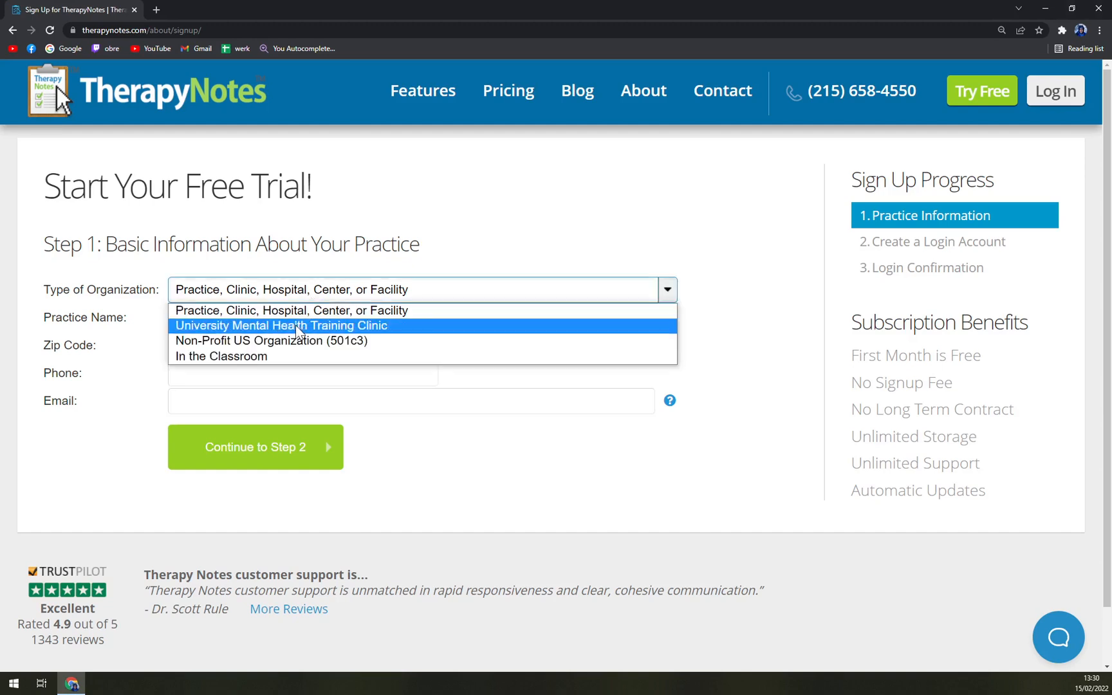
mouse_move(234, 325)
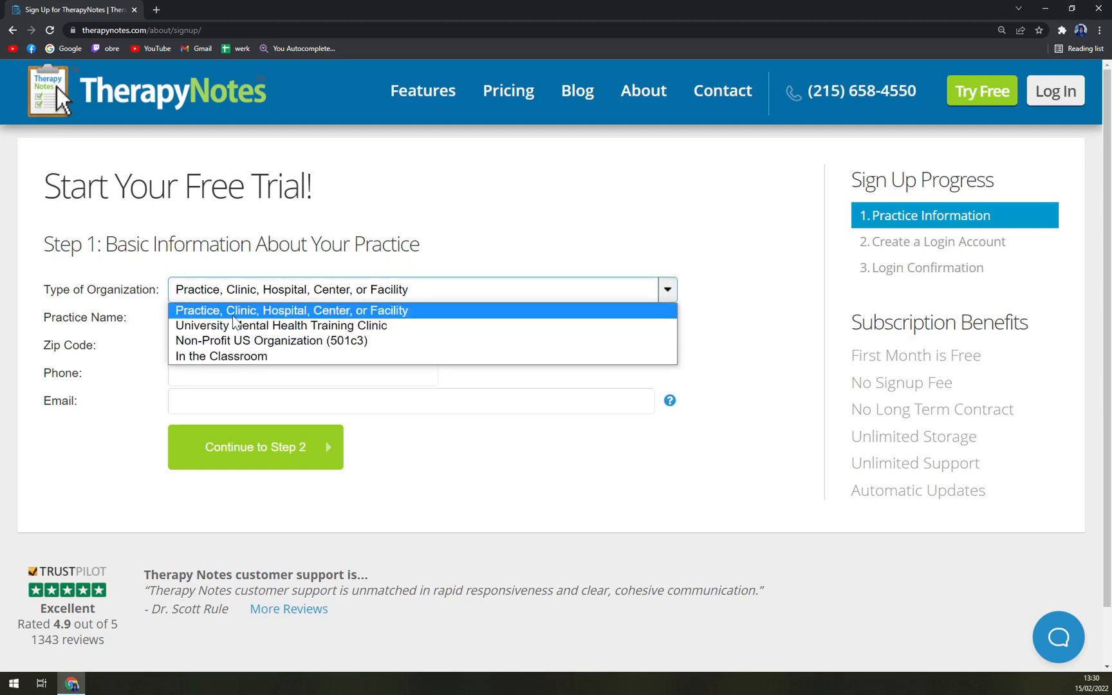
mouse_move(301, 330)
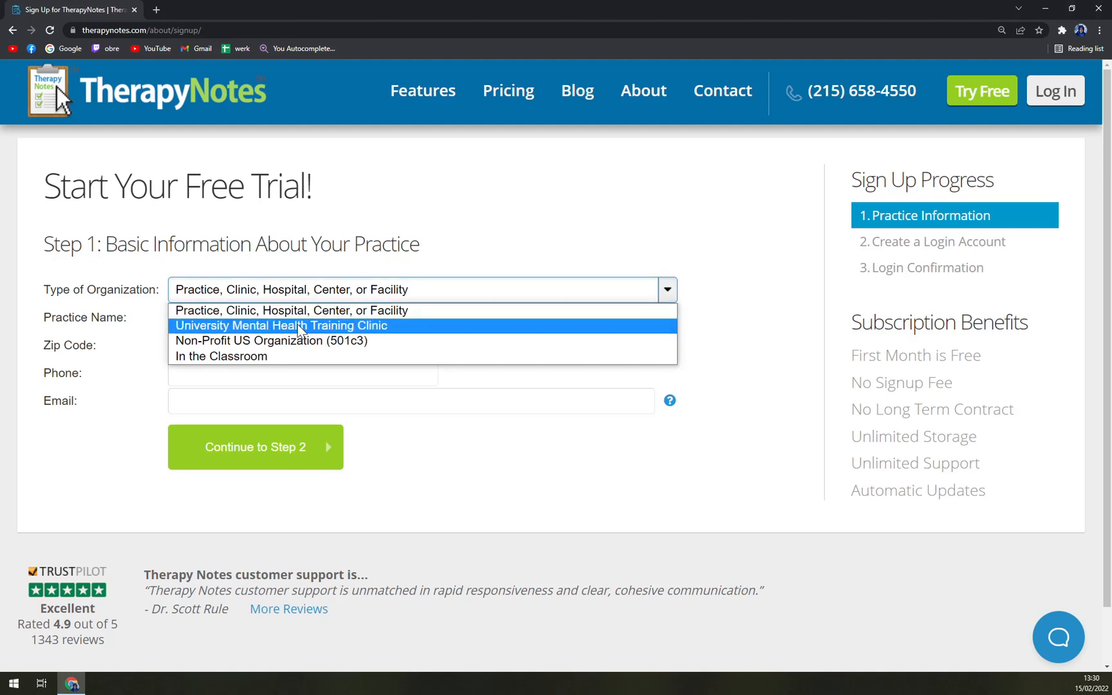
mouse_move(287, 353)
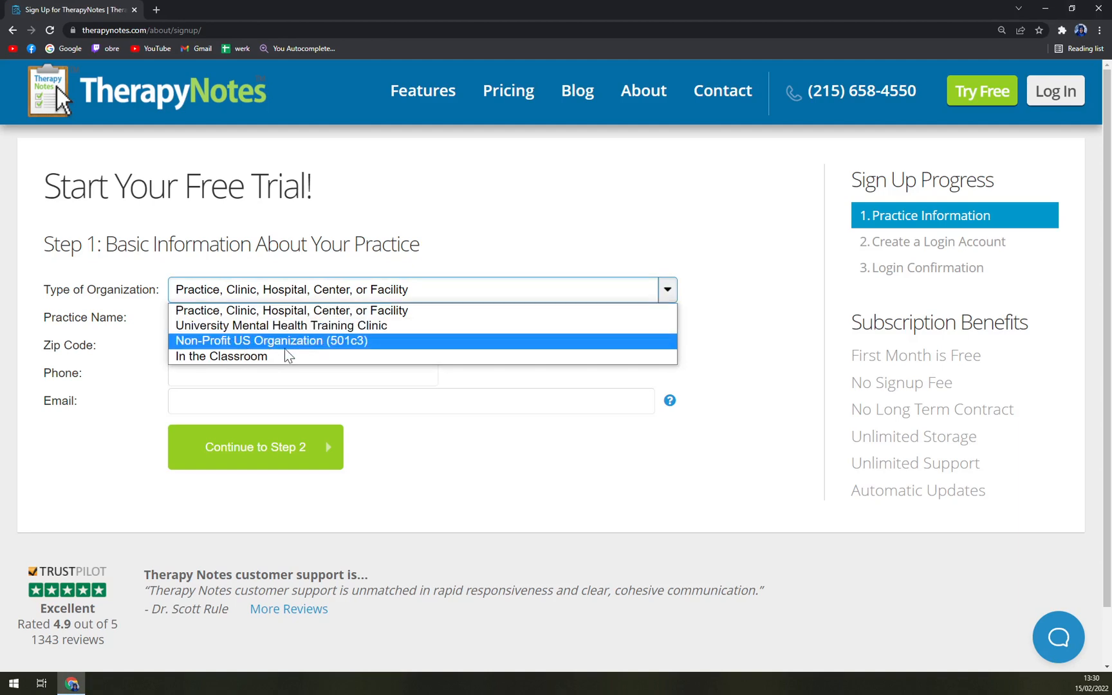
mouse_move(291, 362)
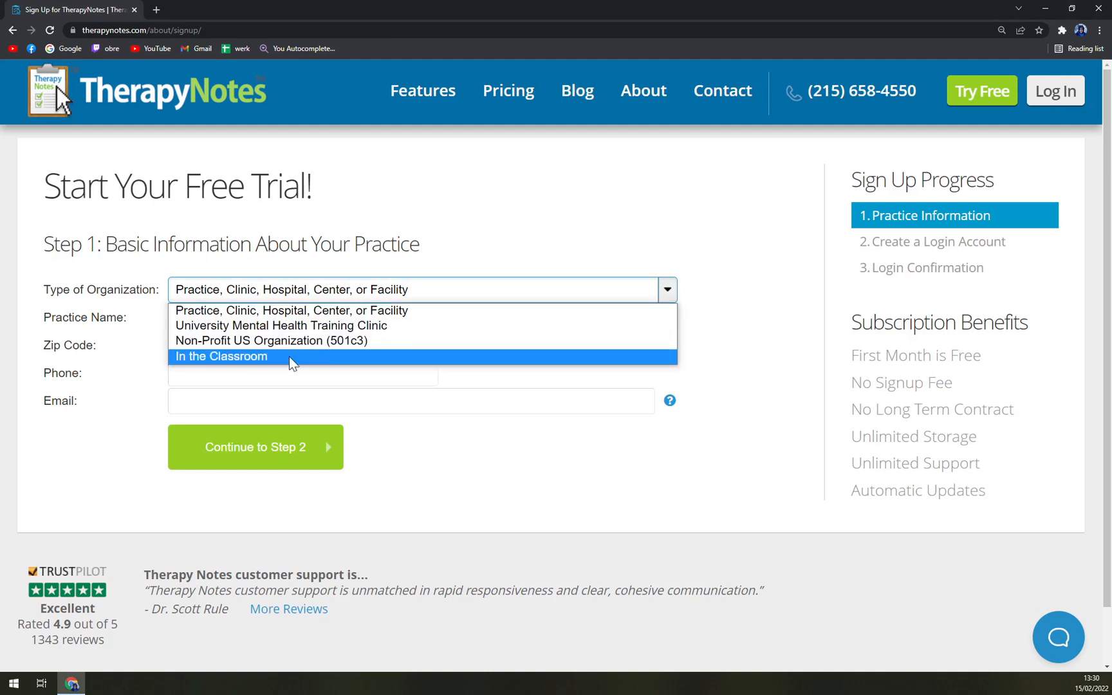
click(221, 356)
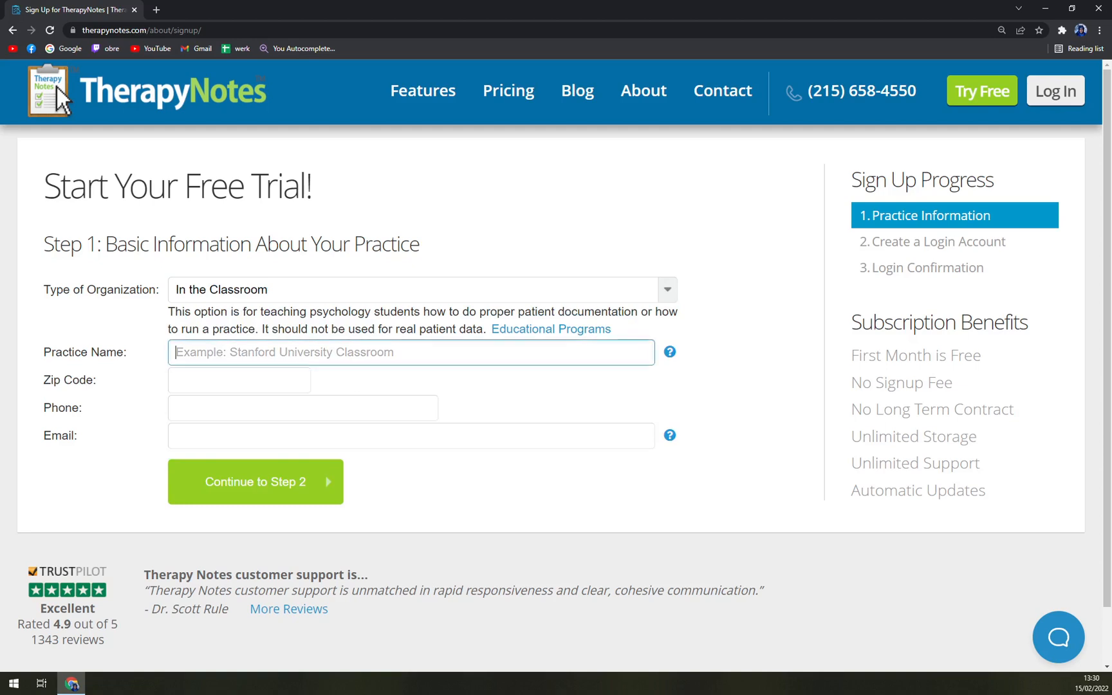
mouse_move(730, 291)
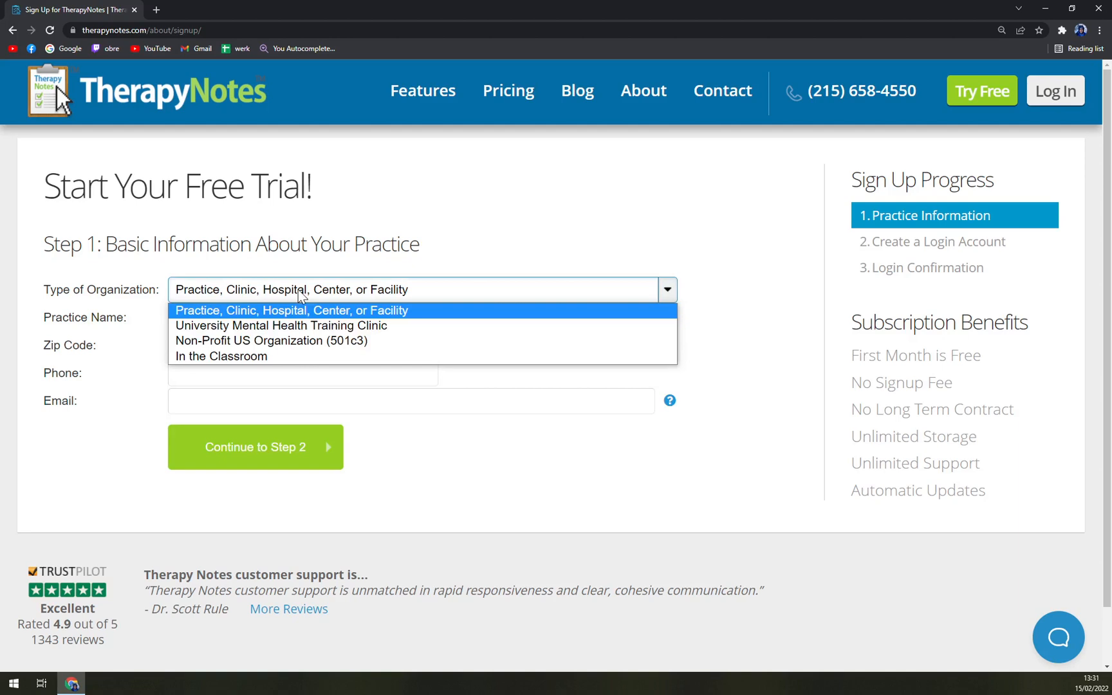
click(221, 356)
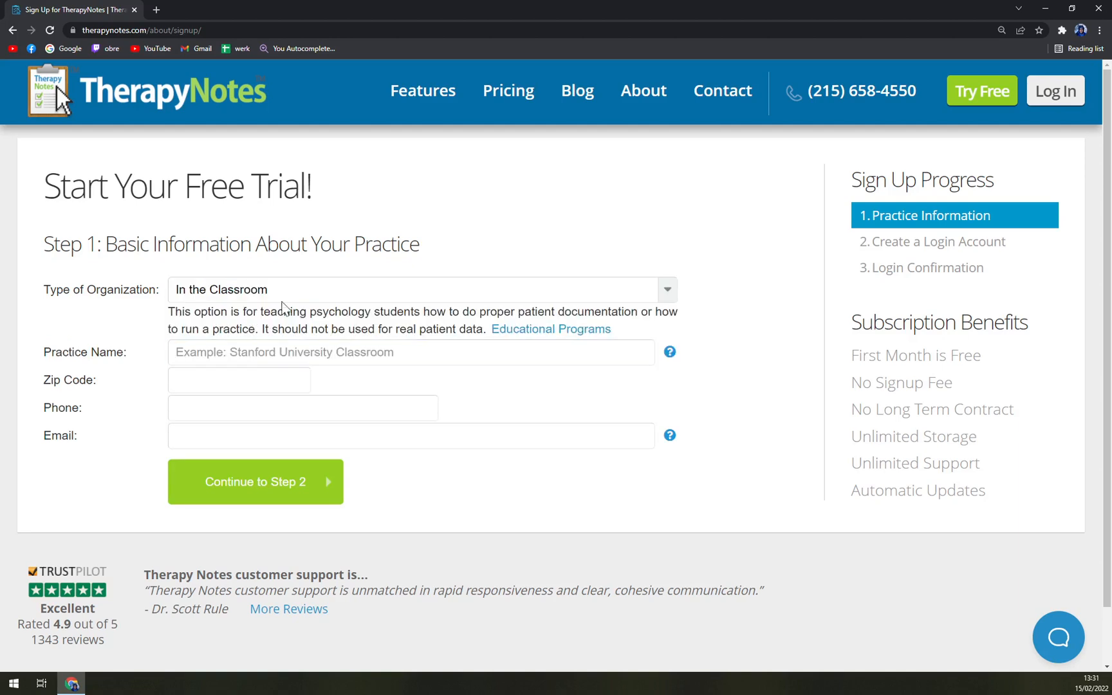
mouse_move(15, 339)
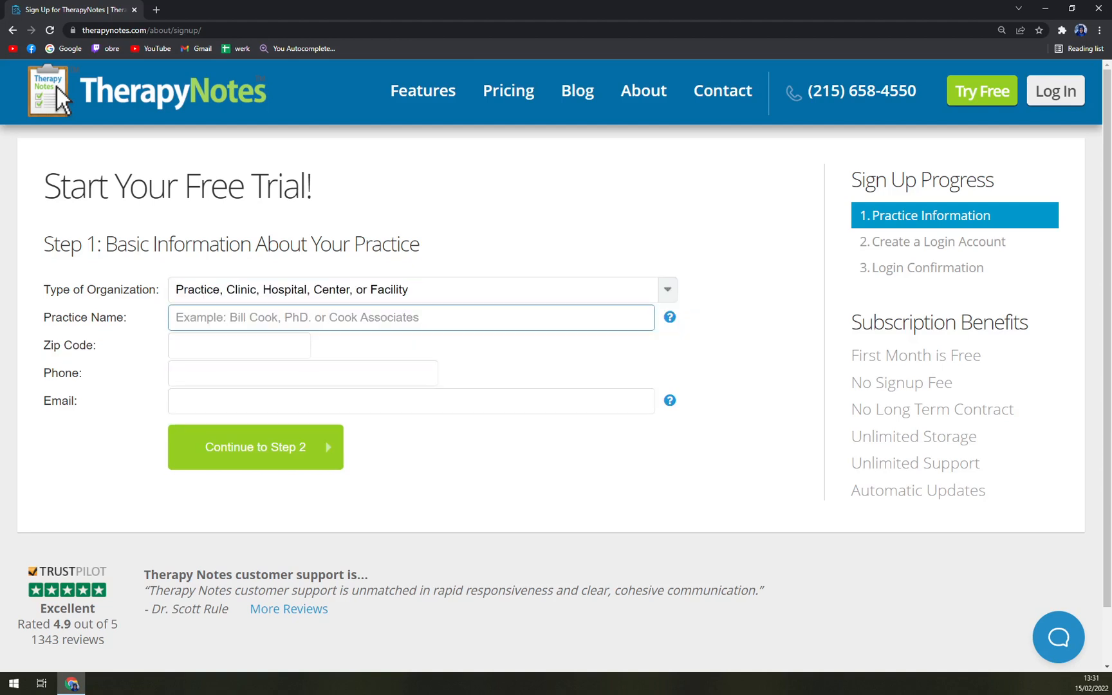
- Attempt to continue, then enter 'Stanford' in the signup form
click(302, 373)
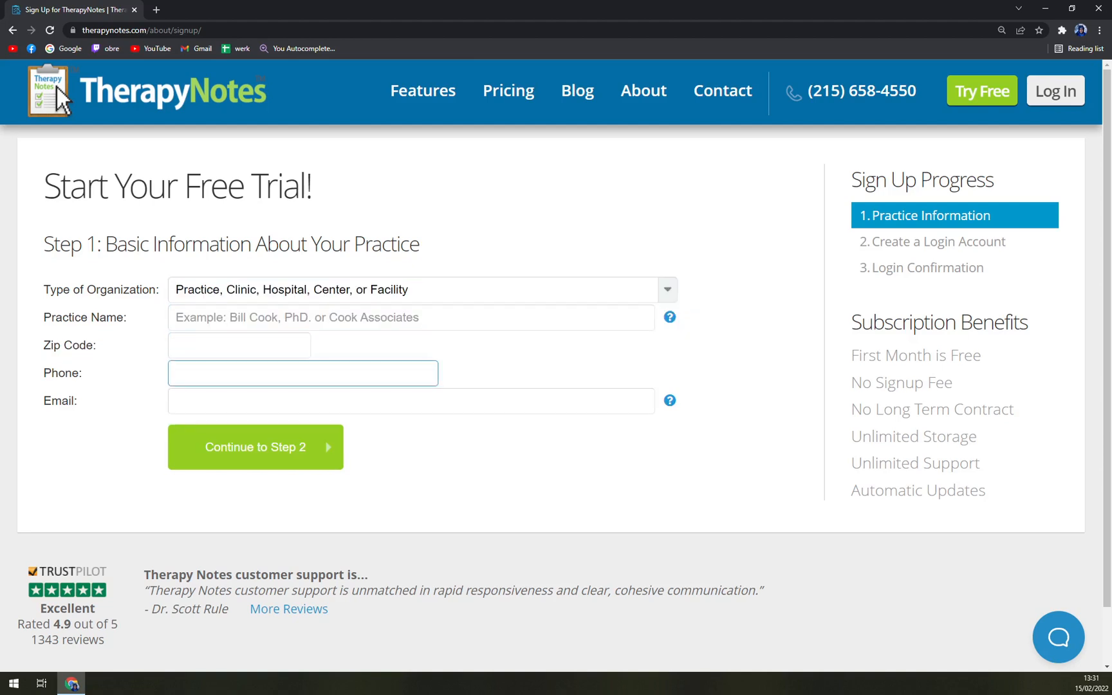
click(256, 448)
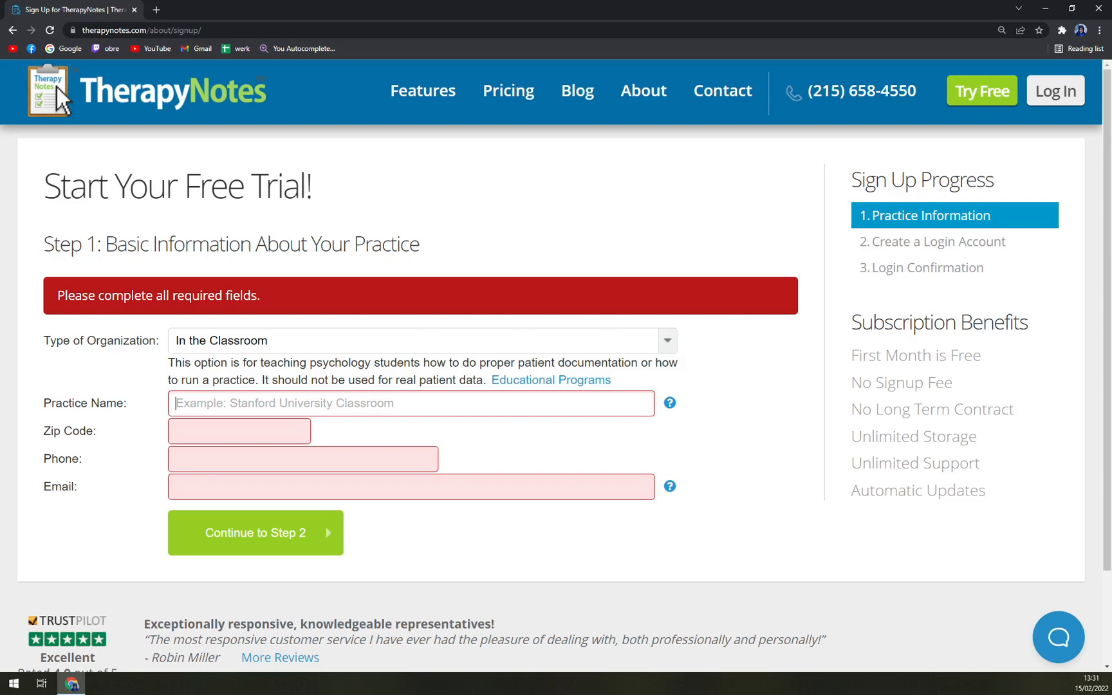
text(Stanfor)
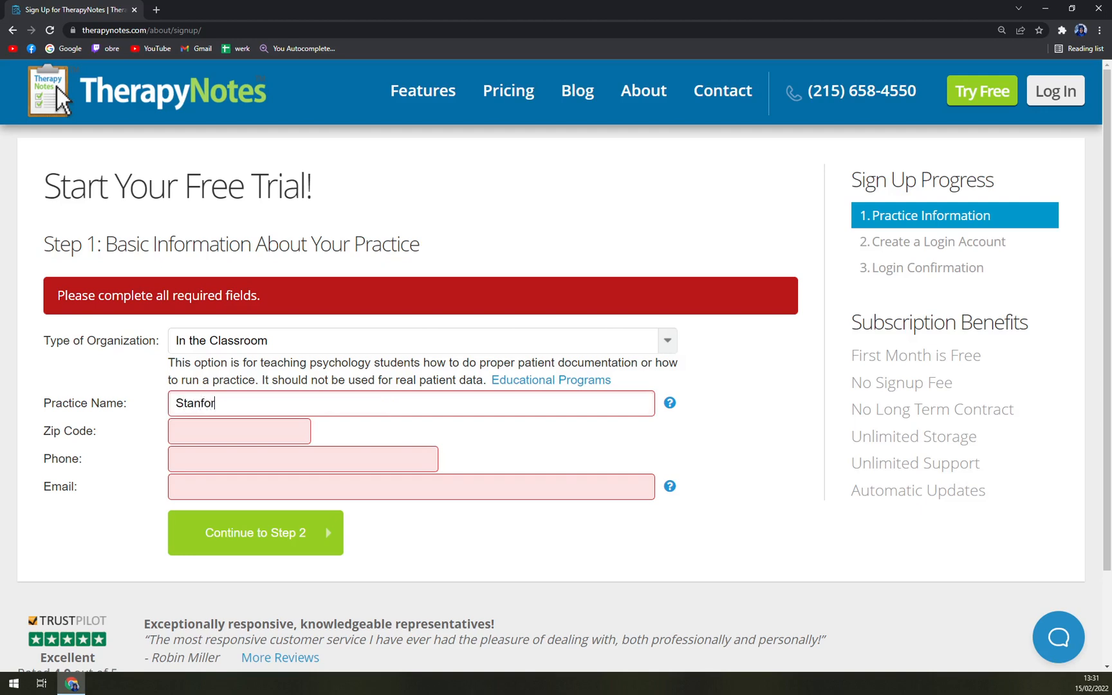
text(d)
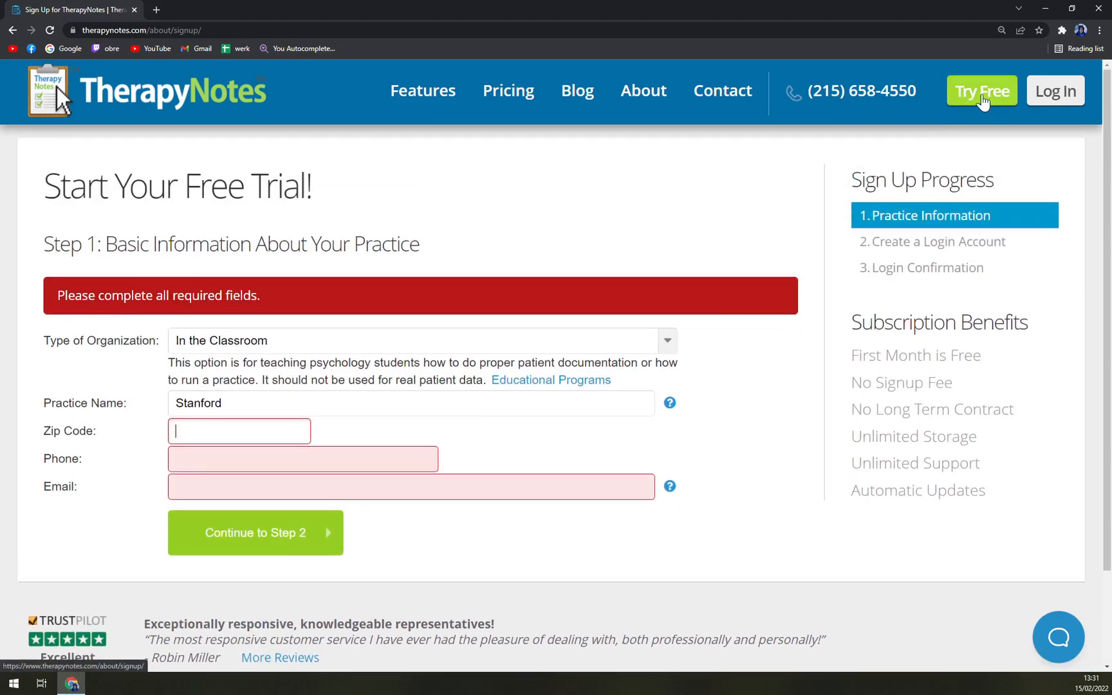
mouse_move(448, 356)
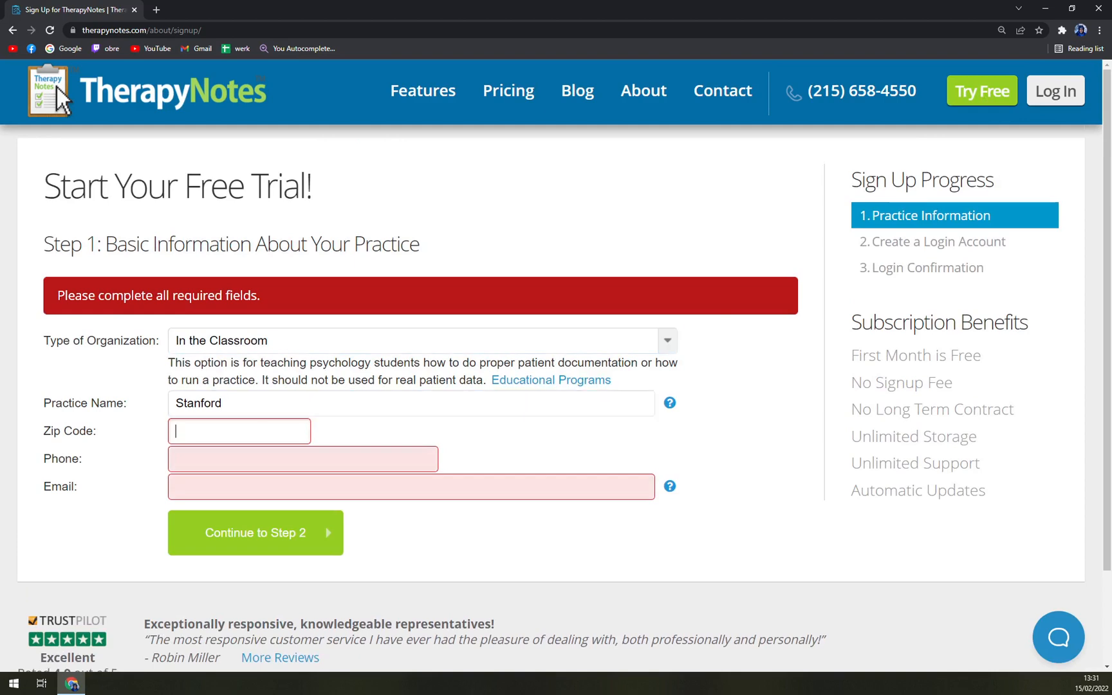
click(302, 459)
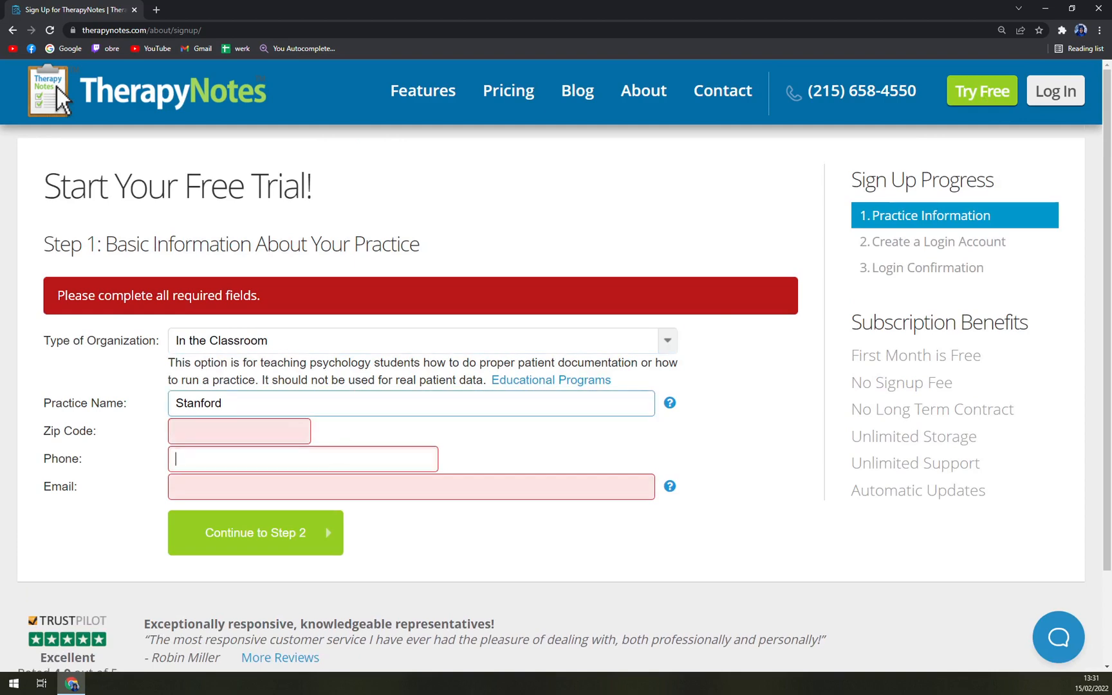
text(+421999999999)
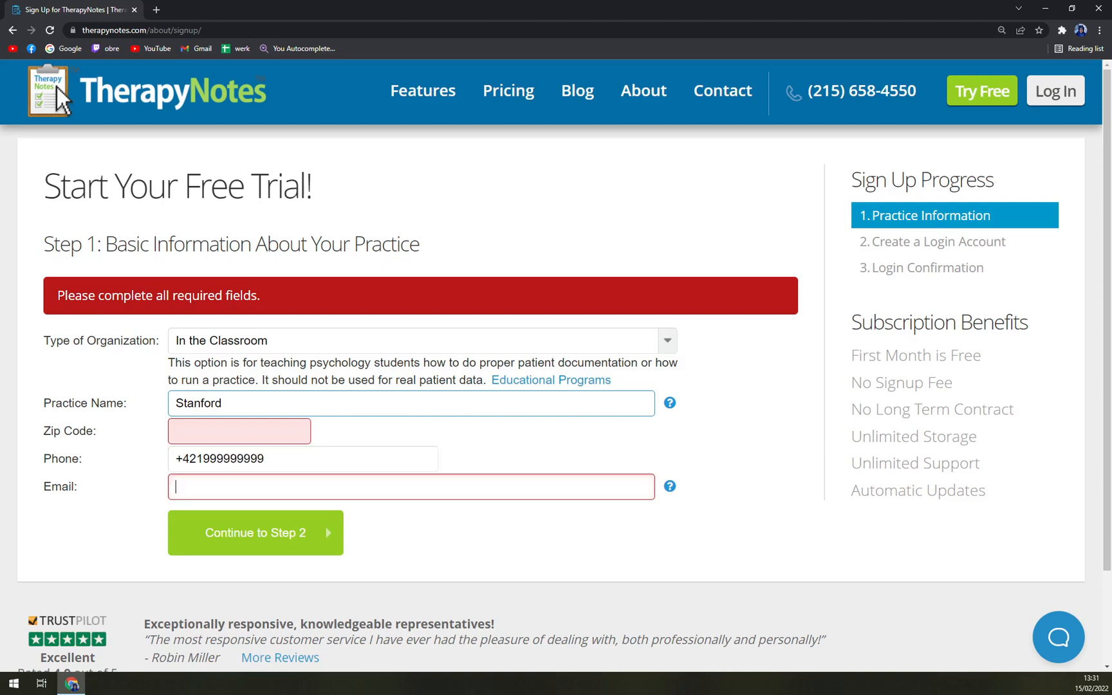
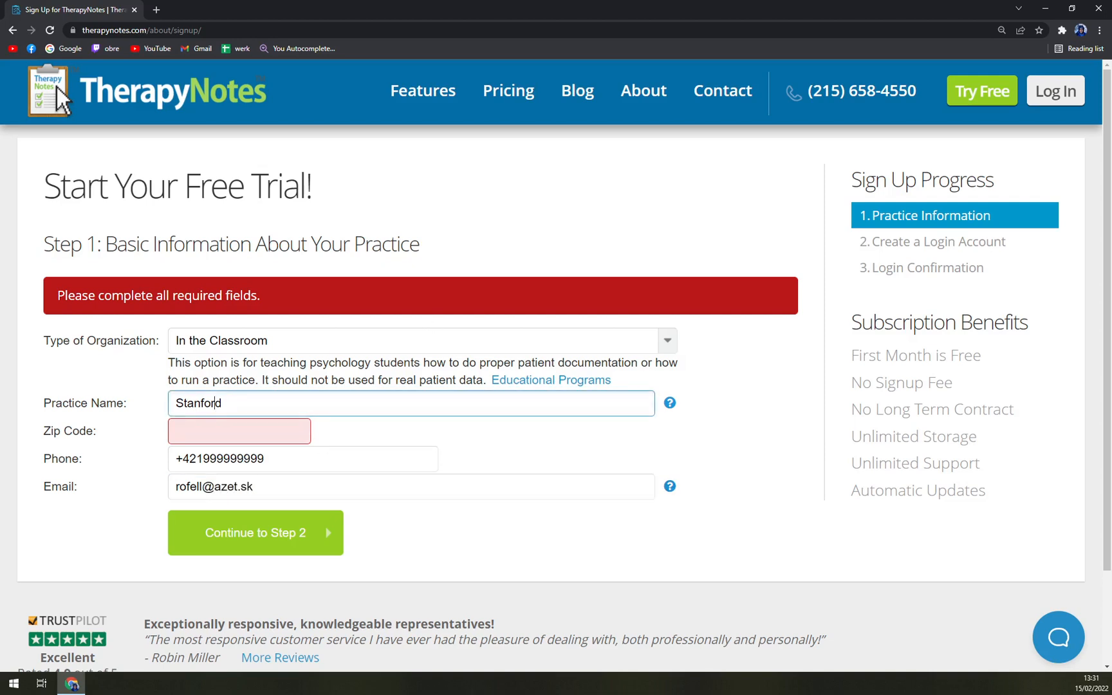
click(240, 431)
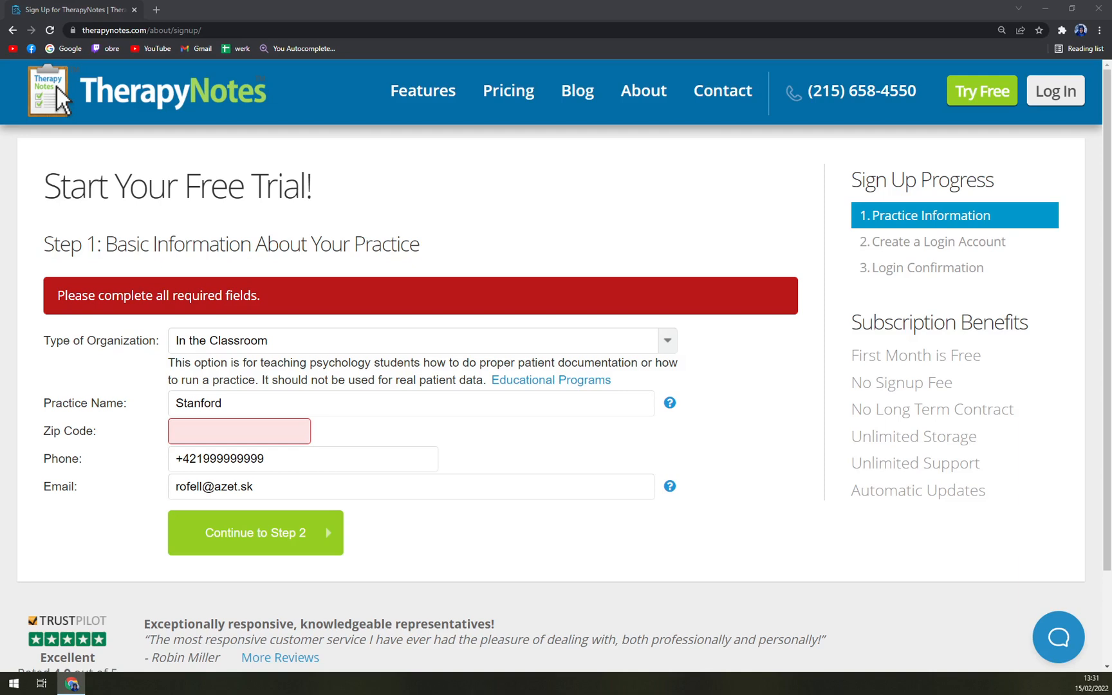
mouse_move(284, 138)
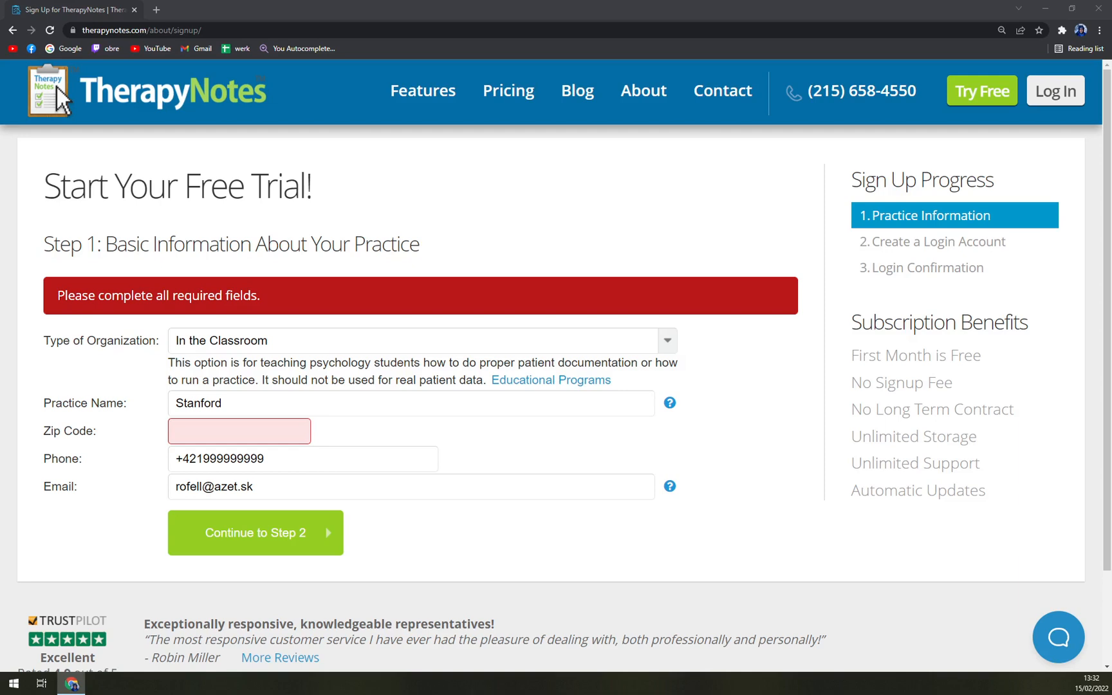
click(239, 431)
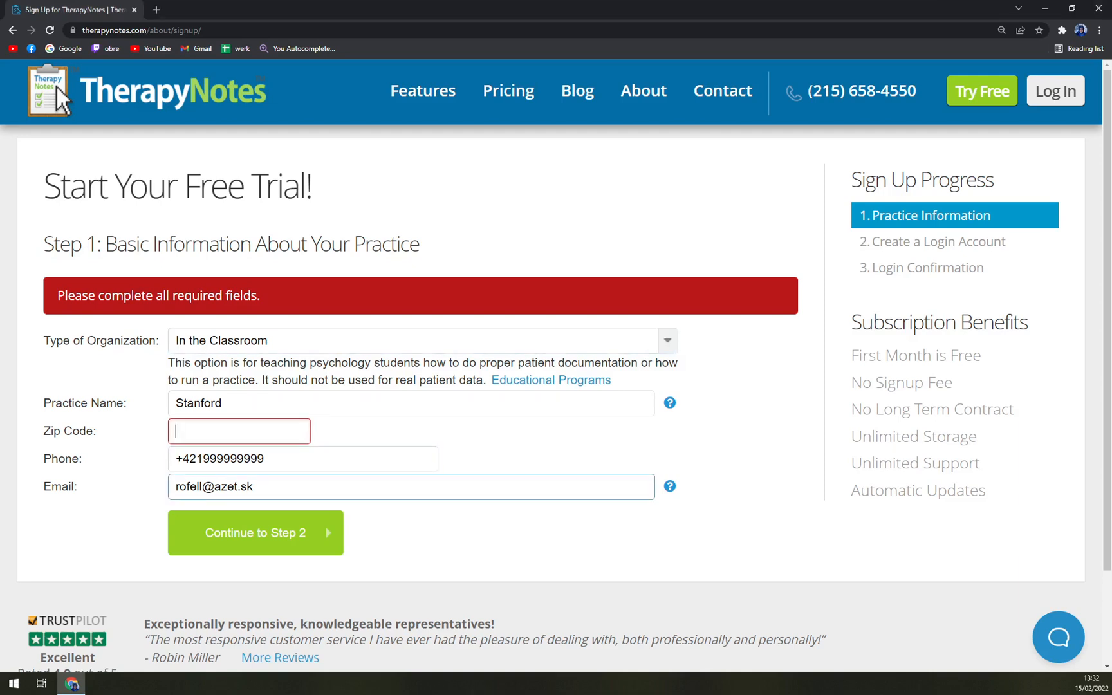
text(94305)
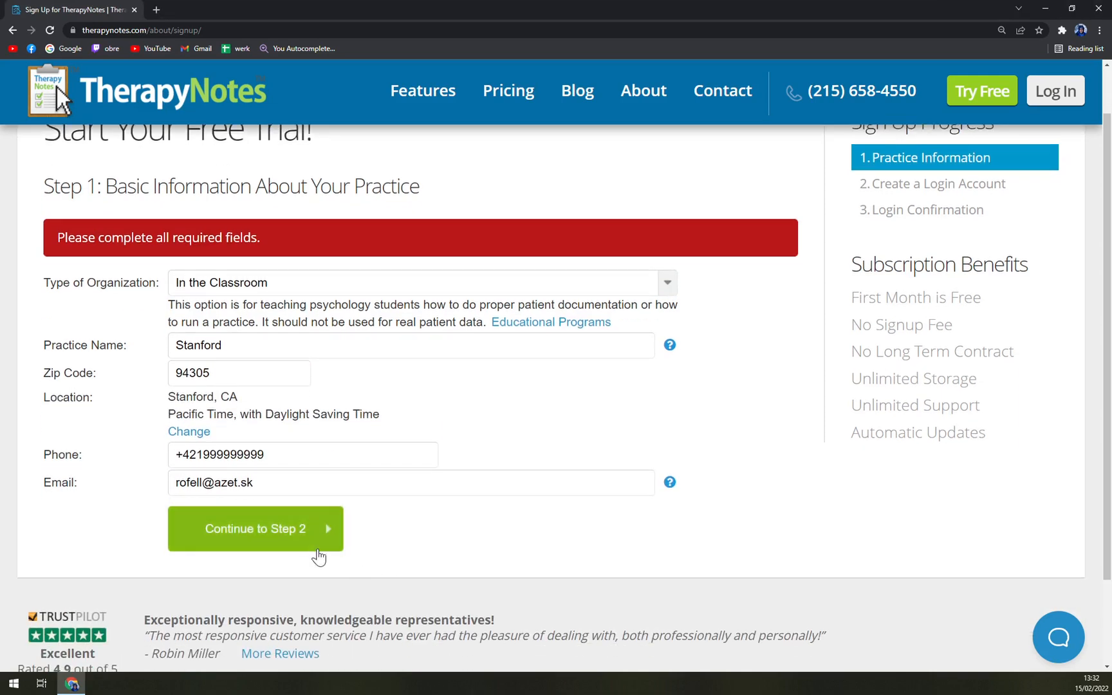
click(255, 529)
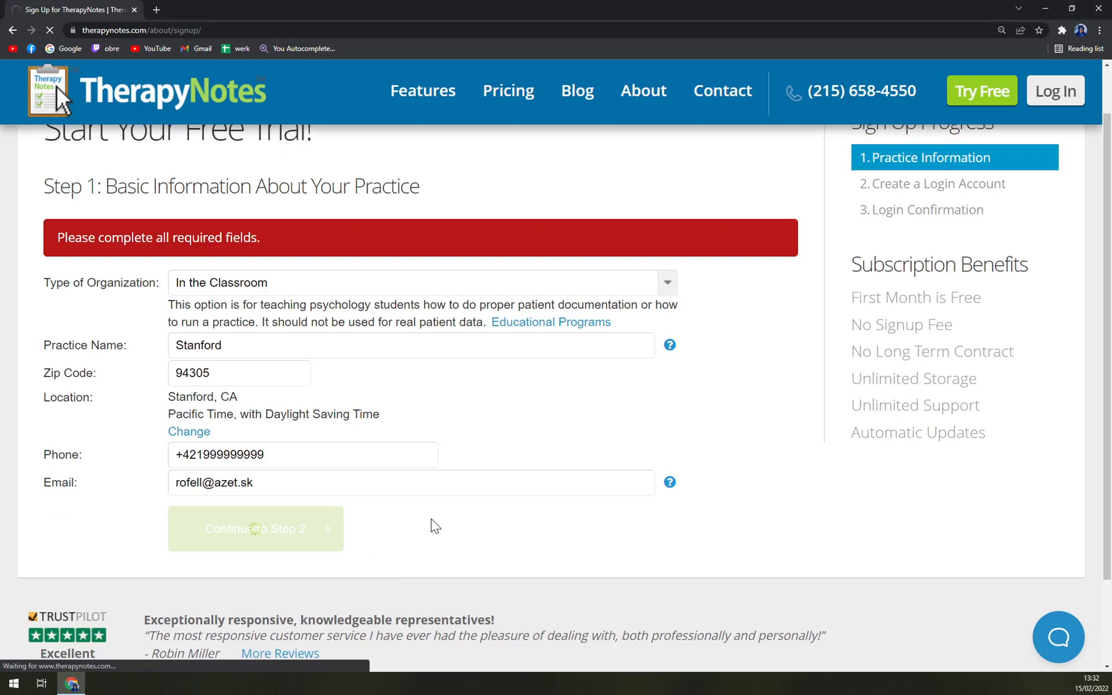
mouse_move(380, 506)
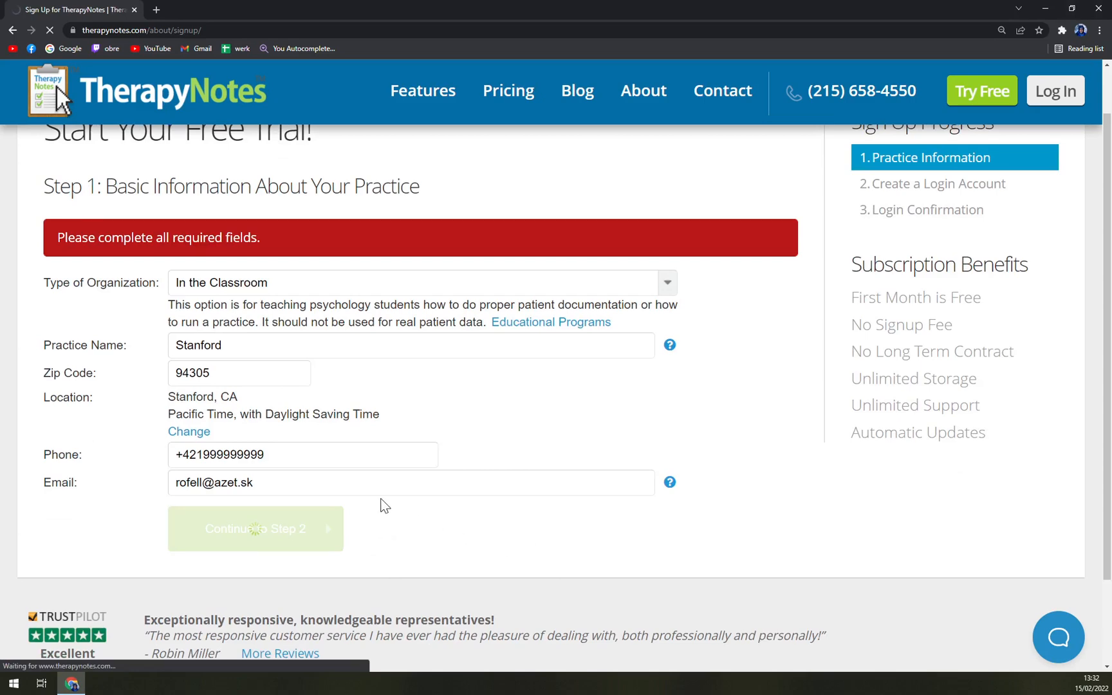
click(256, 529)
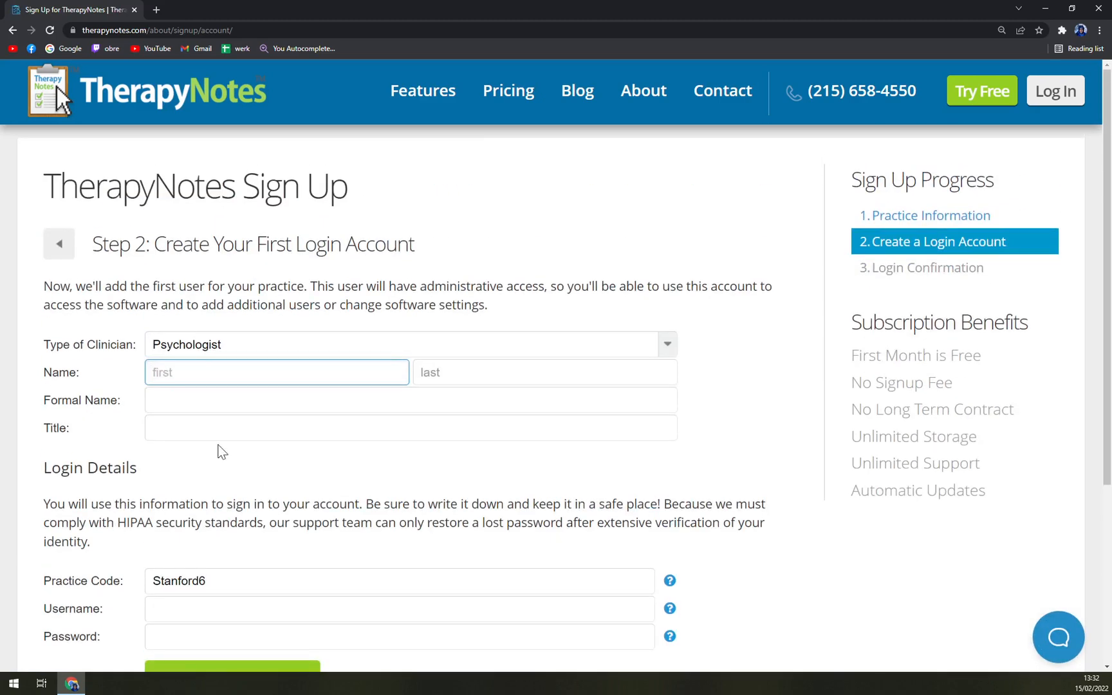
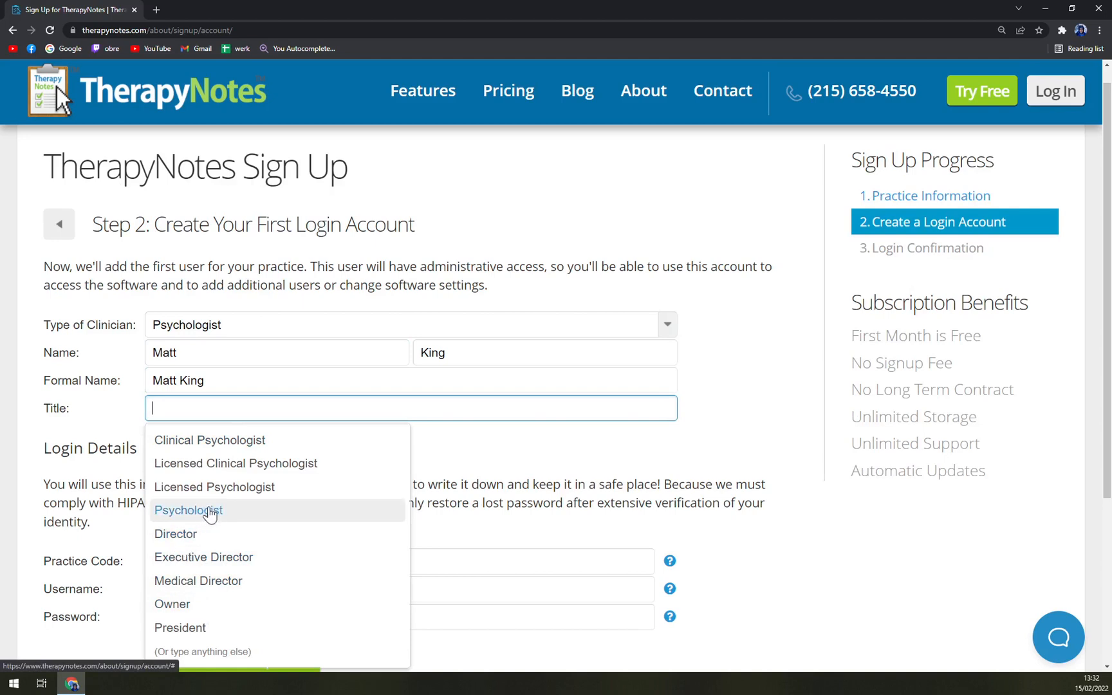
- Enter 'Tut' and a password for the login, then continue to Step 3
scroll(down, 3)
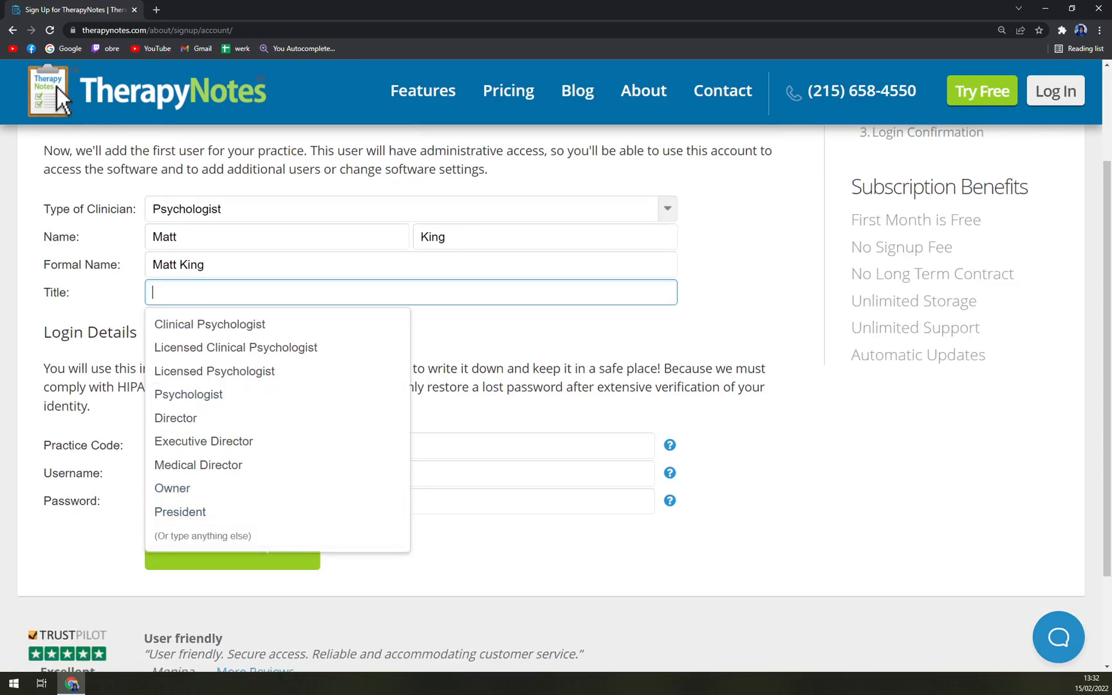
text(Tutorial Creator)
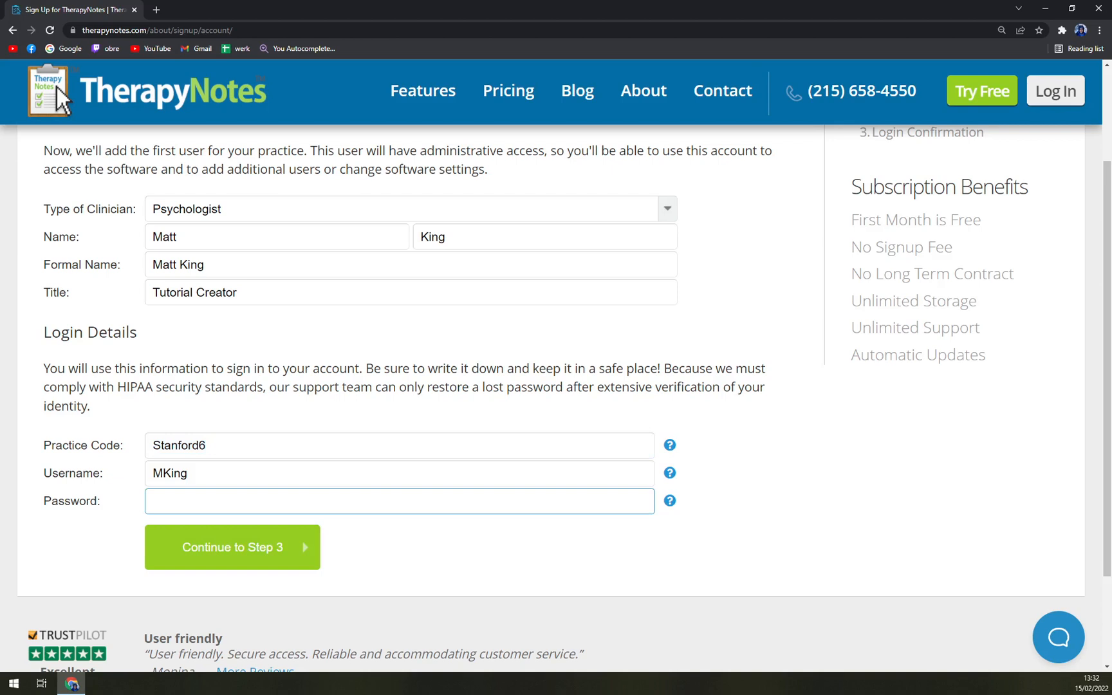
text(••••••)
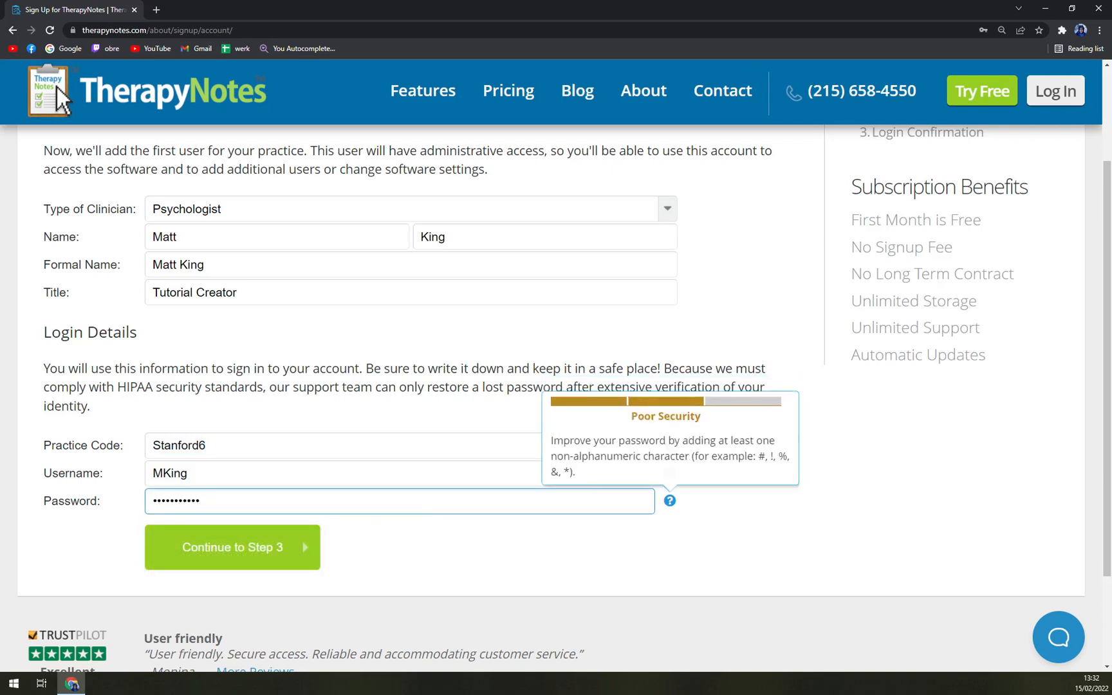
click(232, 548)
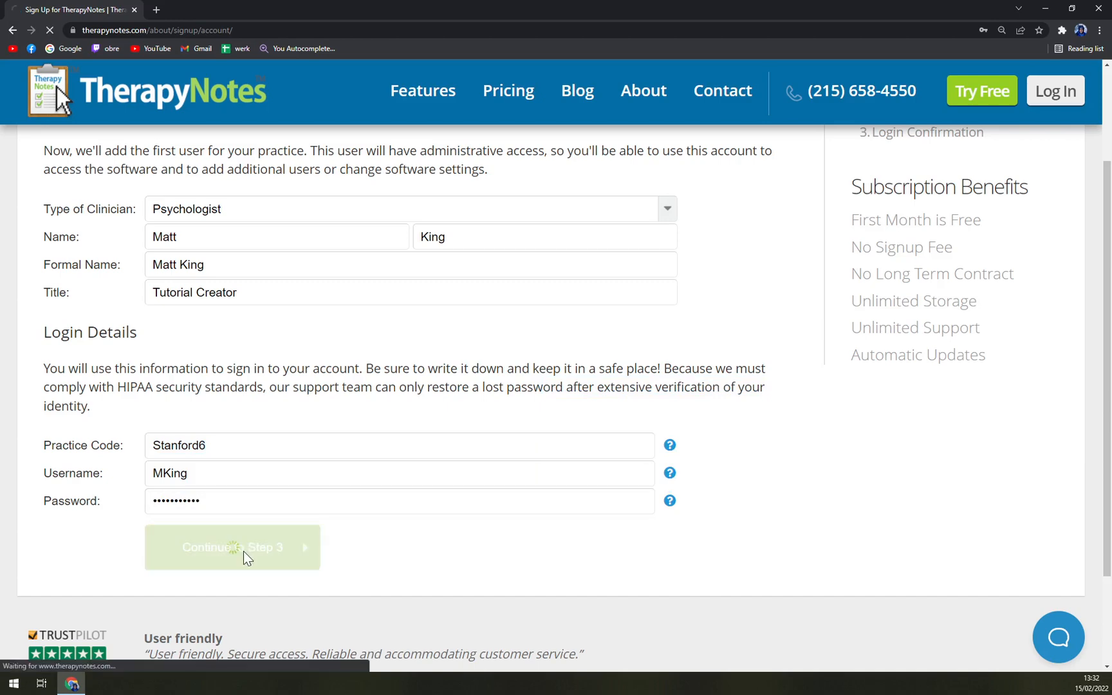
click(233, 547)
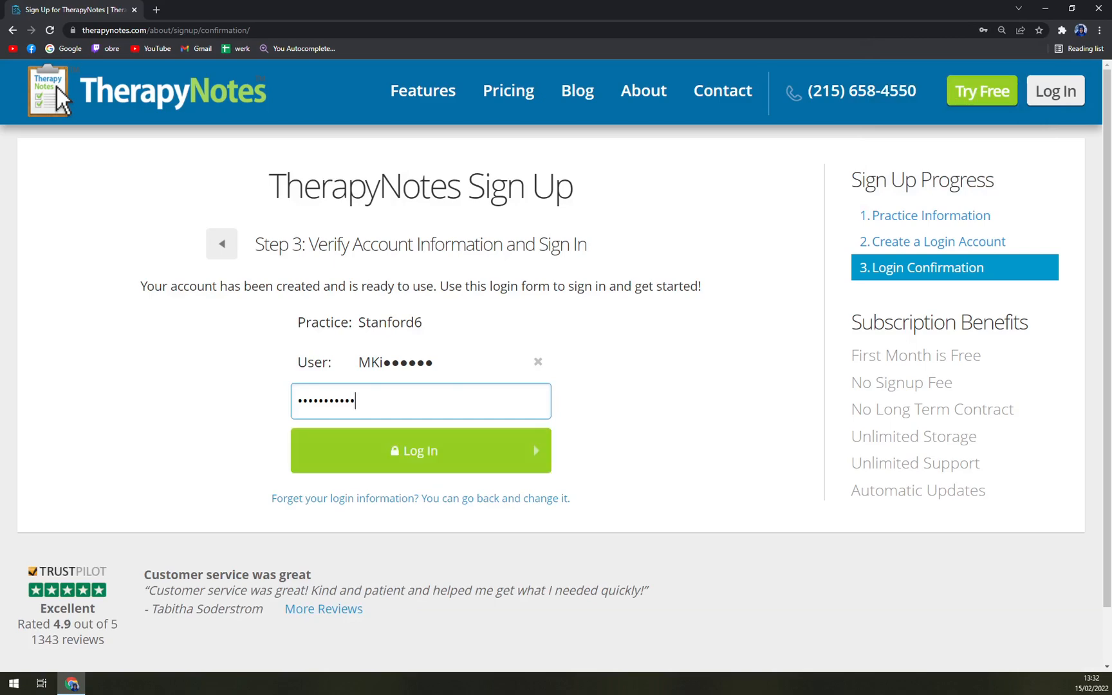
- Log in, accept the Terms of Service and continue to the dashboard
click(422, 451)
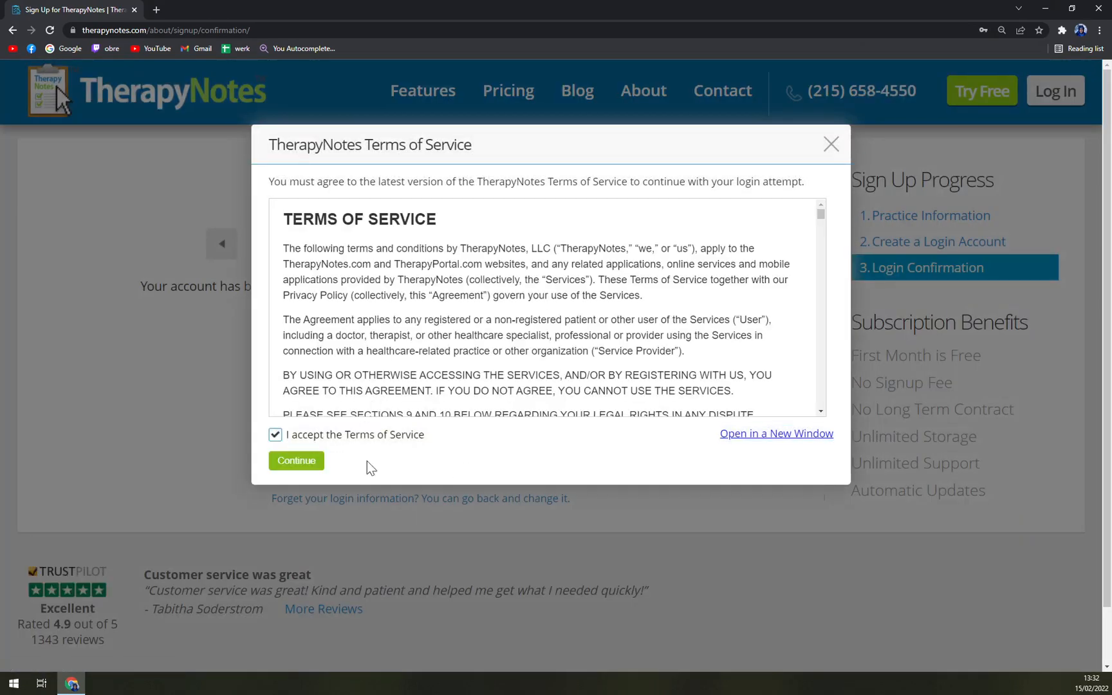
click(297, 461)
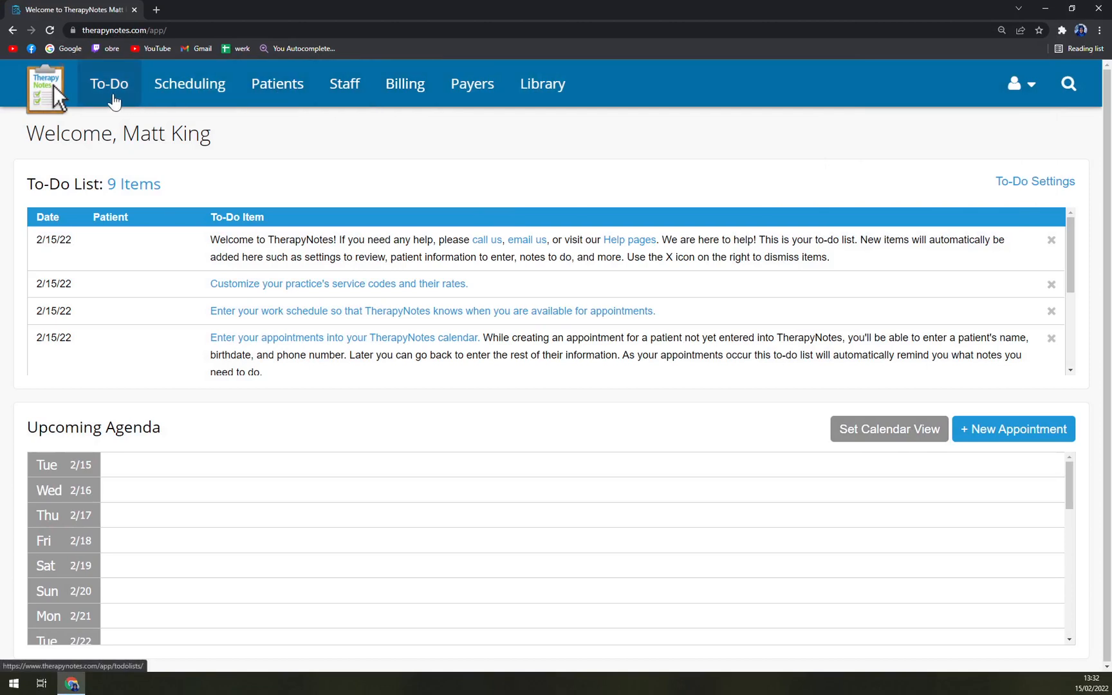
mouse_move(103, 105)
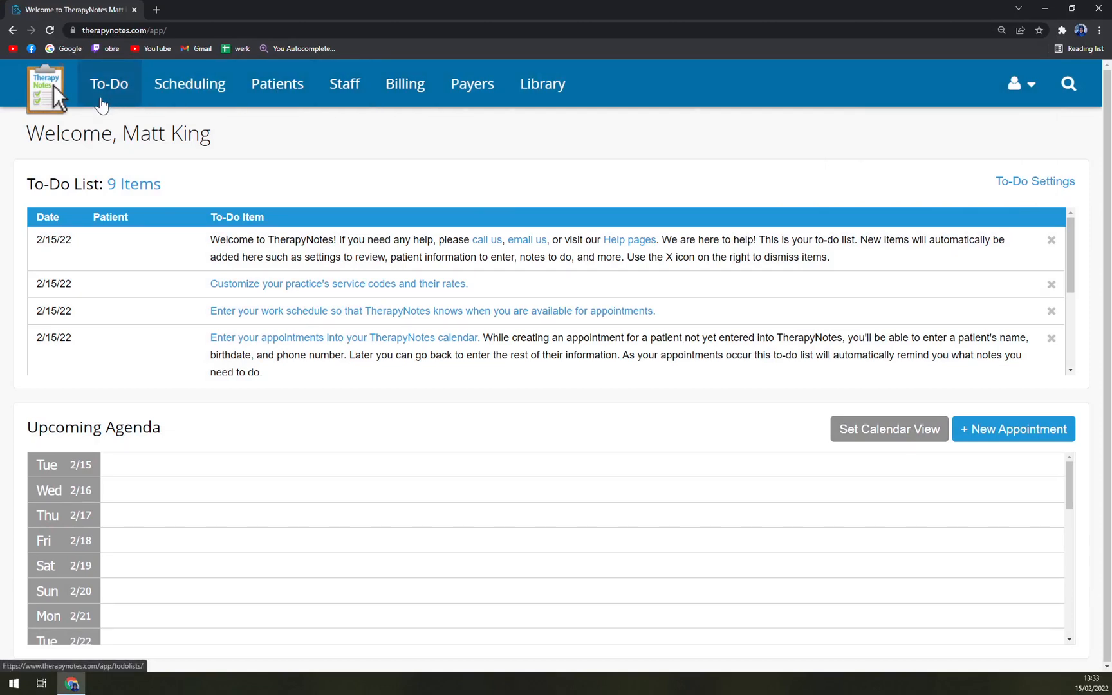
mouse_move(213, 221)
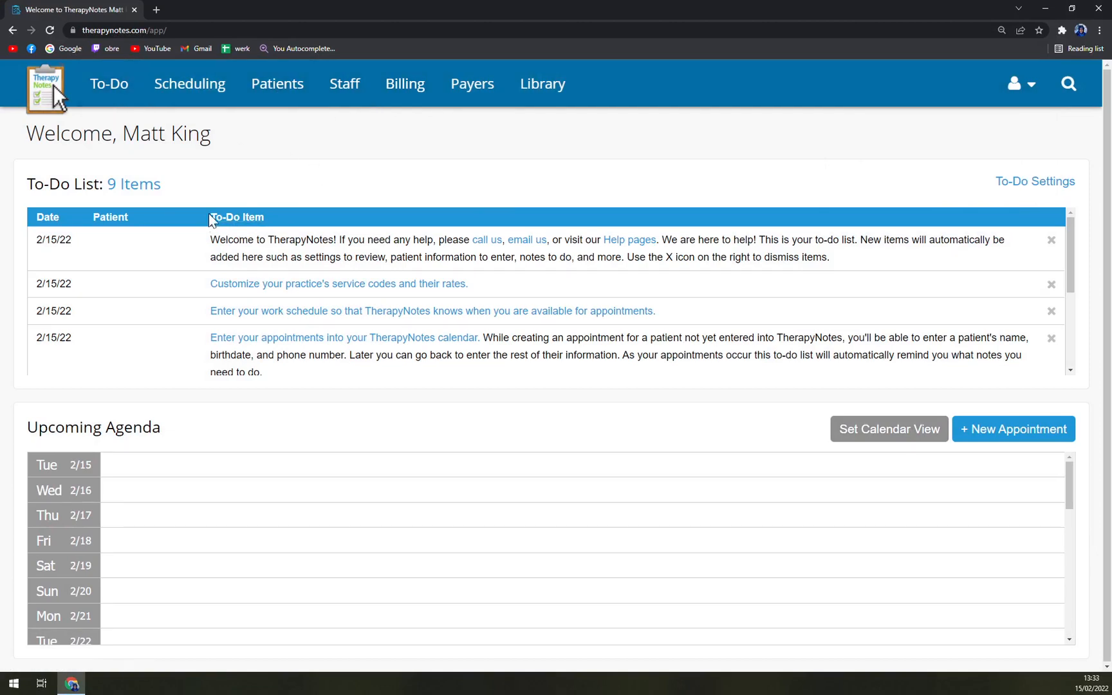
mouse_move(200, 221)
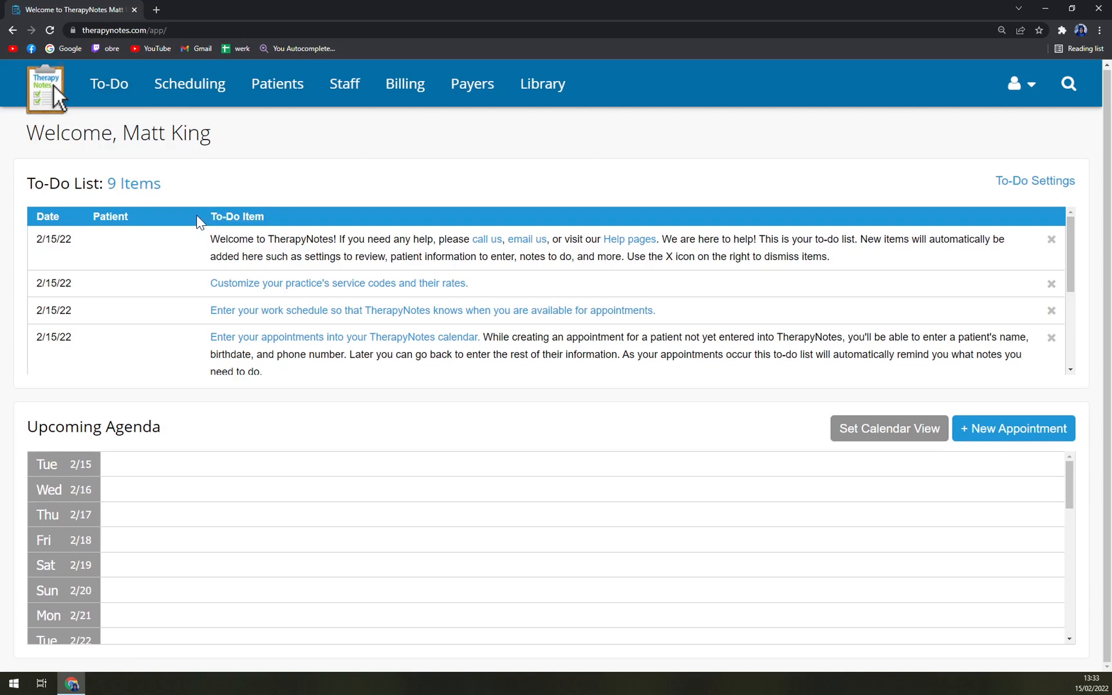
- View the nine-item To-Do list, then go to the scheduling calendar
click(108, 83)
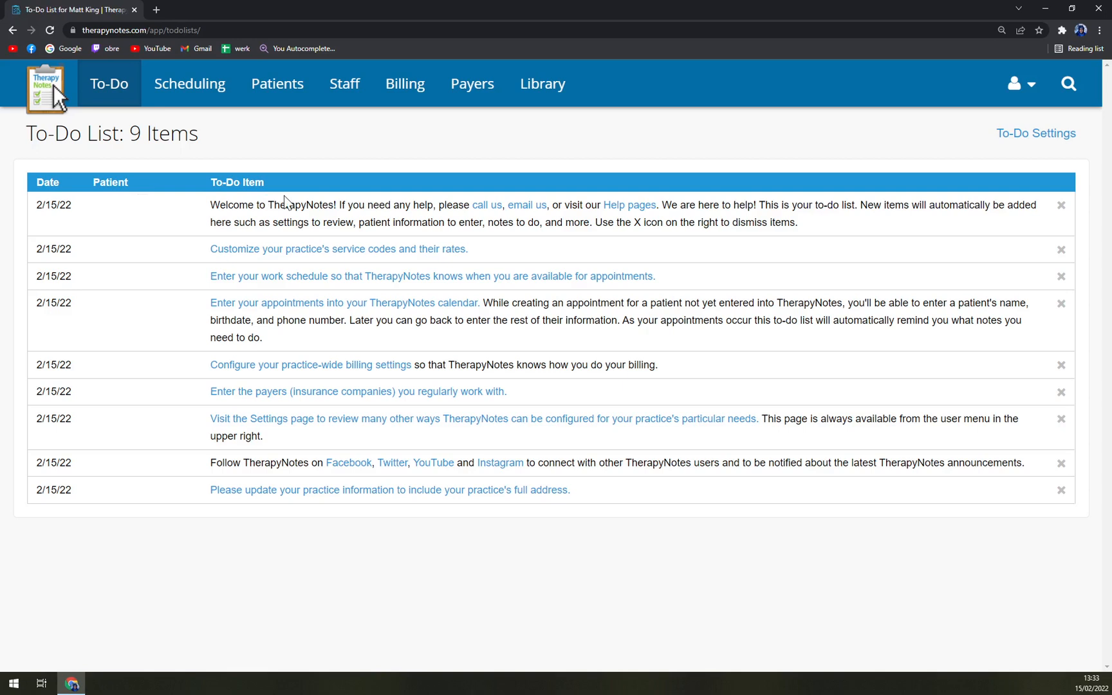
mouse_move(112, 90)
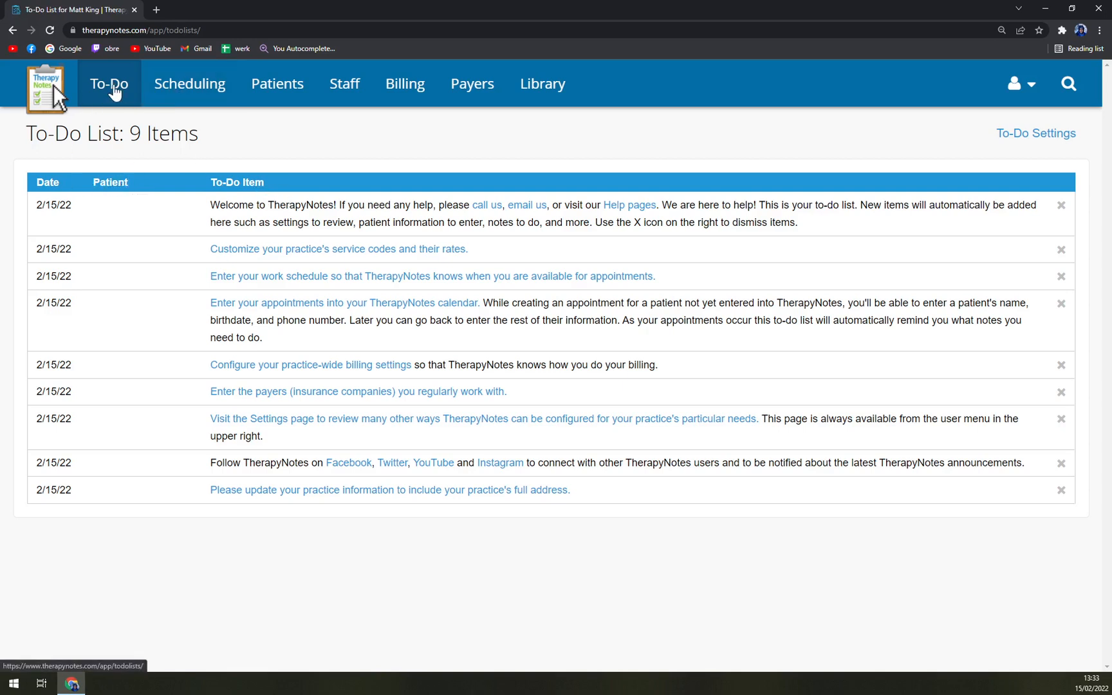
mouse_move(74, 159)
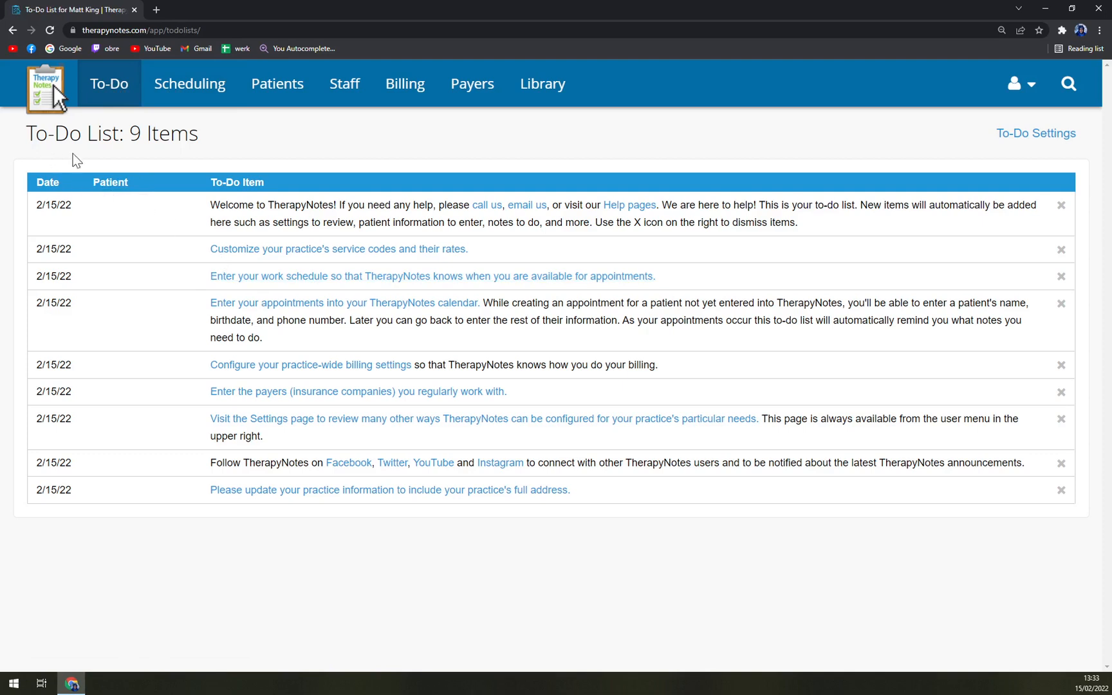
click(189, 83)
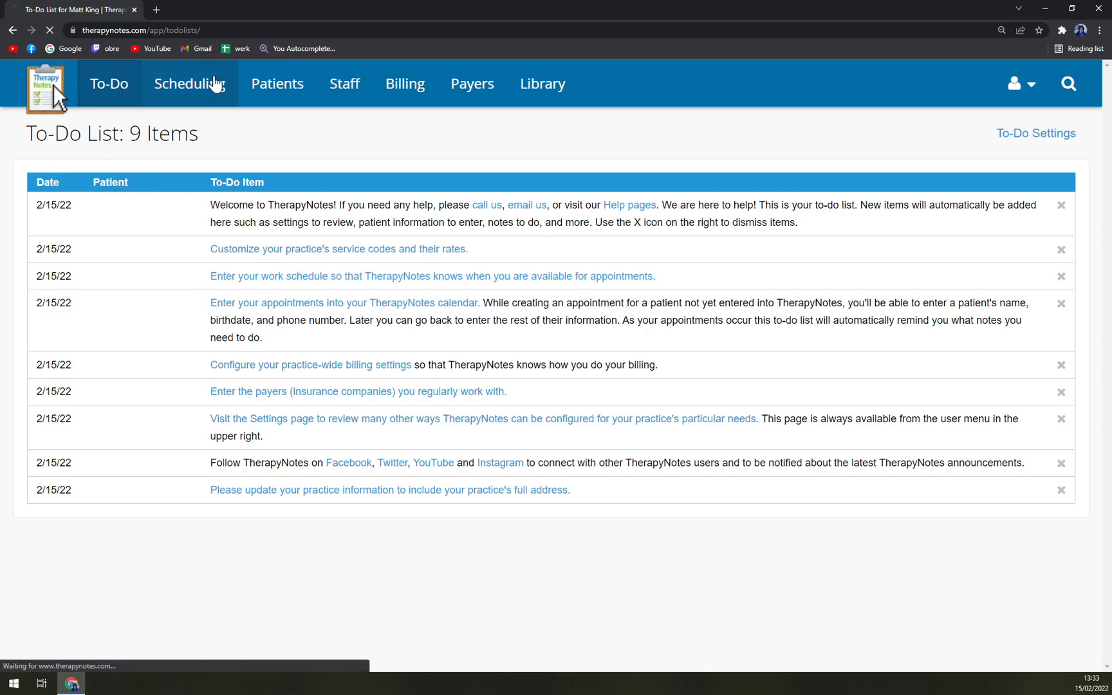
- Open the calendar and start a new appointment form, closing and reopening it
click(189, 84)
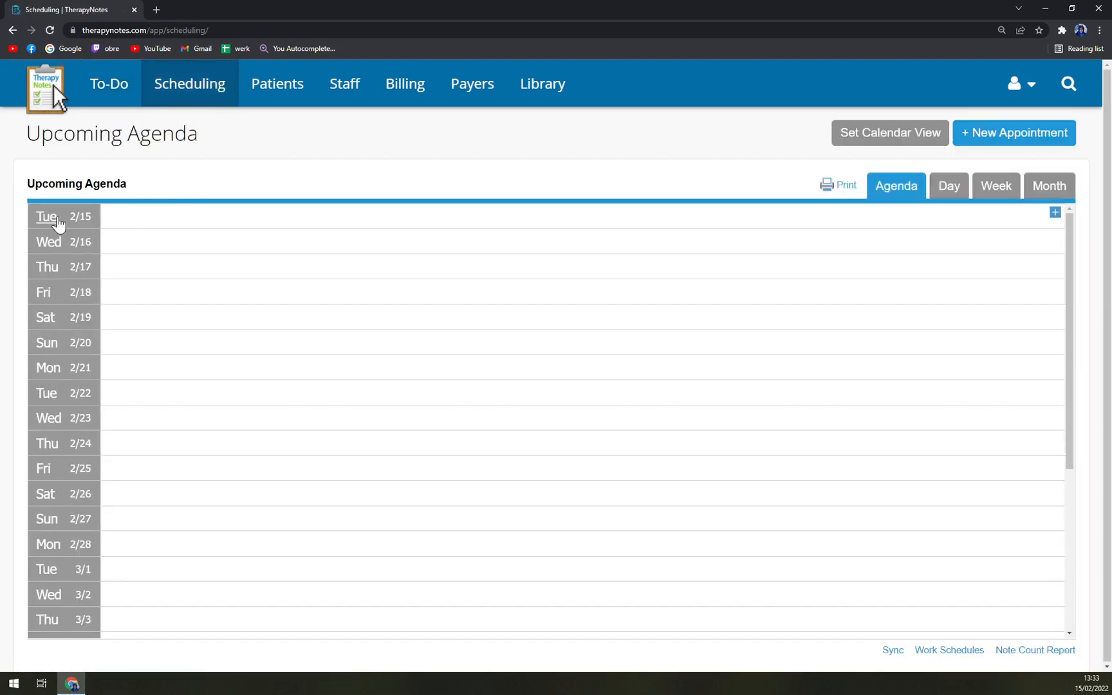
mouse_move(198, 224)
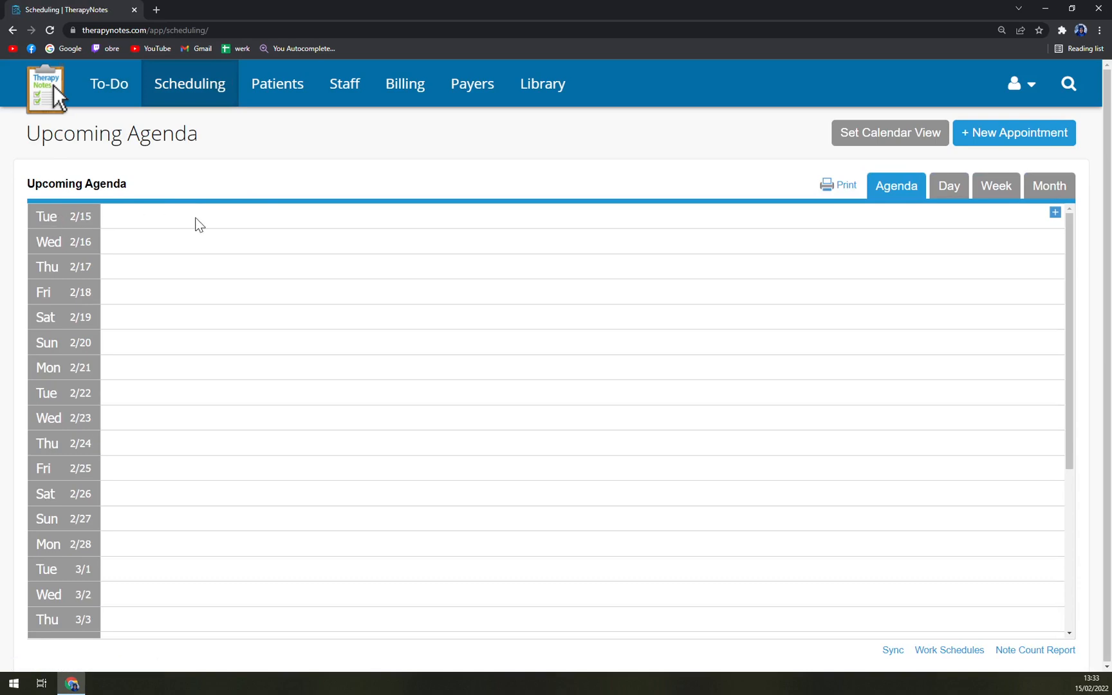
click(1015, 133)
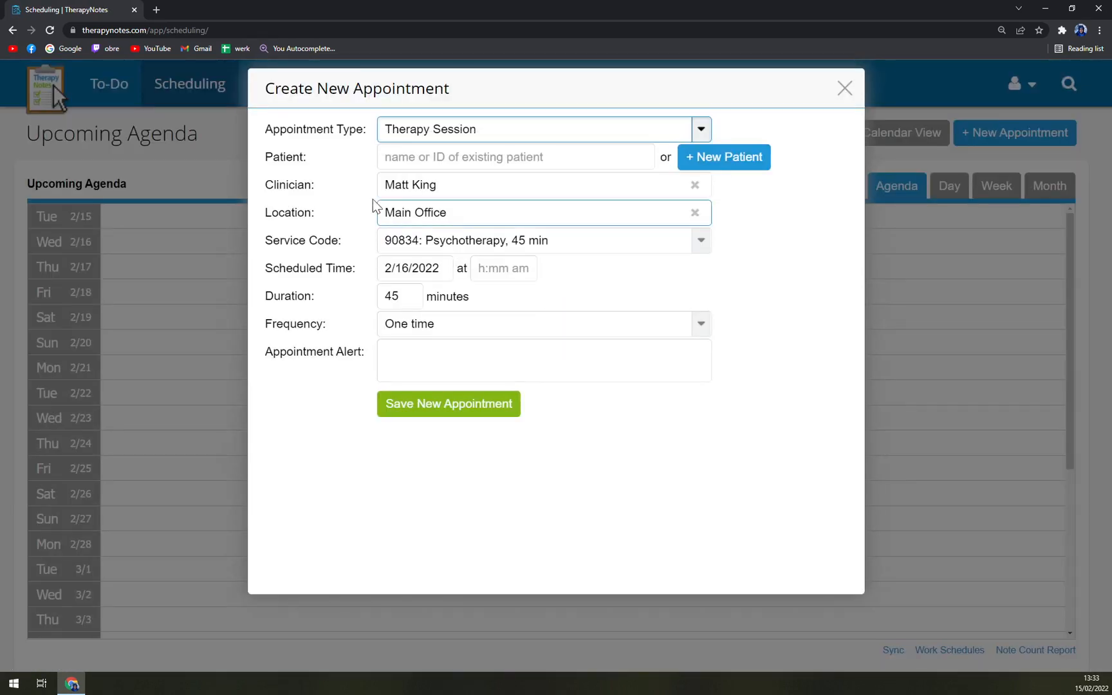
click(845, 87)
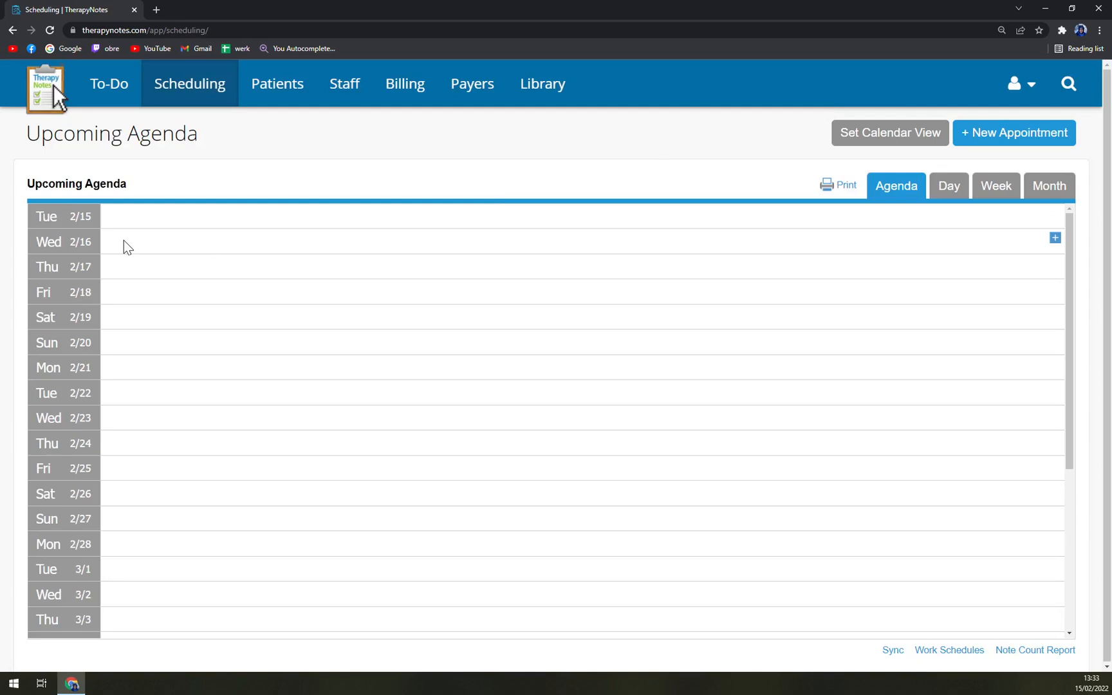
click(1055, 238)
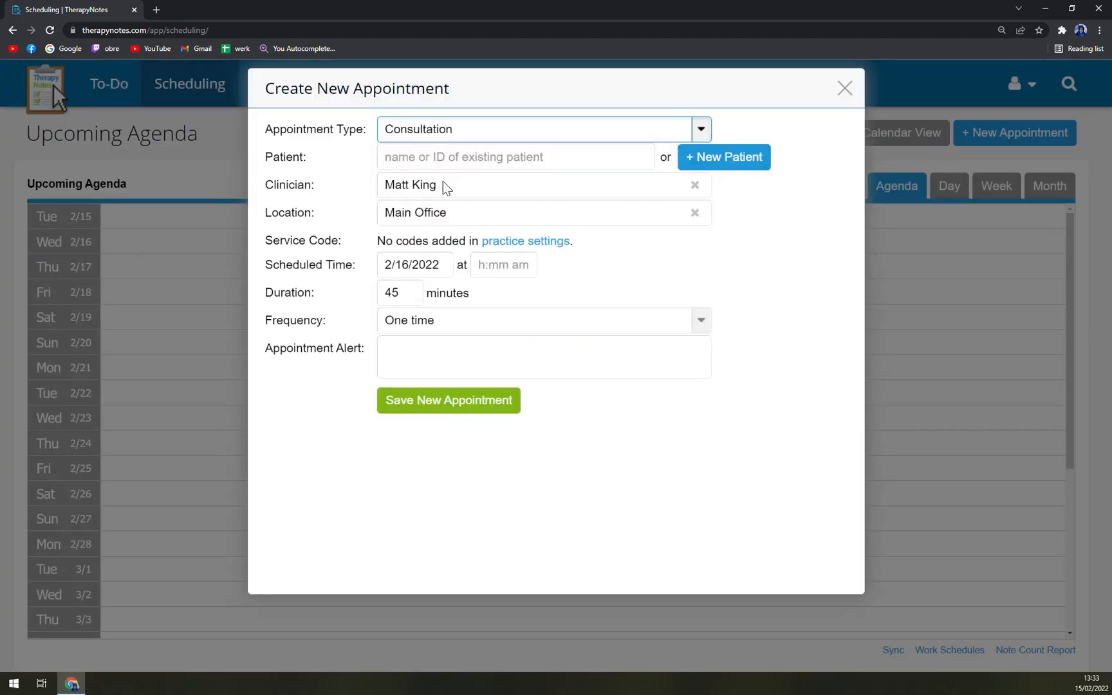
- Draft a 60-minute Consultation at 8:00AM on 2/16 and try saving it
click(415, 265)
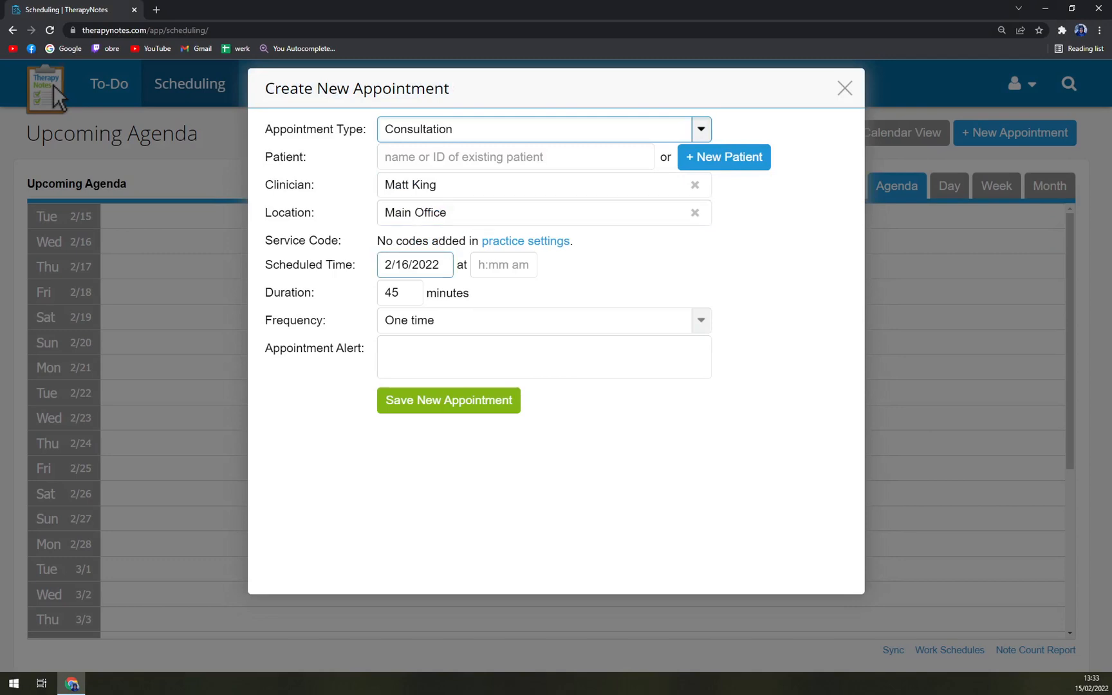
click(399, 293)
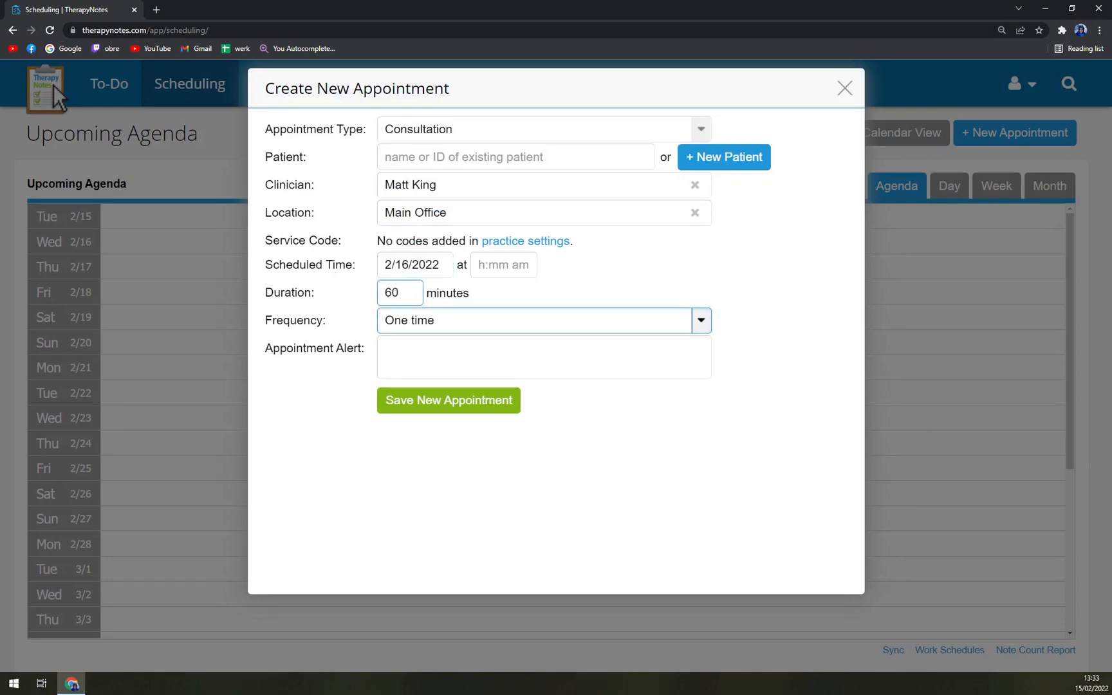
click(701, 321)
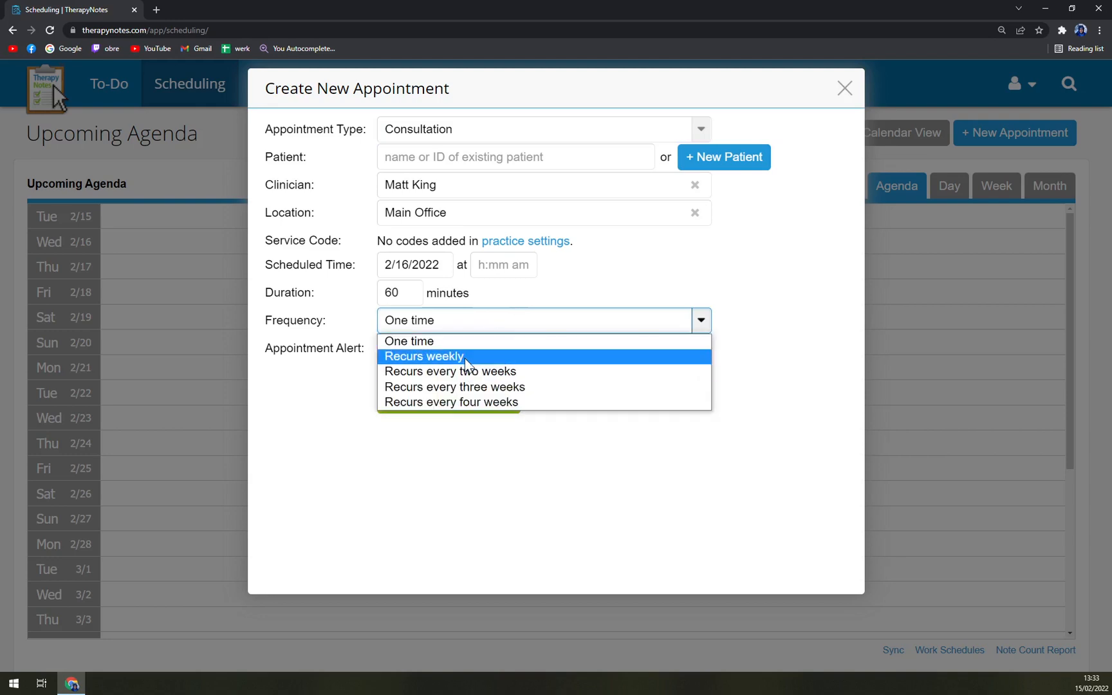
mouse_move(551, 375)
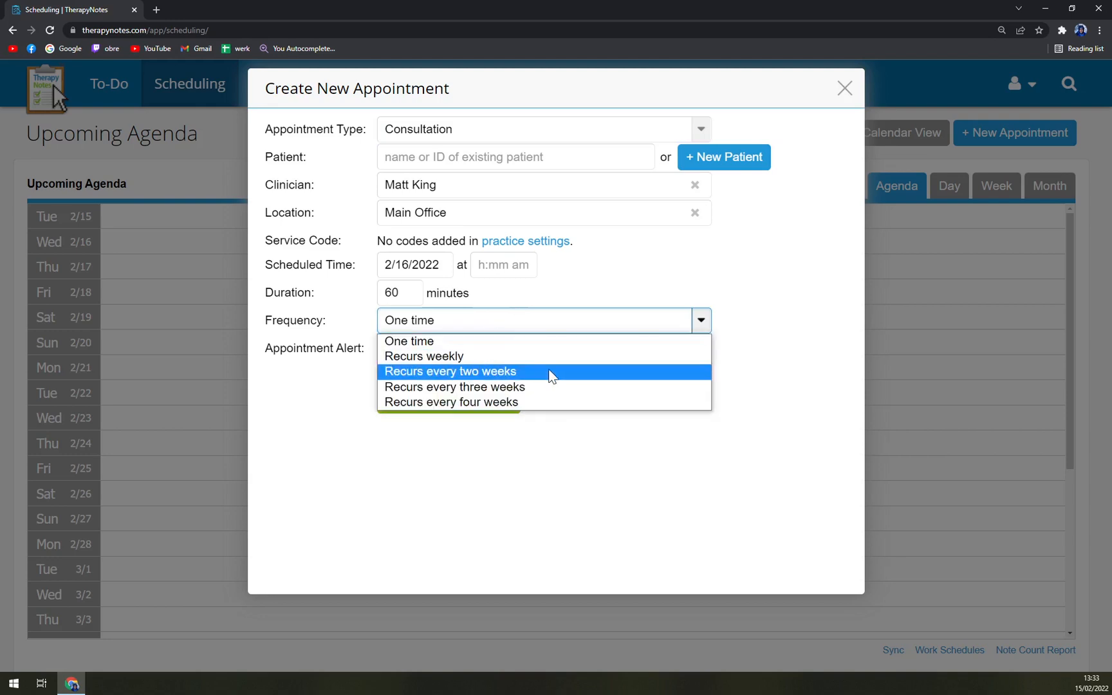
mouse_move(603, 451)
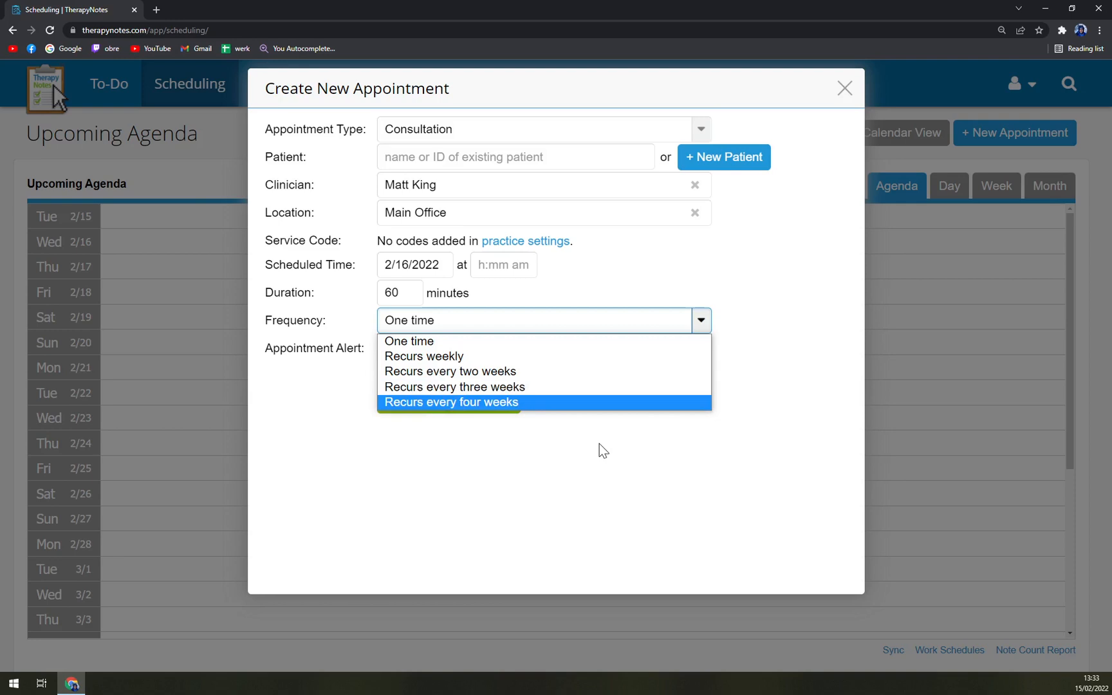
click(504, 265)
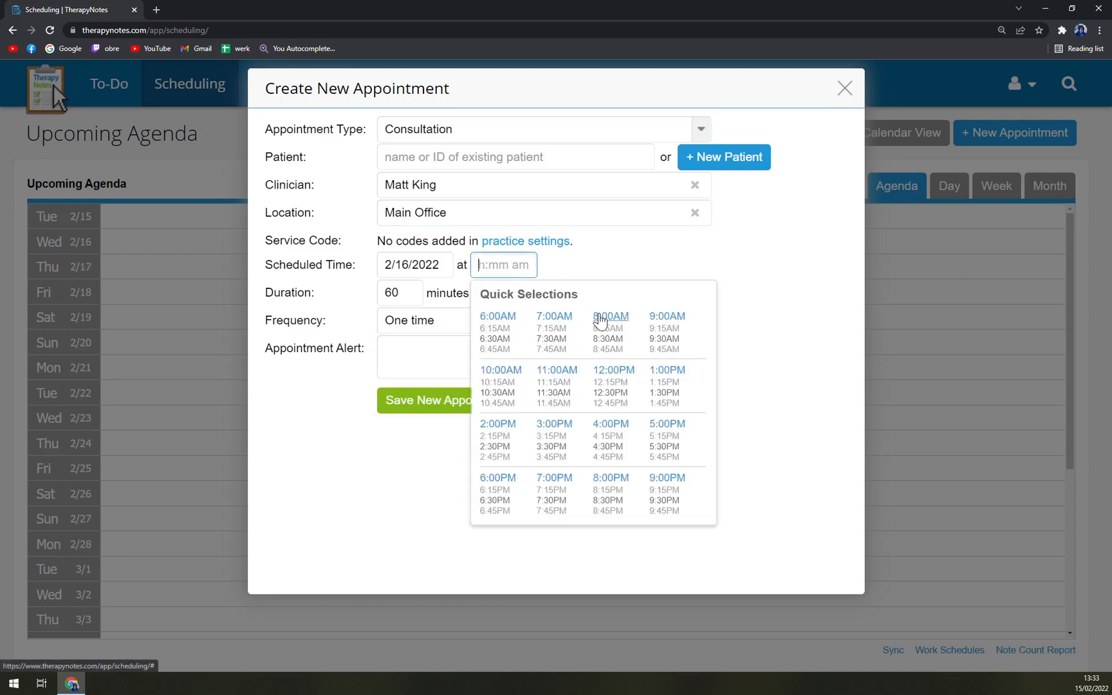
click(607, 328)
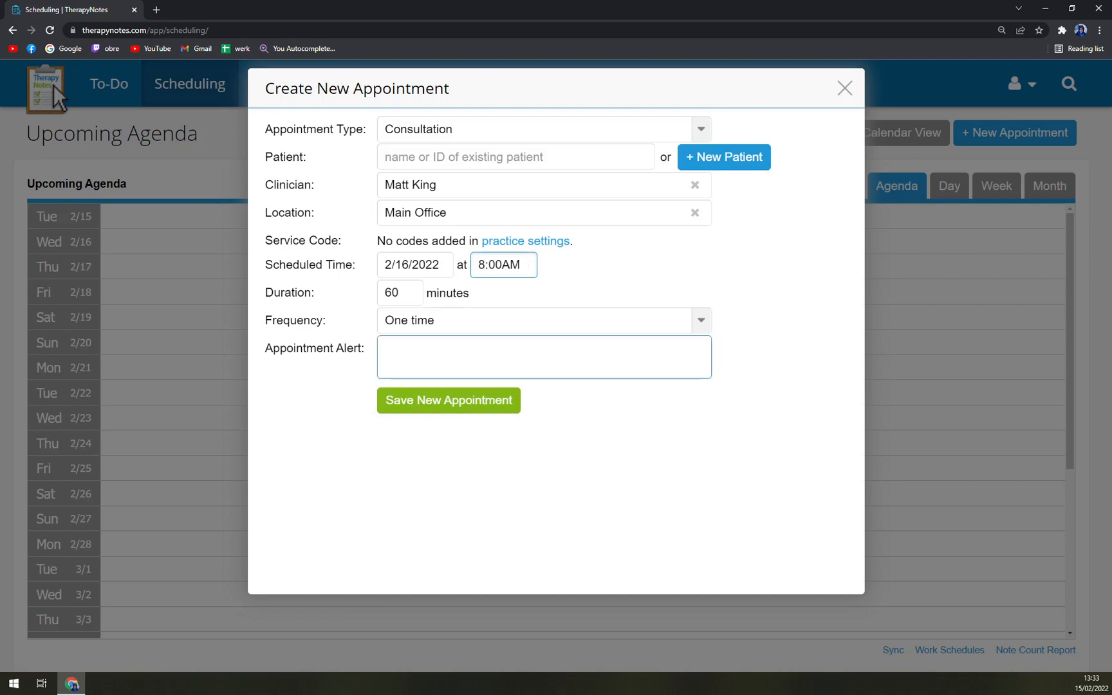
click(449, 400)
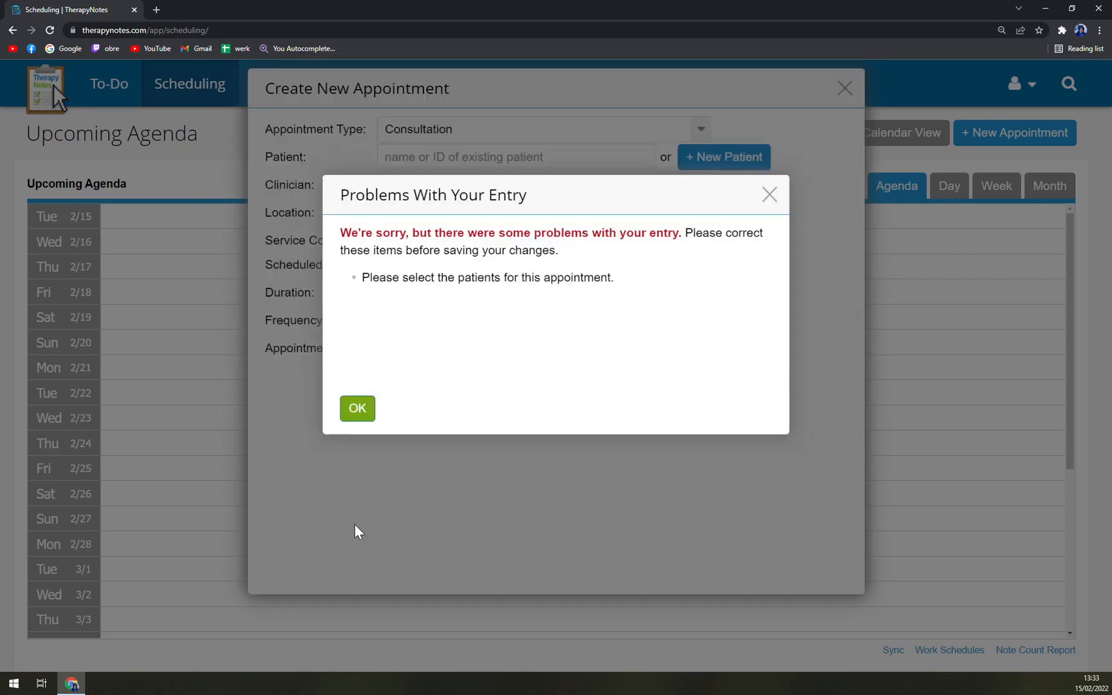
mouse_move(355, 419)
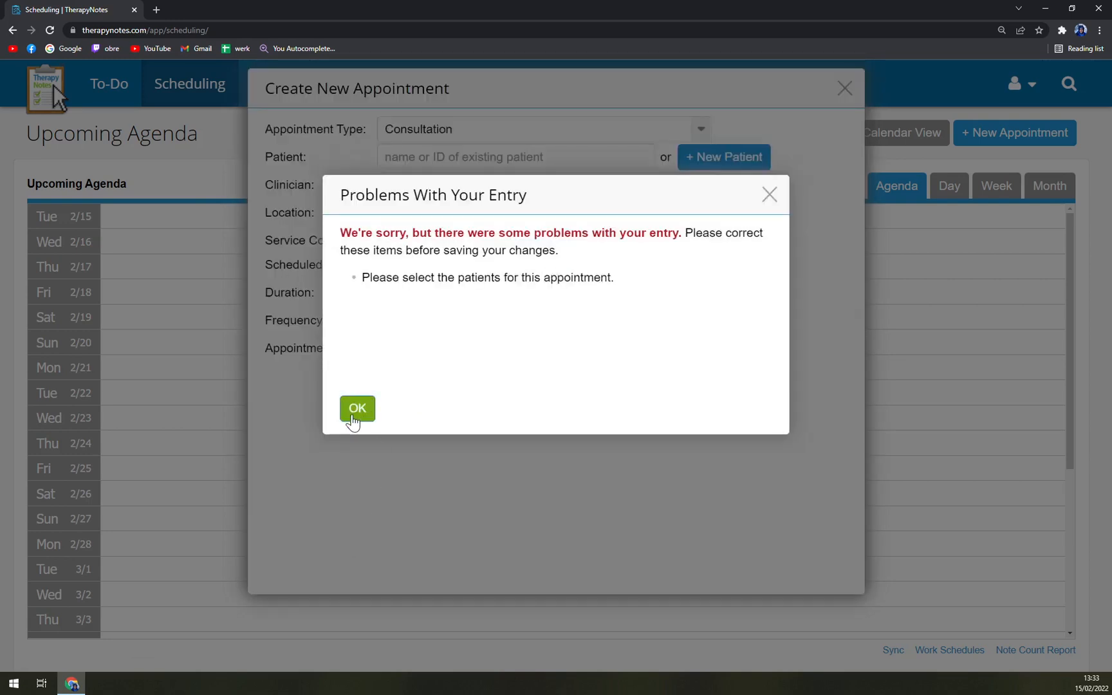
click(357, 408)
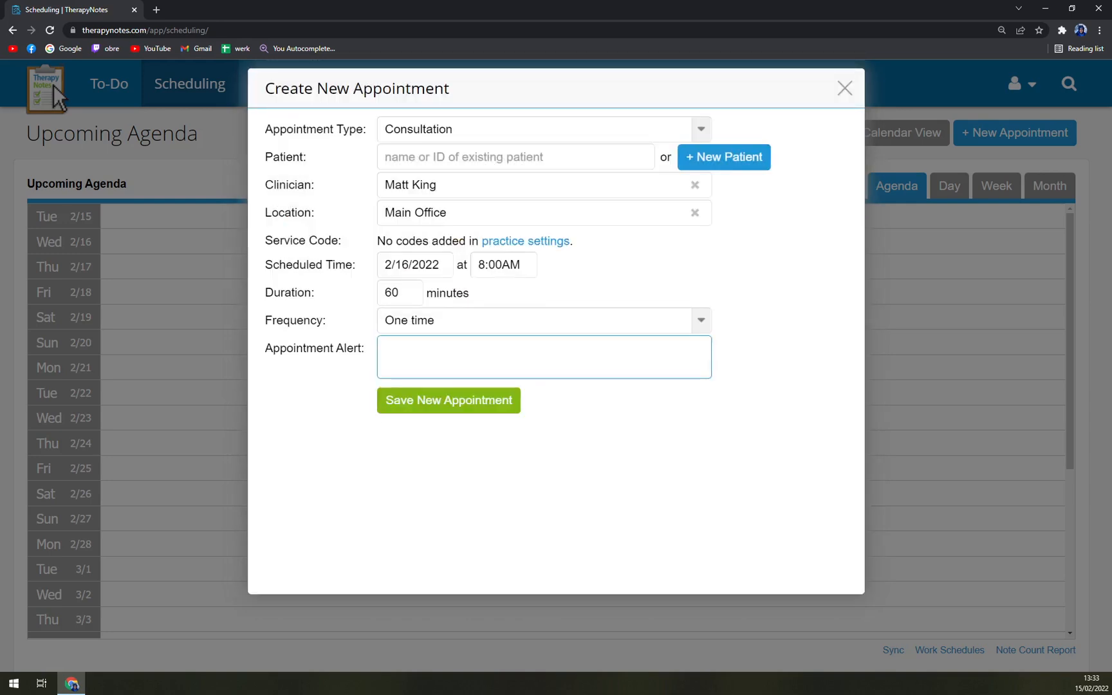
click(516, 157)
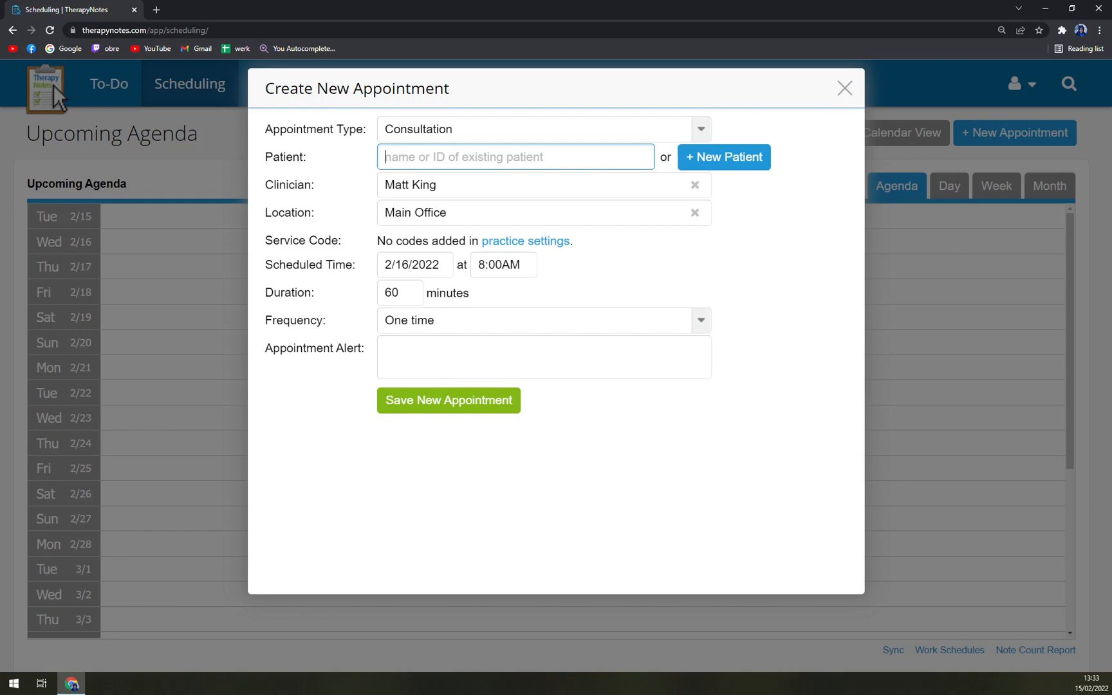
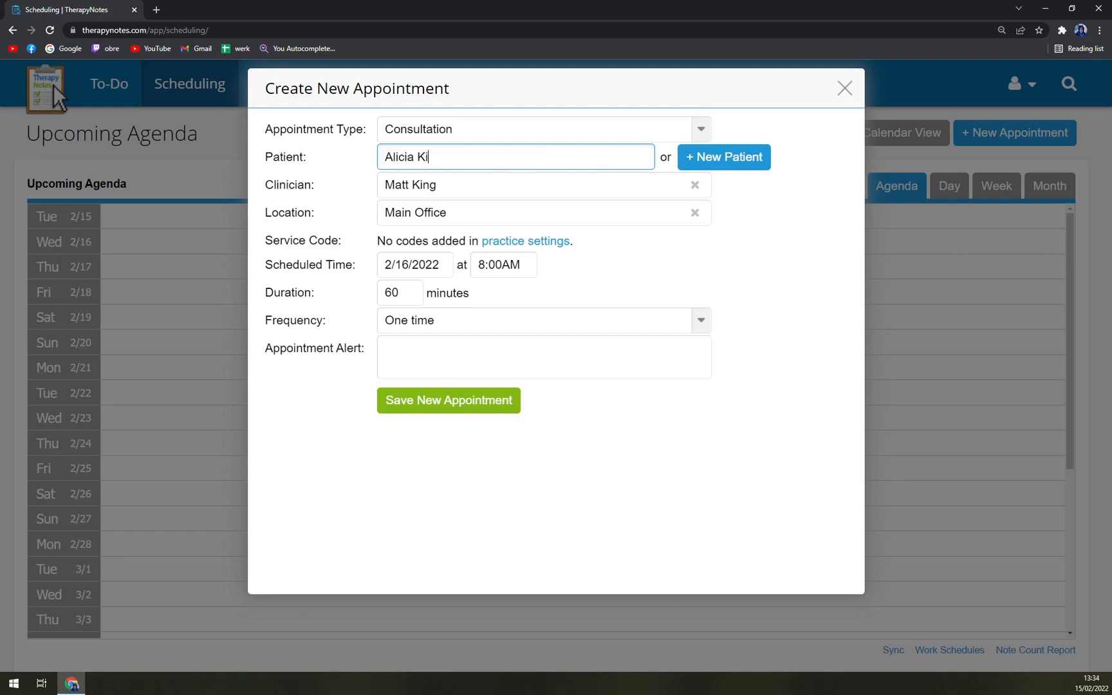
click(725, 157)
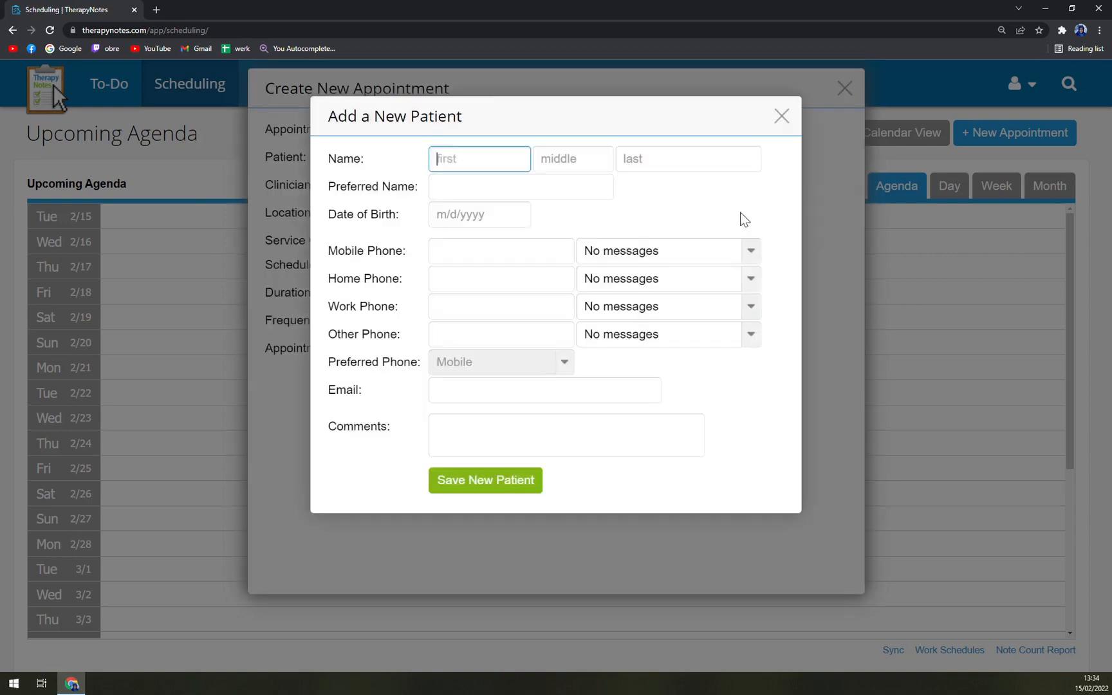
click(782, 116)
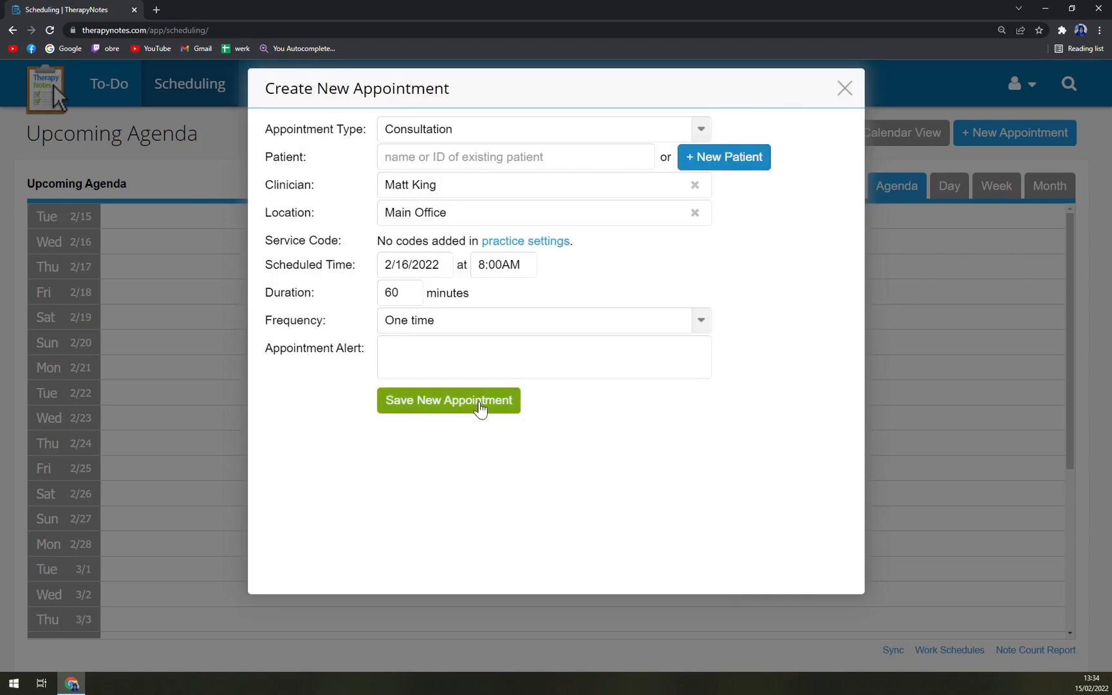
- Retry saving with 'Ali' typed, then open the New Patient form
click(448, 400)
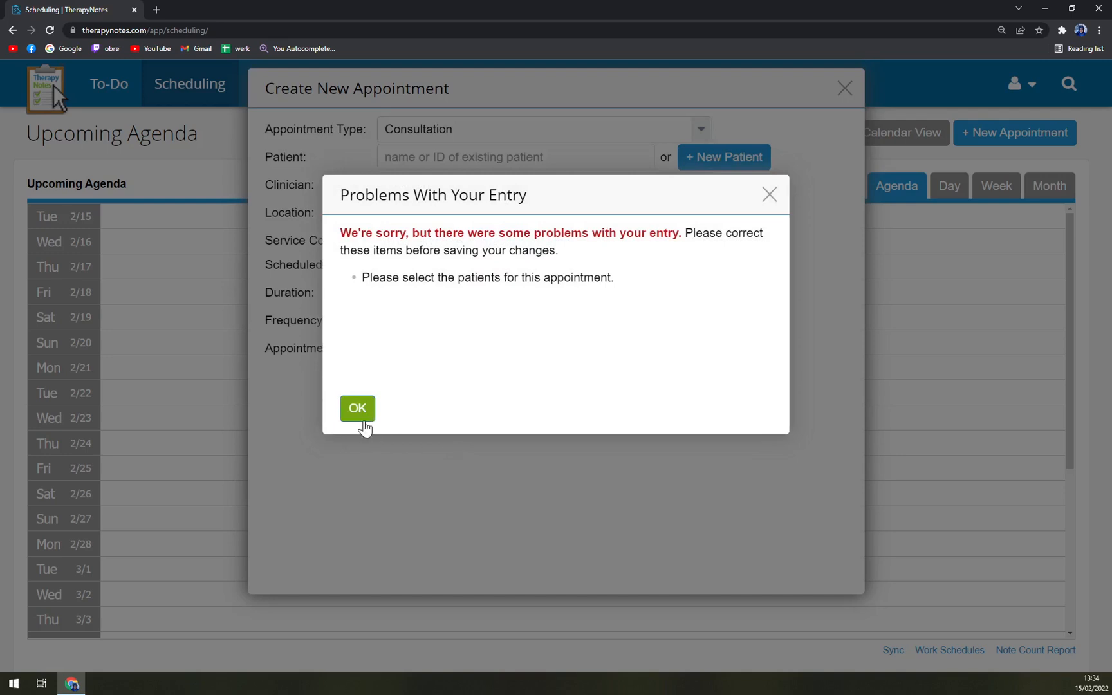
click(357, 409)
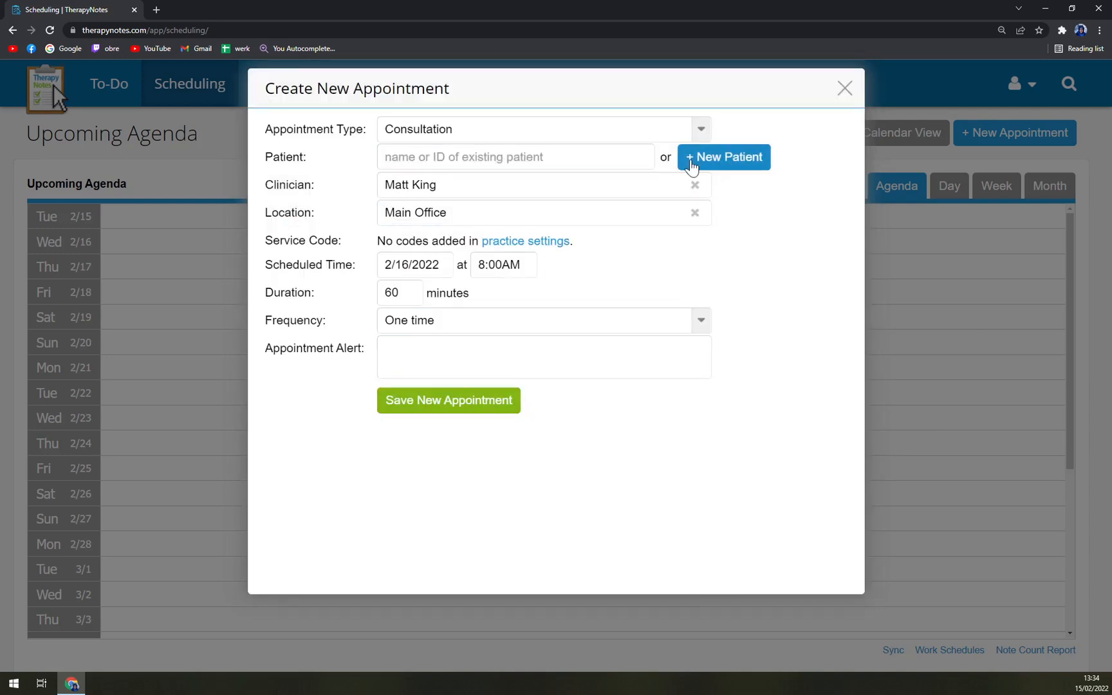
text(Ali)
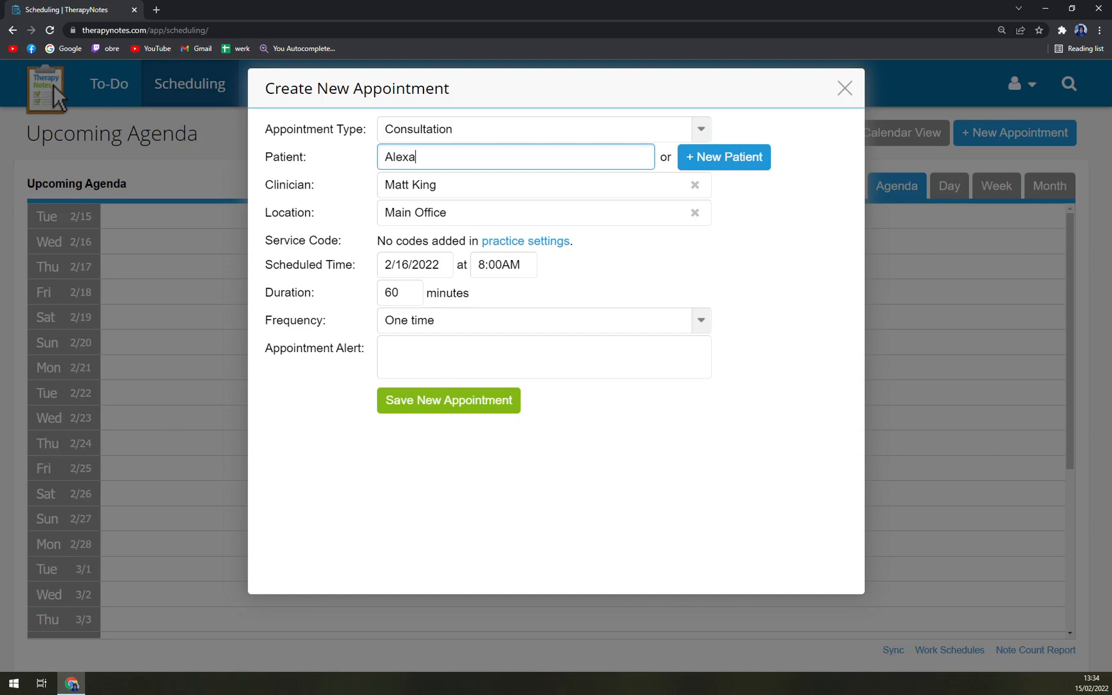
click(449, 401)
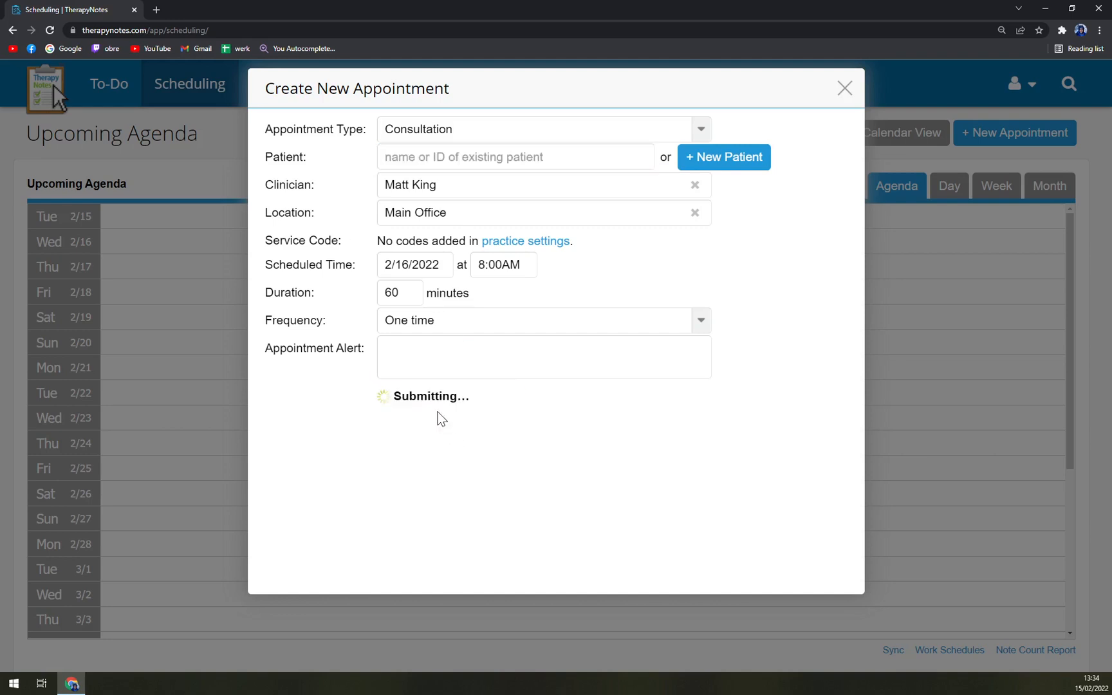
click(724, 157)
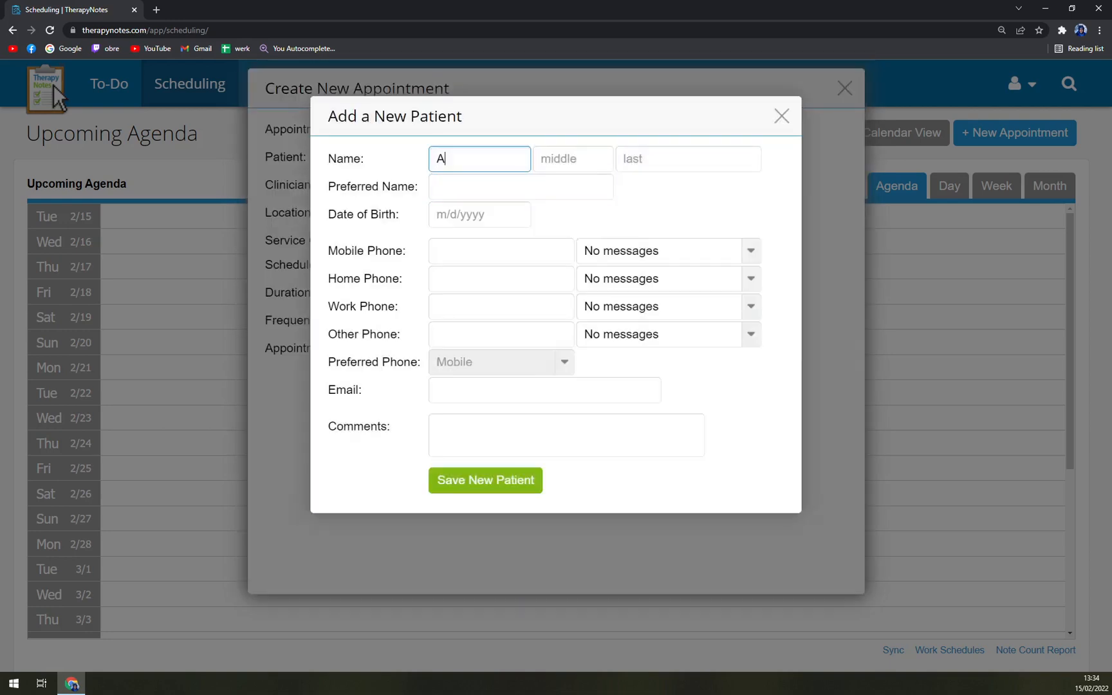
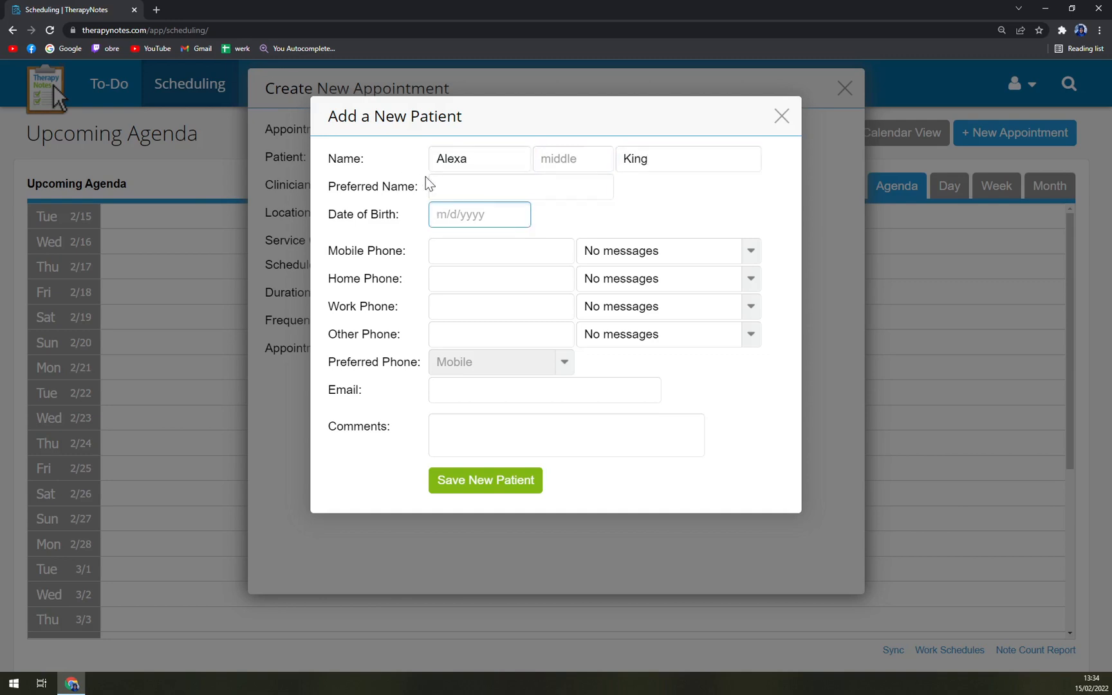
click(479, 215)
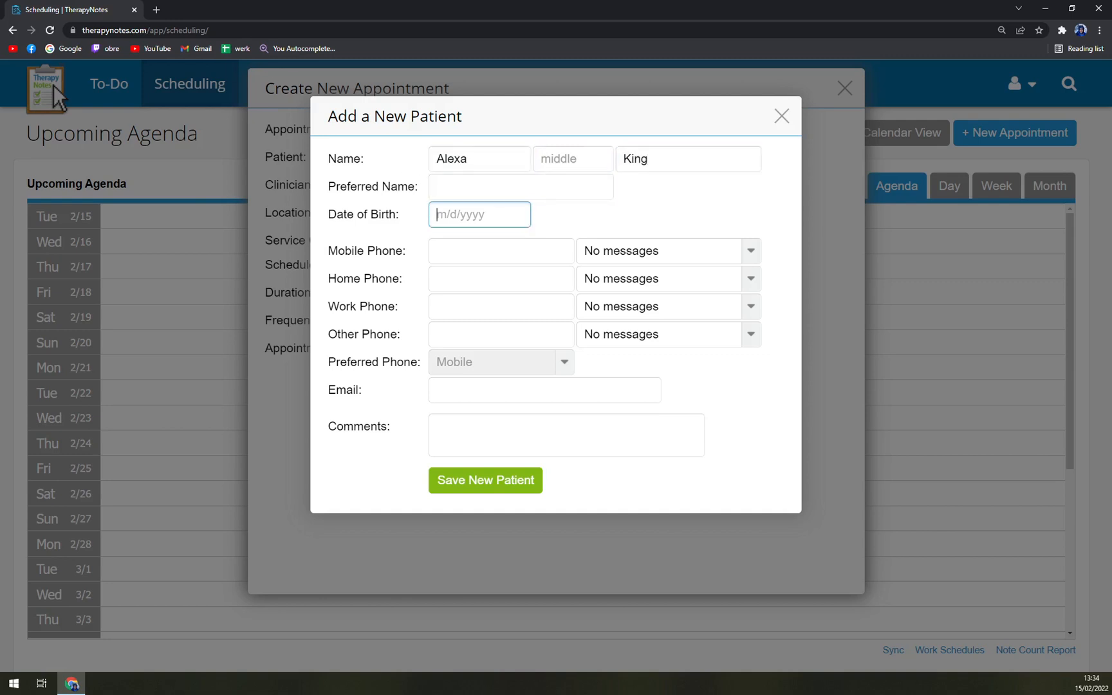
text(05.05.)
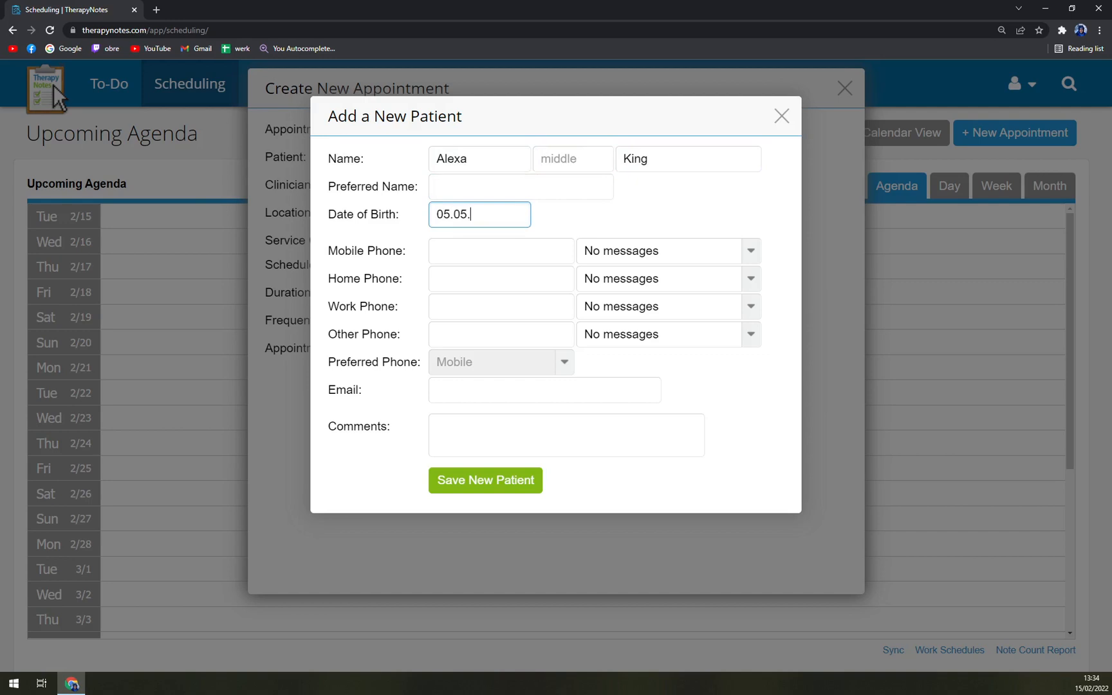
text(2000)
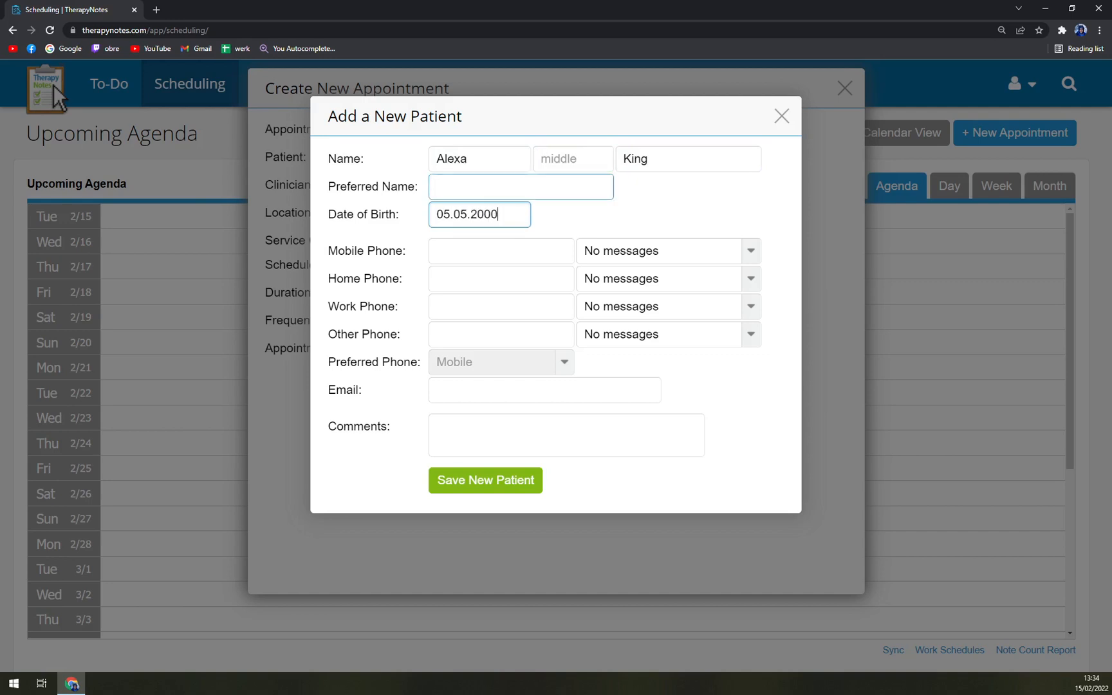
text(Alex)
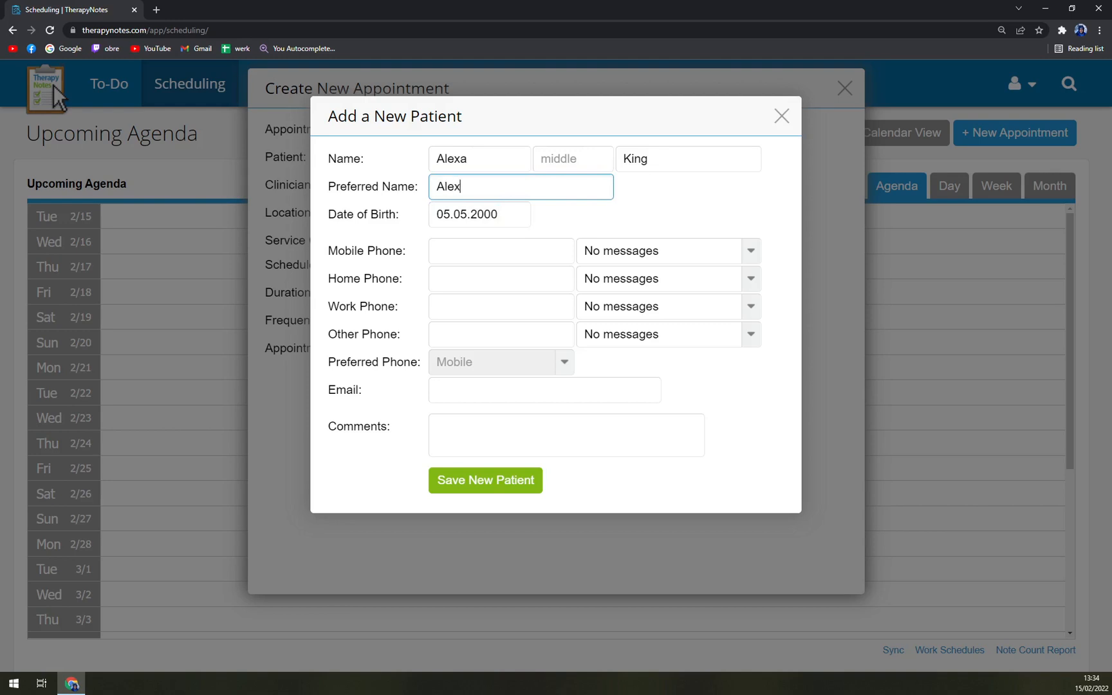
click(544, 389)
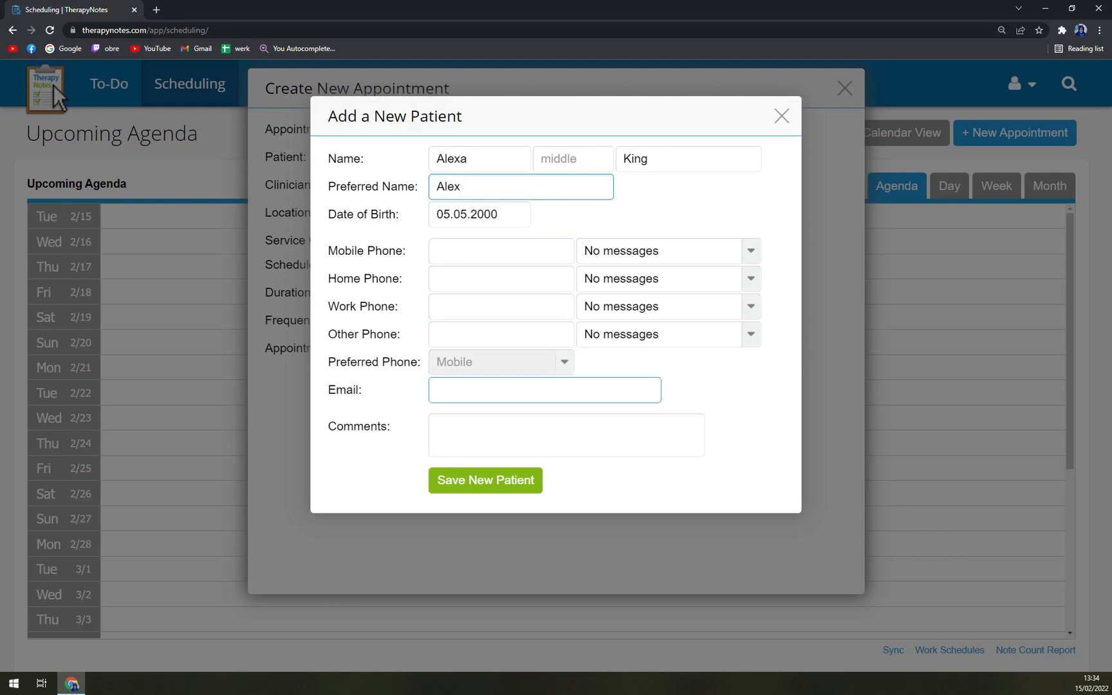
click(485, 480)
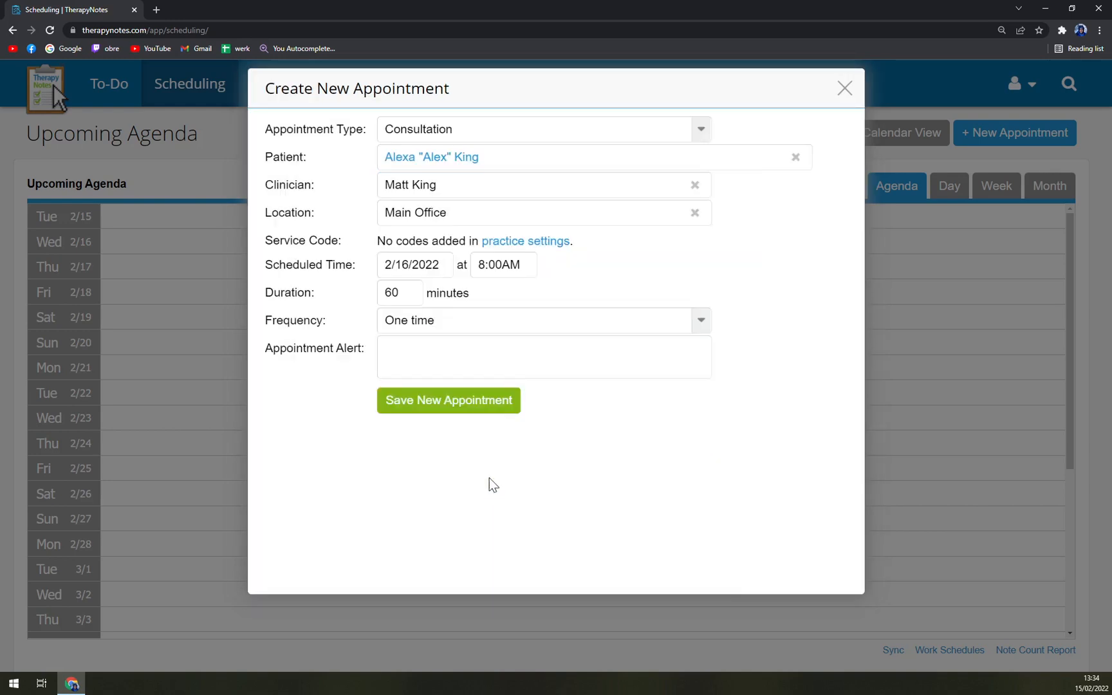
click(449, 401)
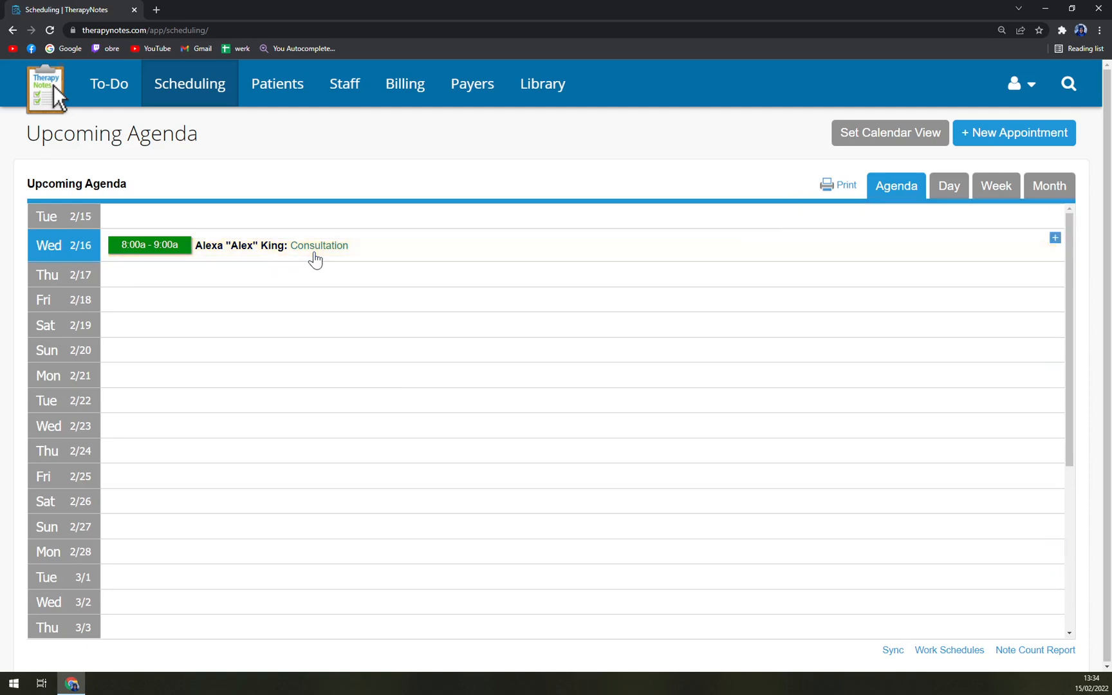
mouse_move(203, 103)
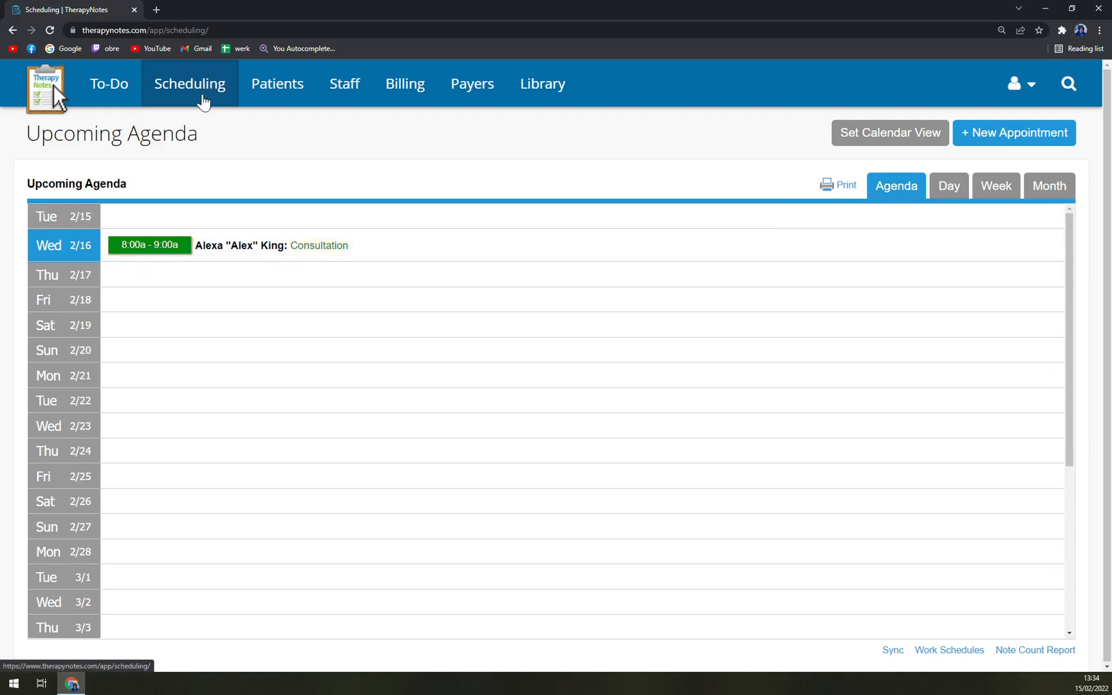
mouse_move(183, 99)
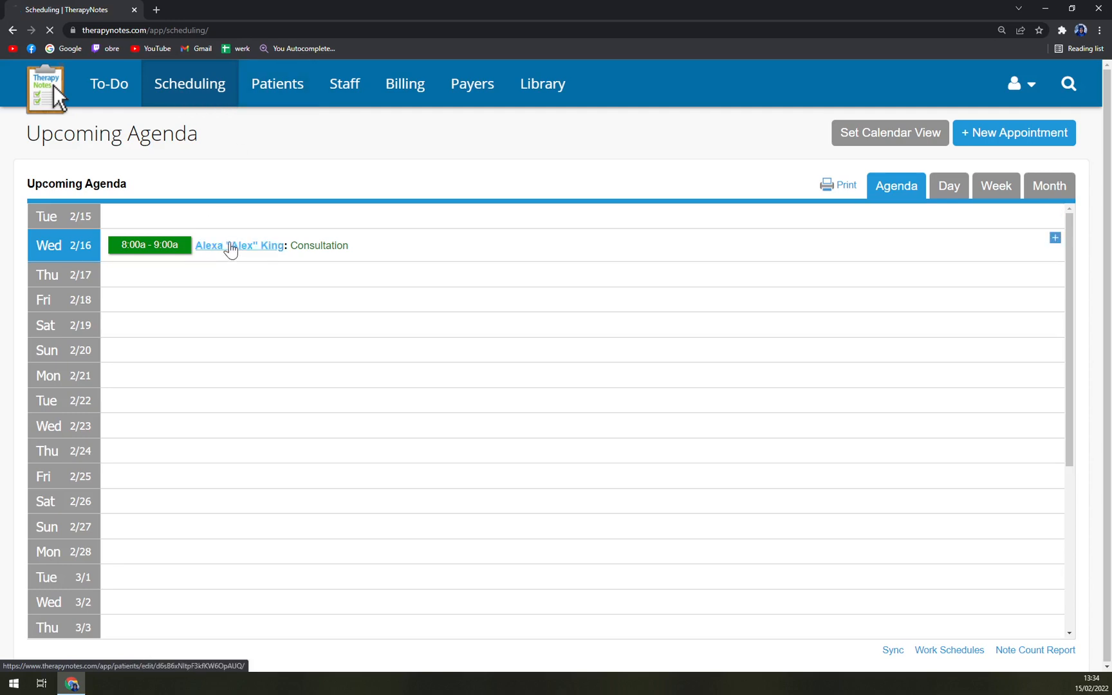
click(239, 246)
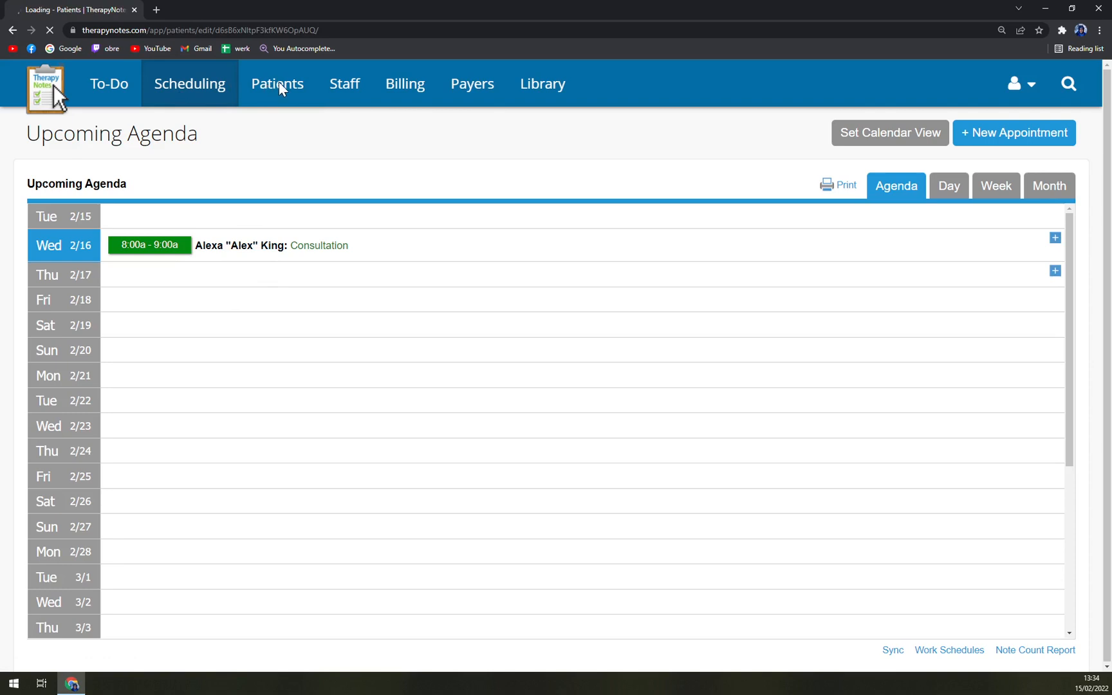
click(278, 84)
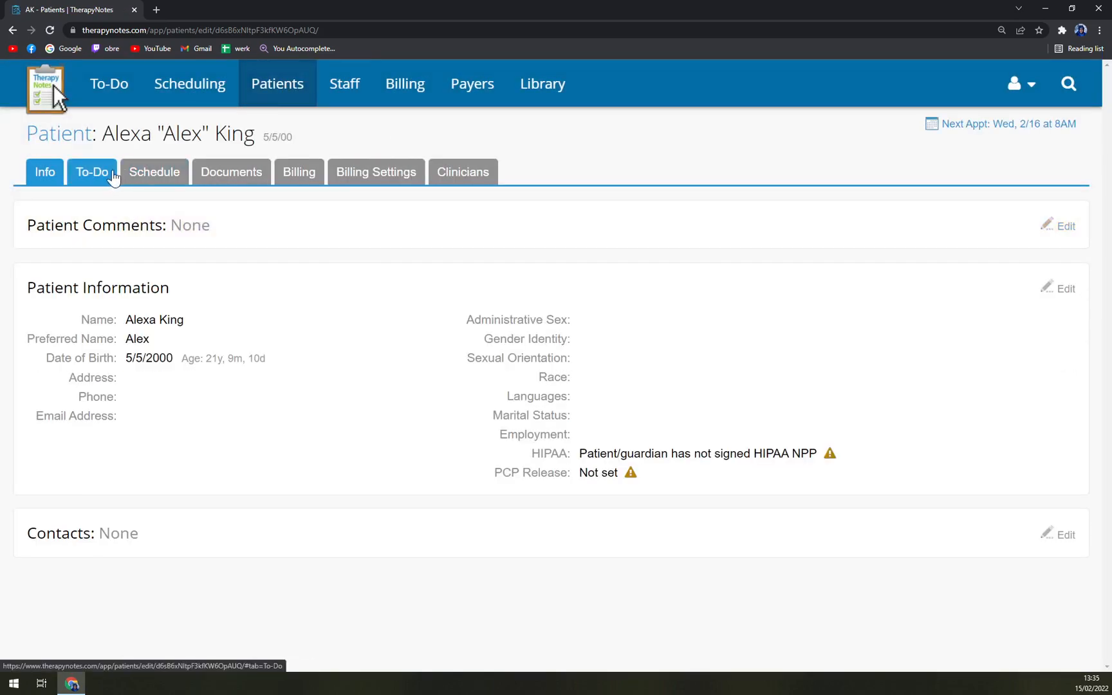
click(231, 172)
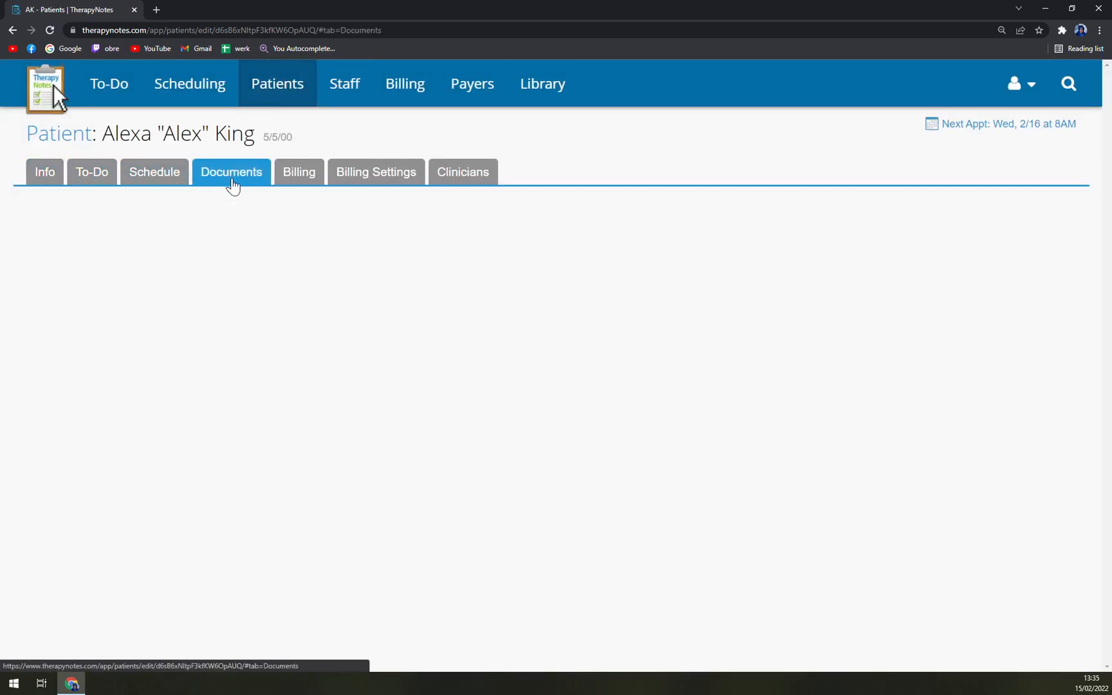
click(232, 172)
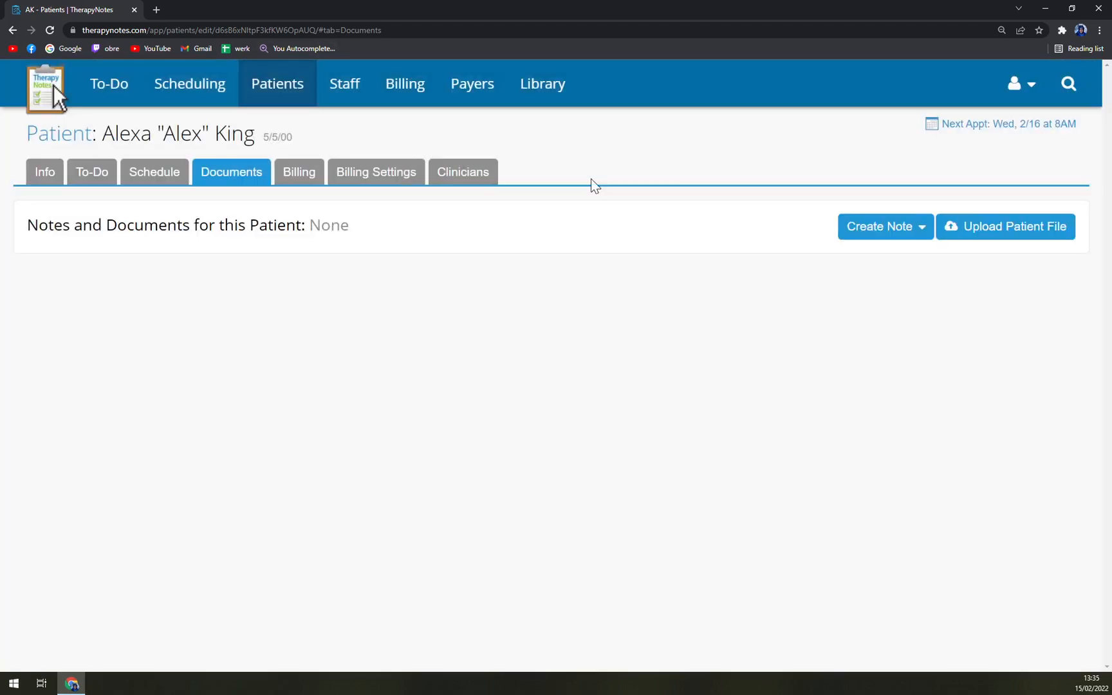
click(277, 83)
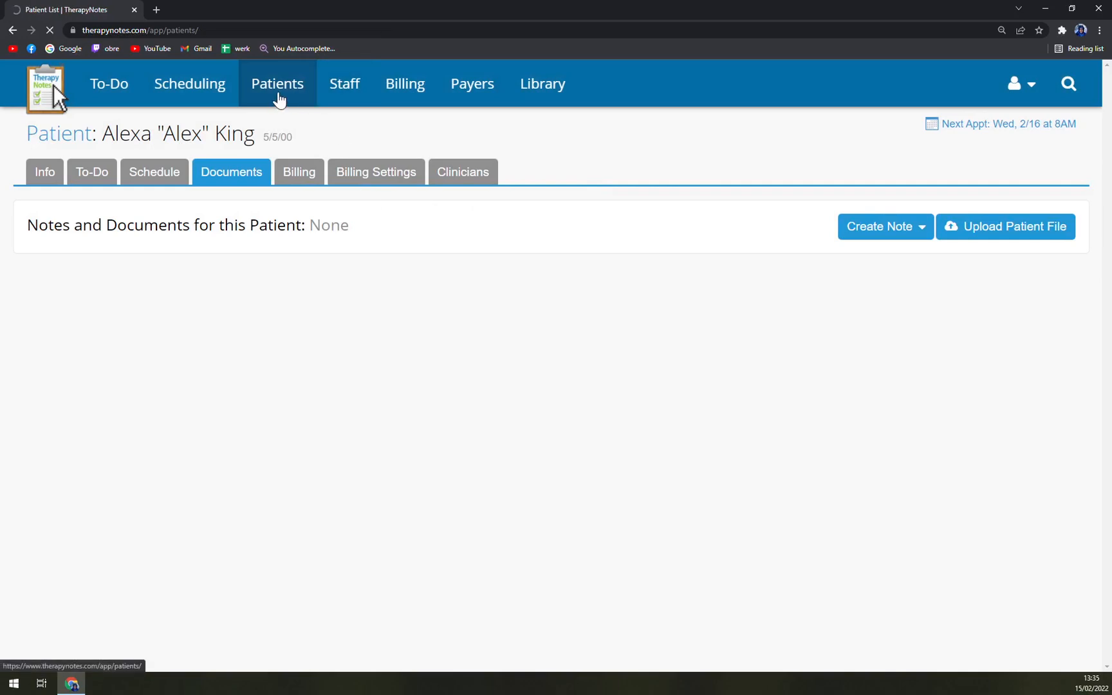
click(277, 83)
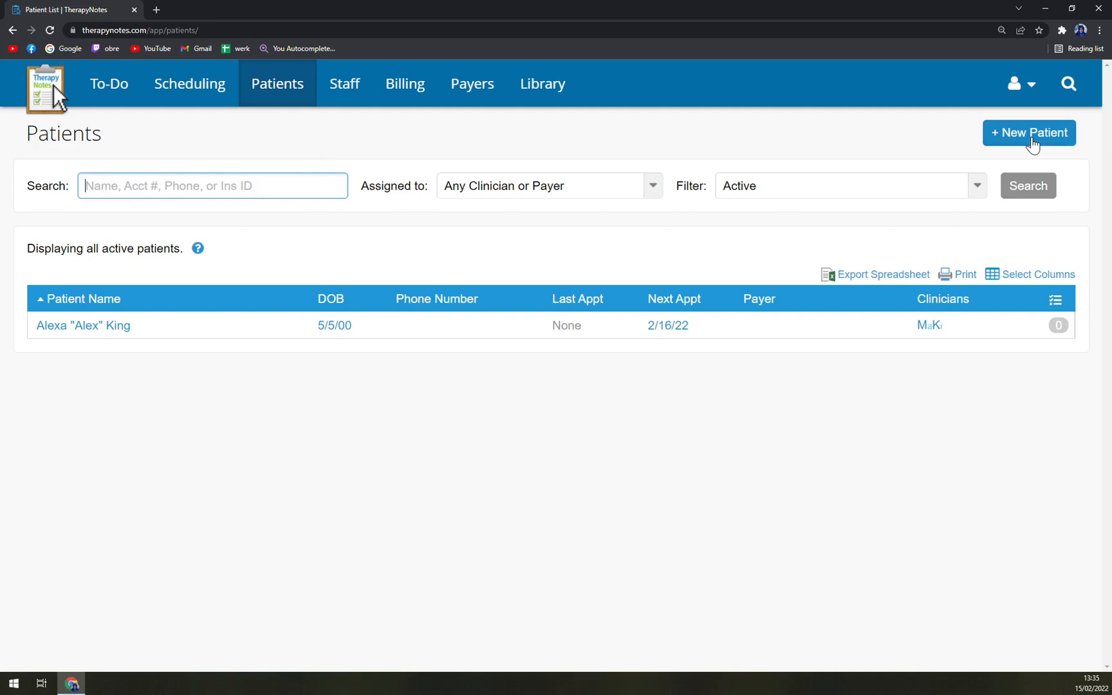
click(1029, 133)
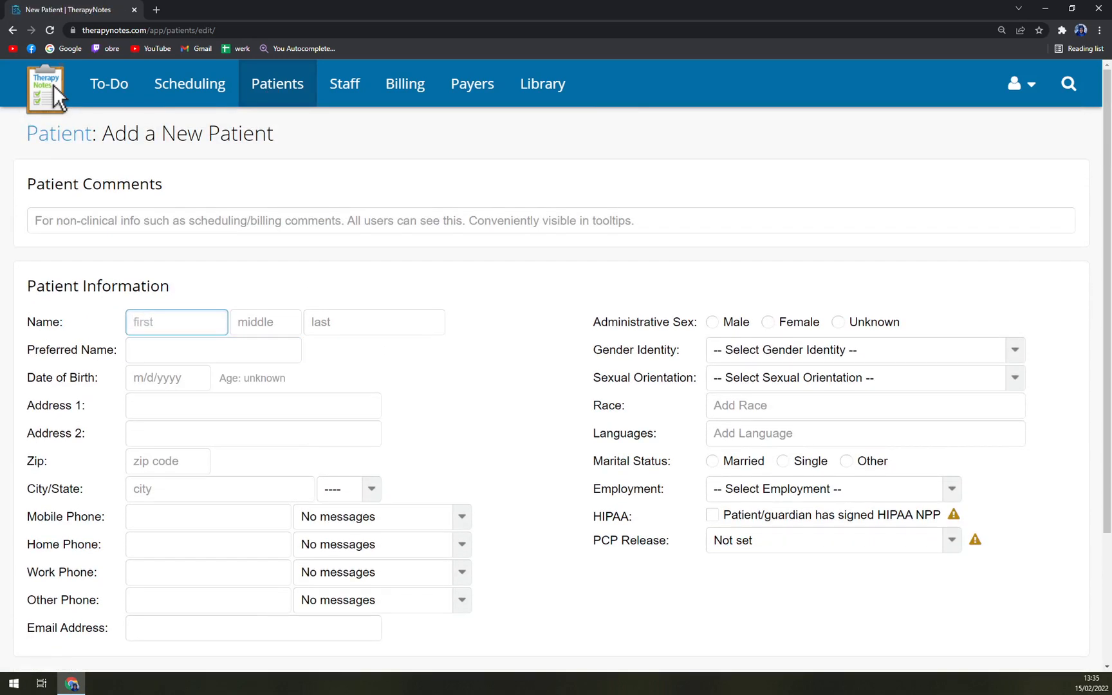
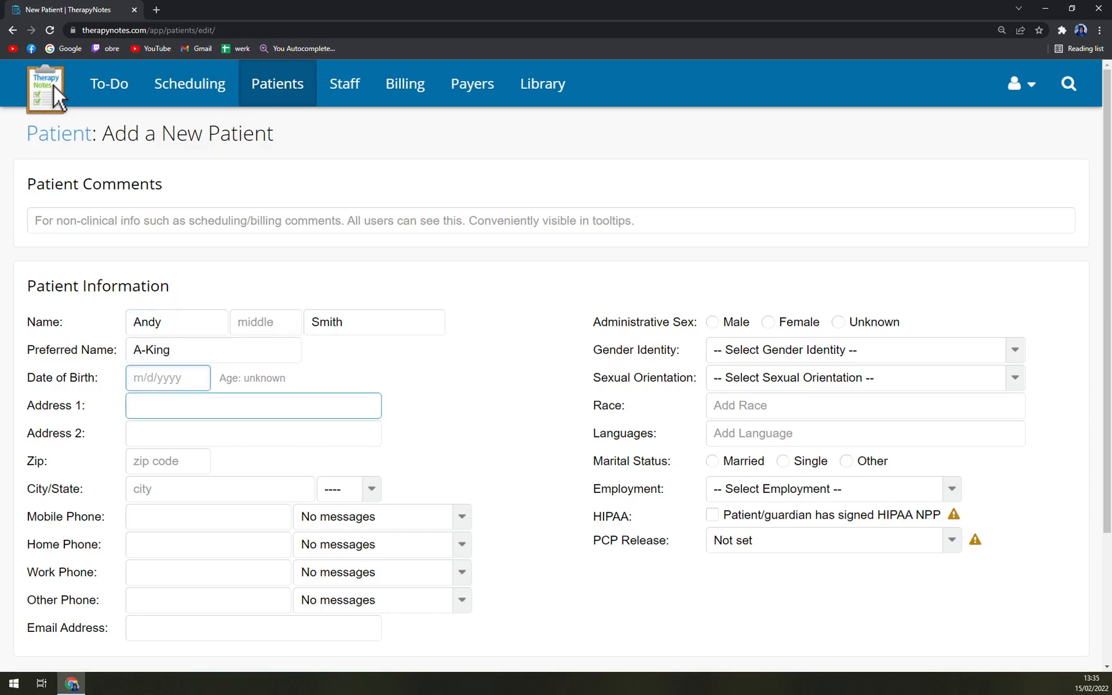
text(10.10.2010)
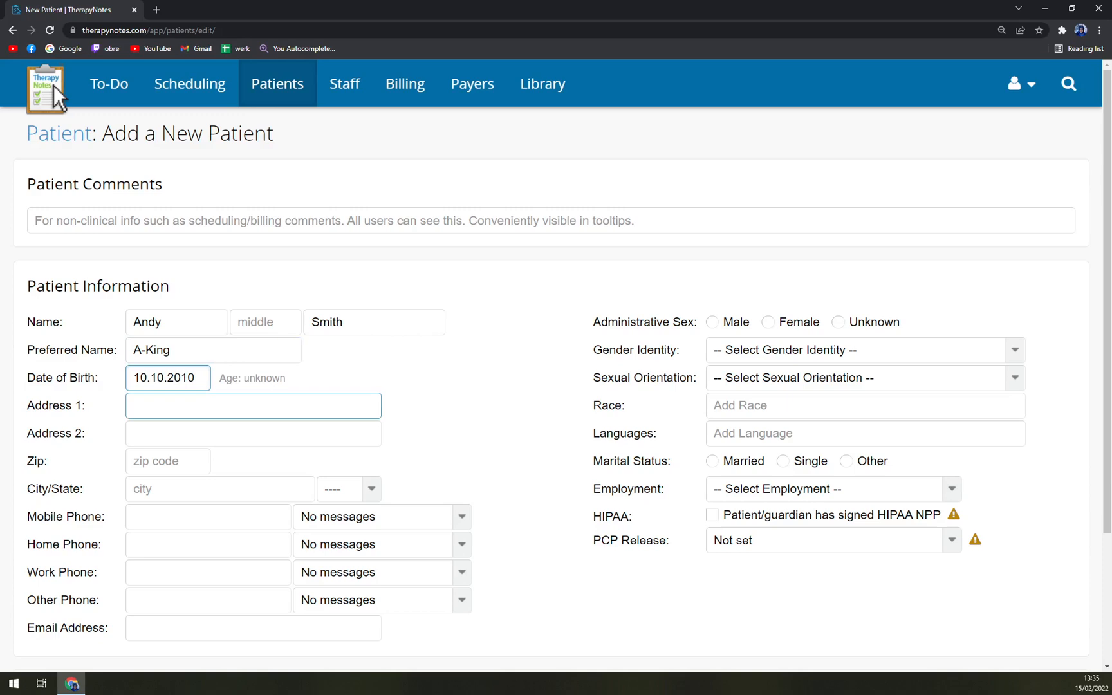
scroll(down, 3)
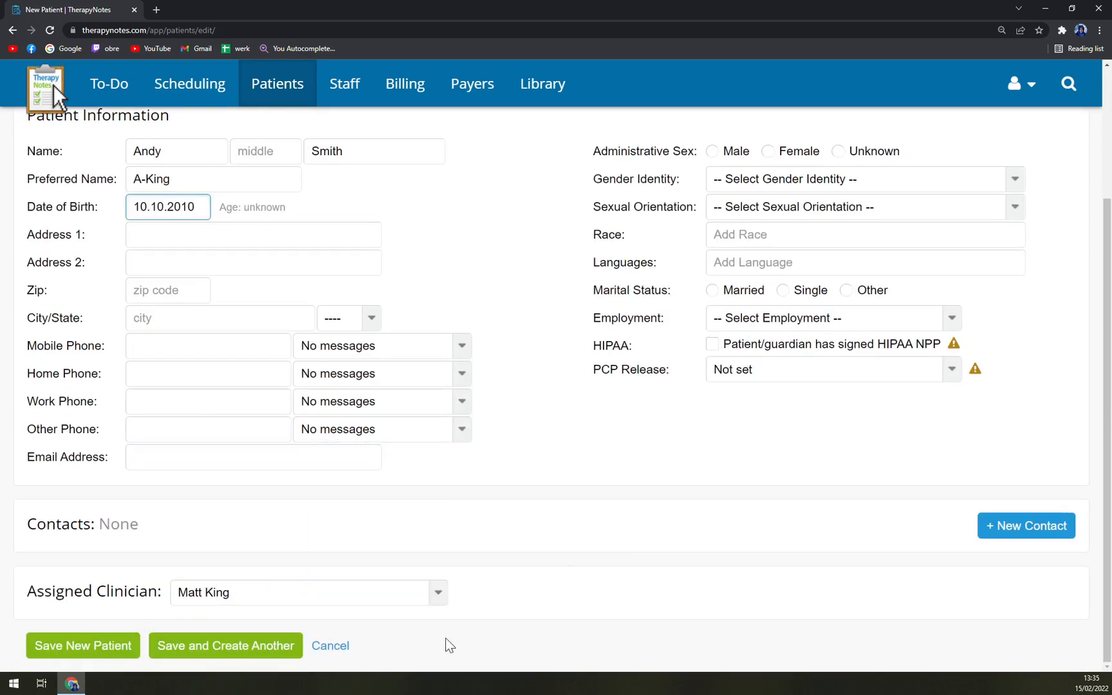
mouse_move(186, 658)
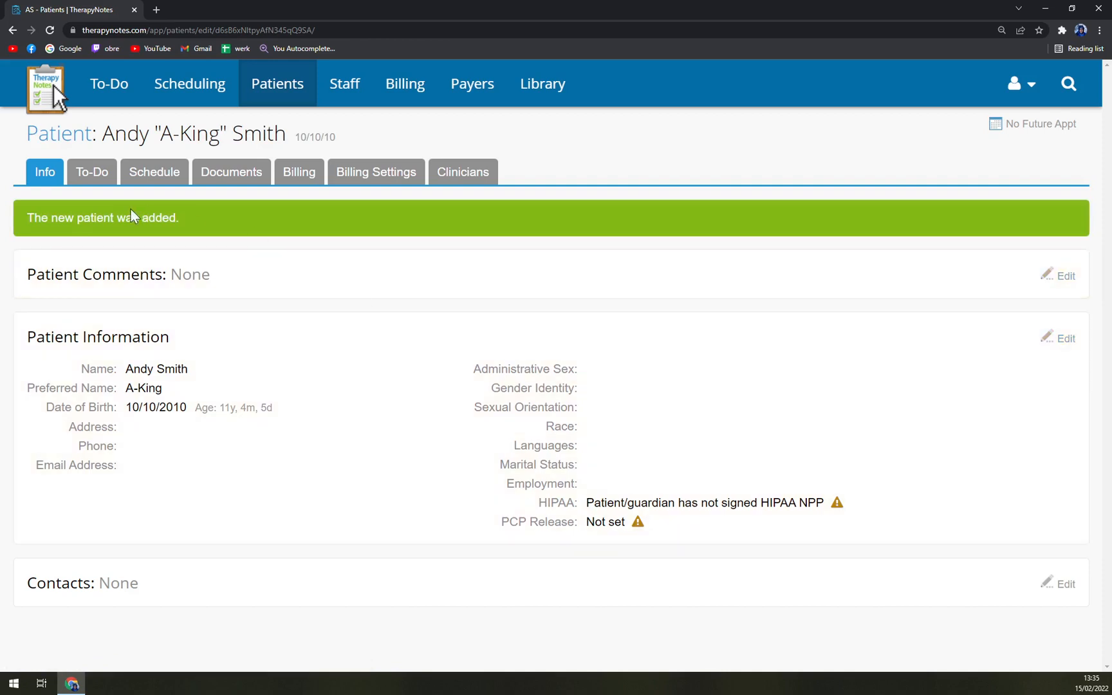
click(277, 83)
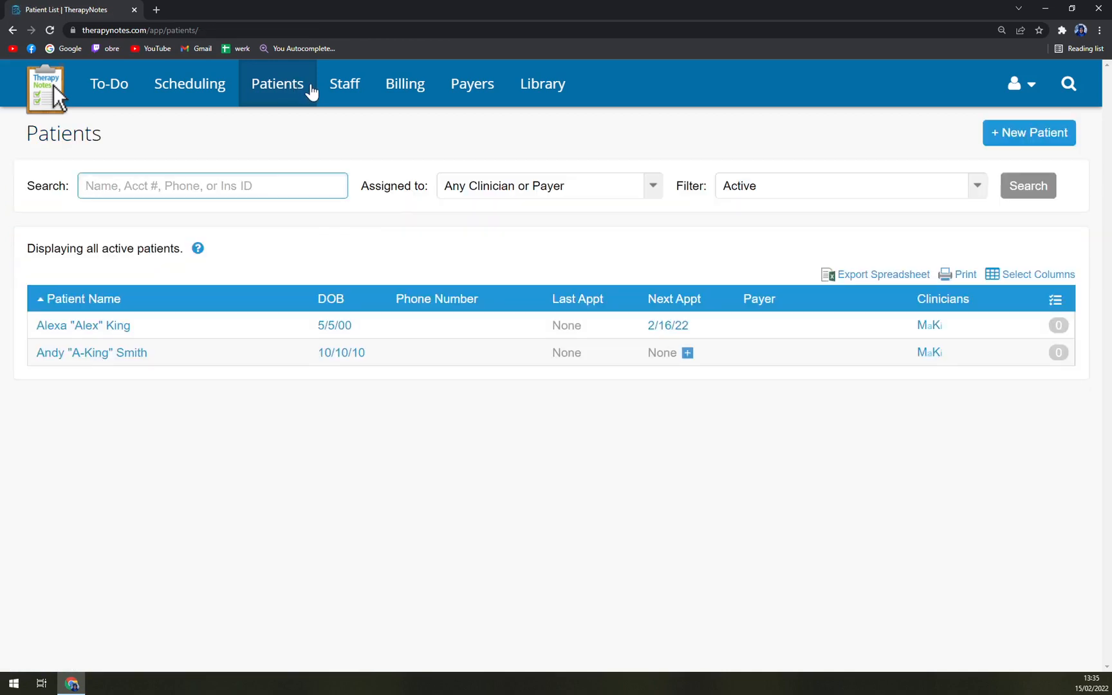
mouse_move(564, 346)
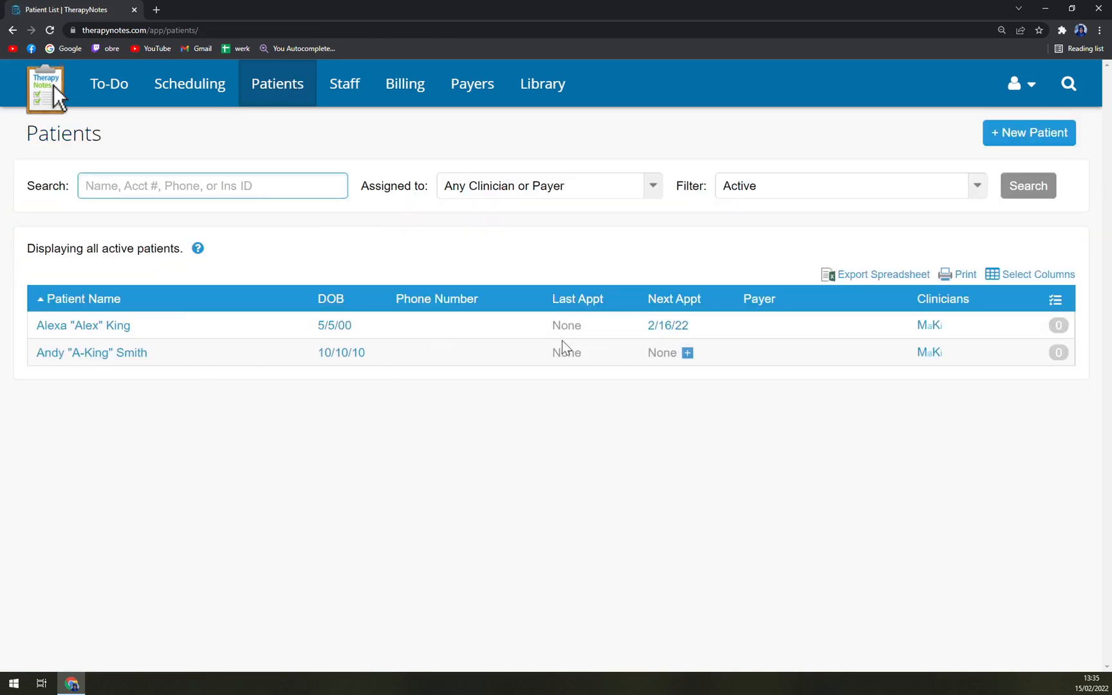
mouse_move(688, 352)
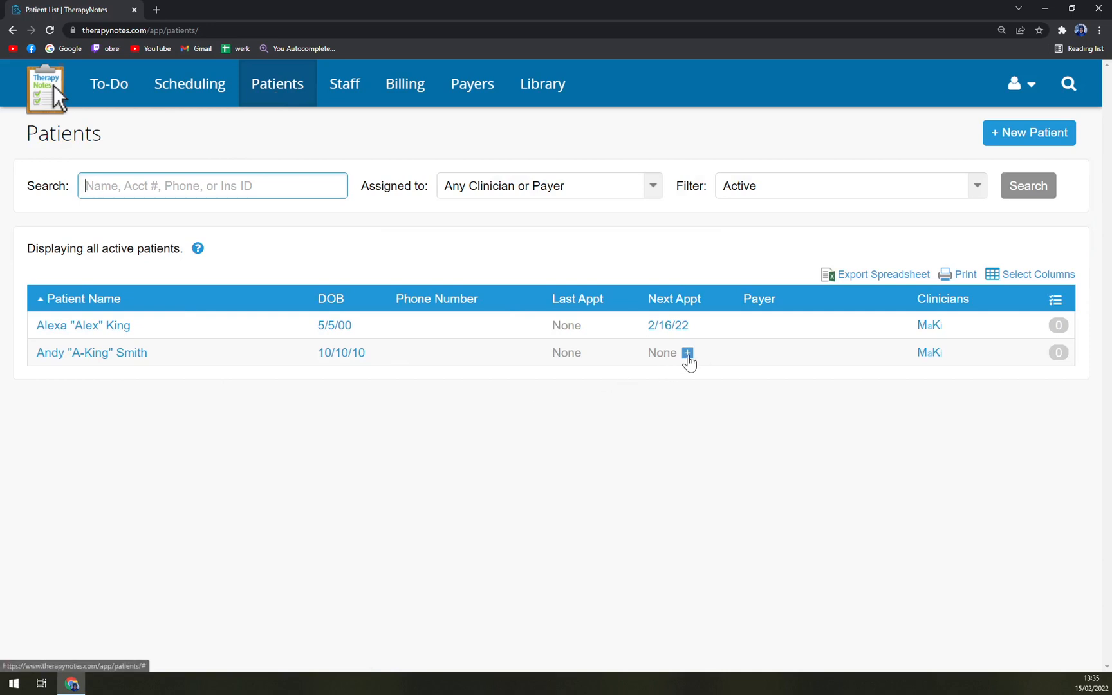
click(688, 353)
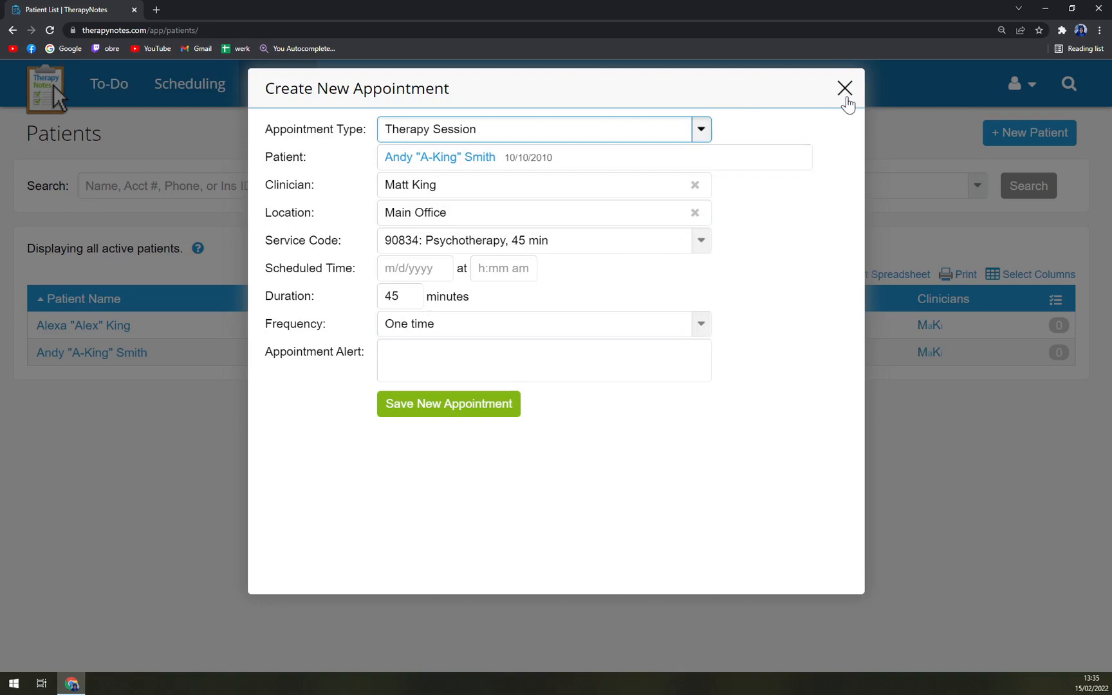
click(415, 268)
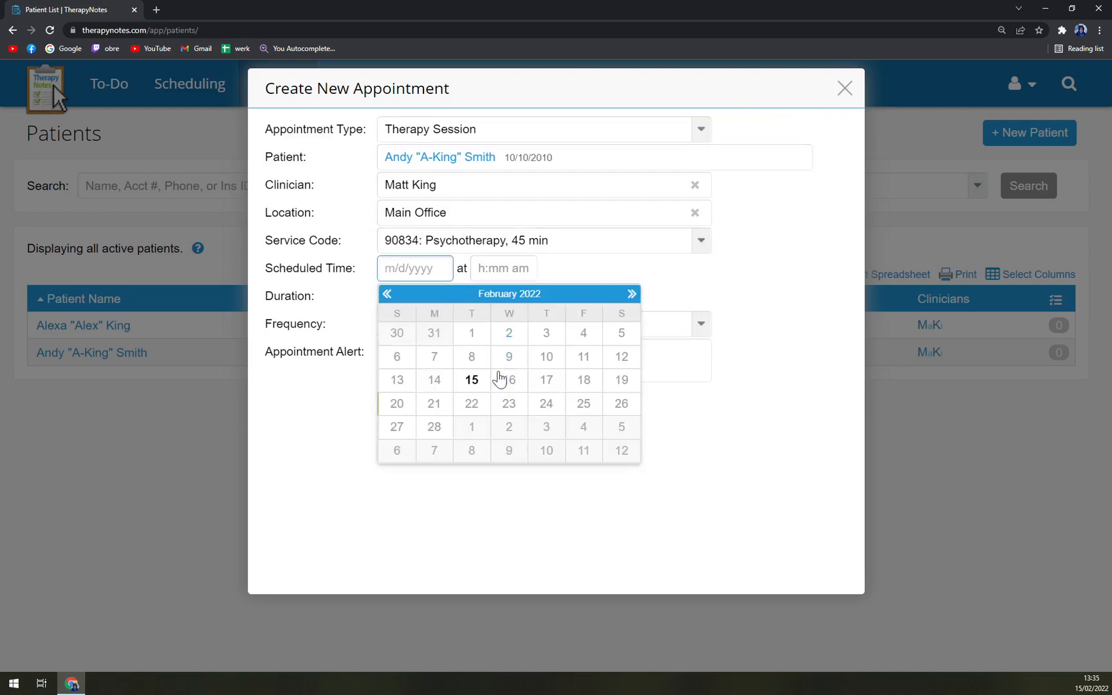
click(508, 380)
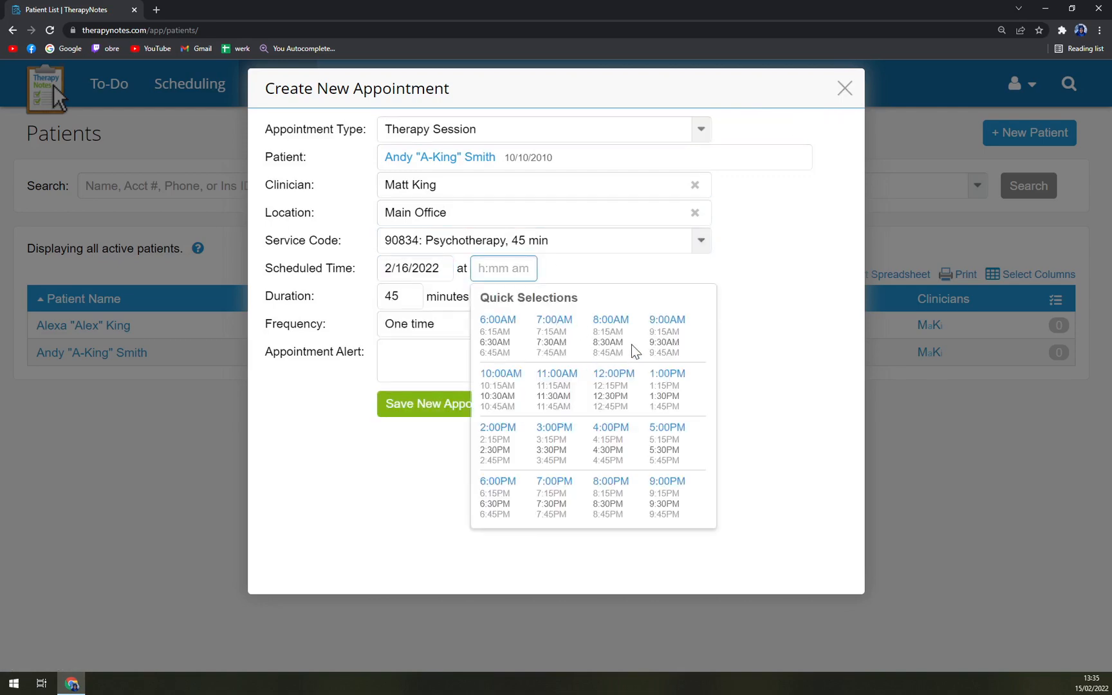
click(667, 320)
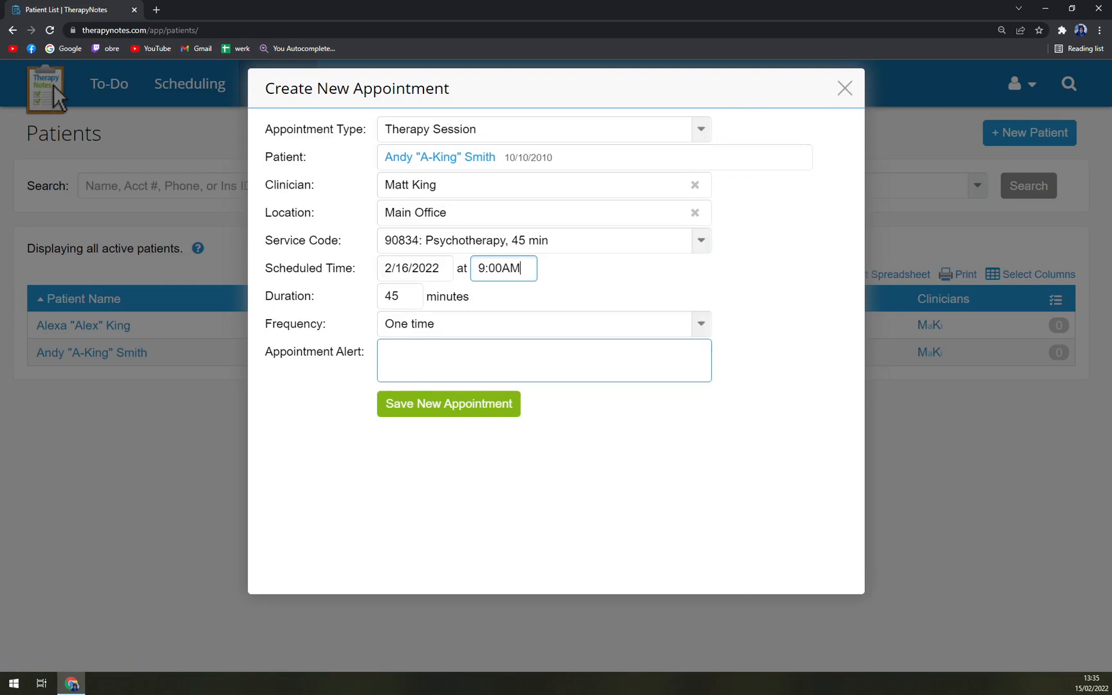
click(449, 404)
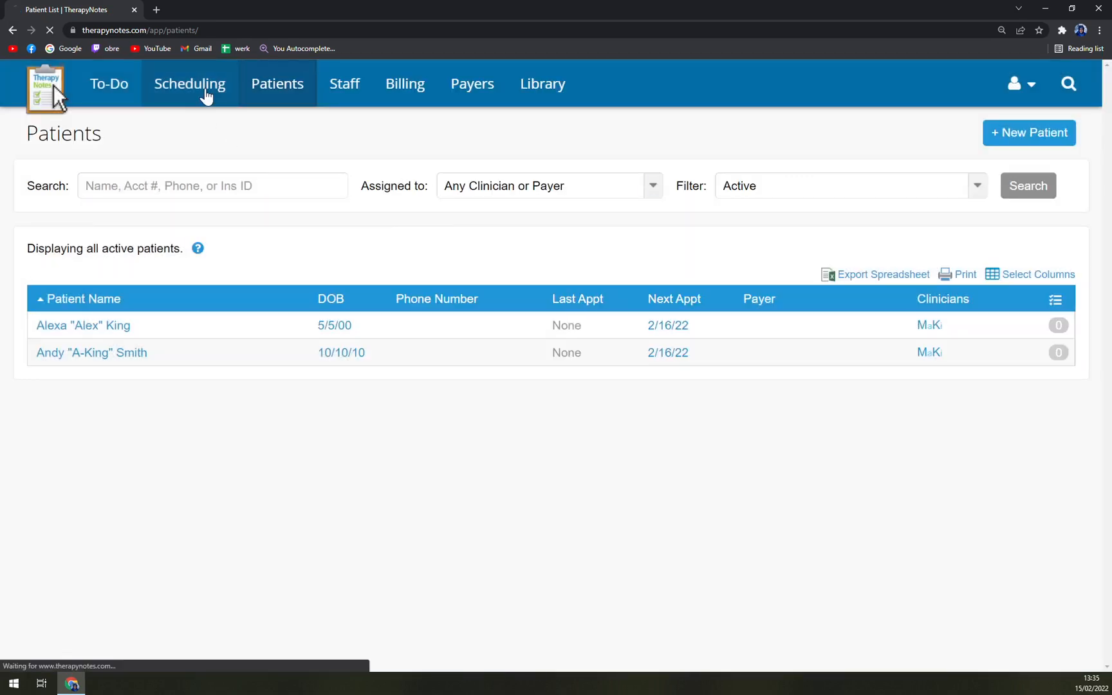
click(189, 84)
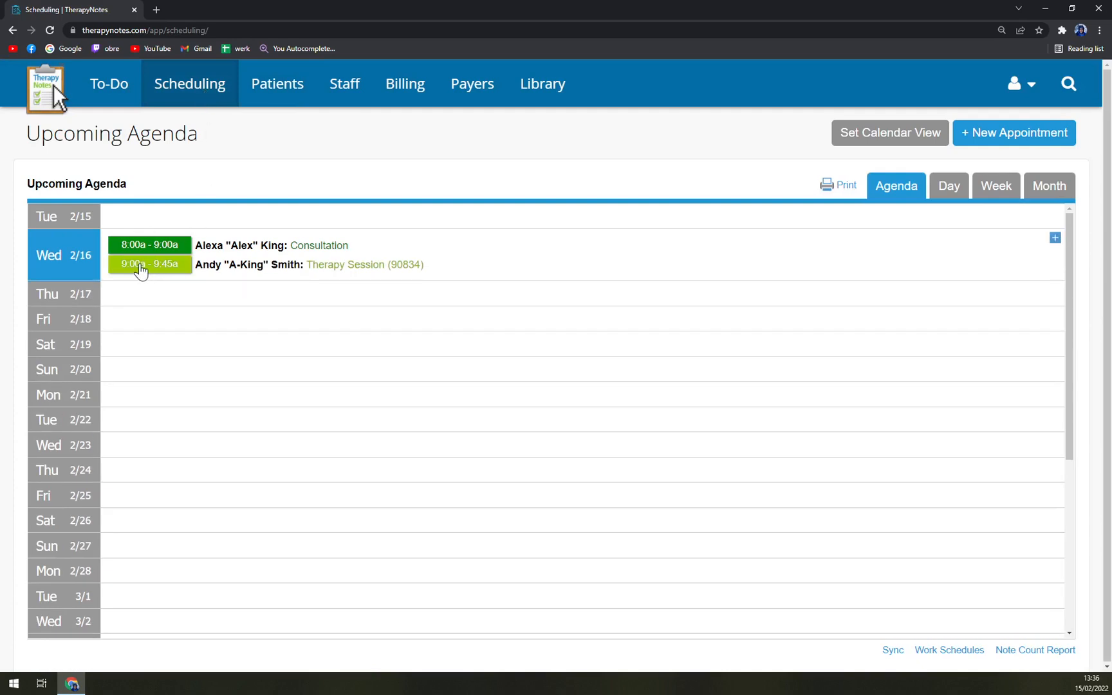
mouse_move(149, 264)
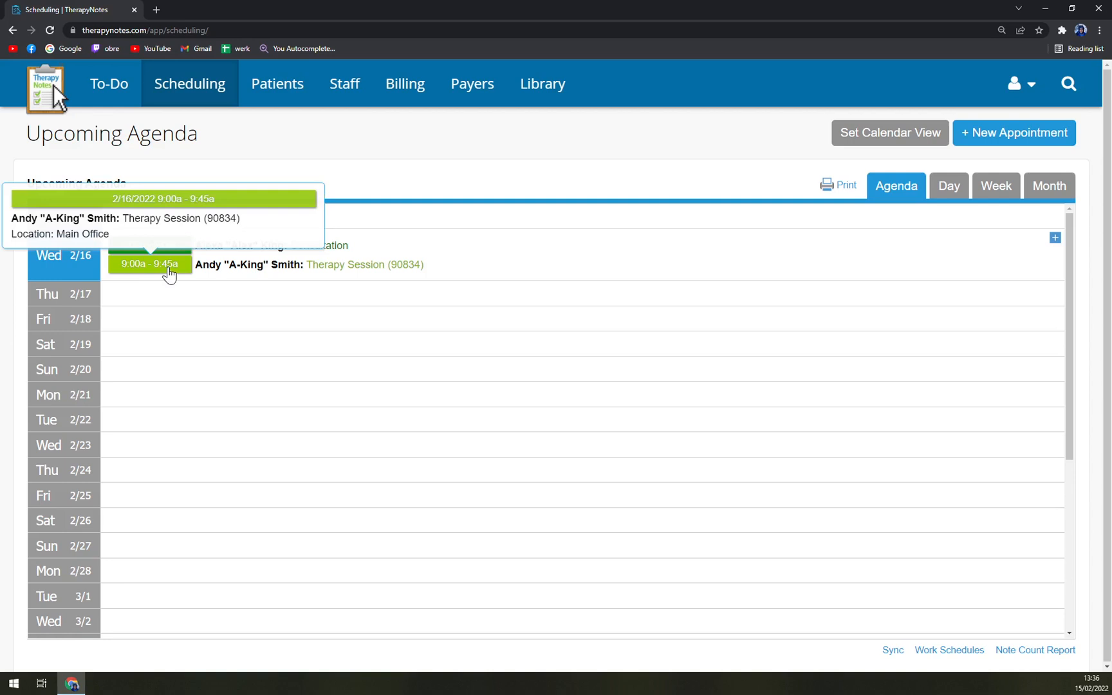
mouse_move(280, 283)
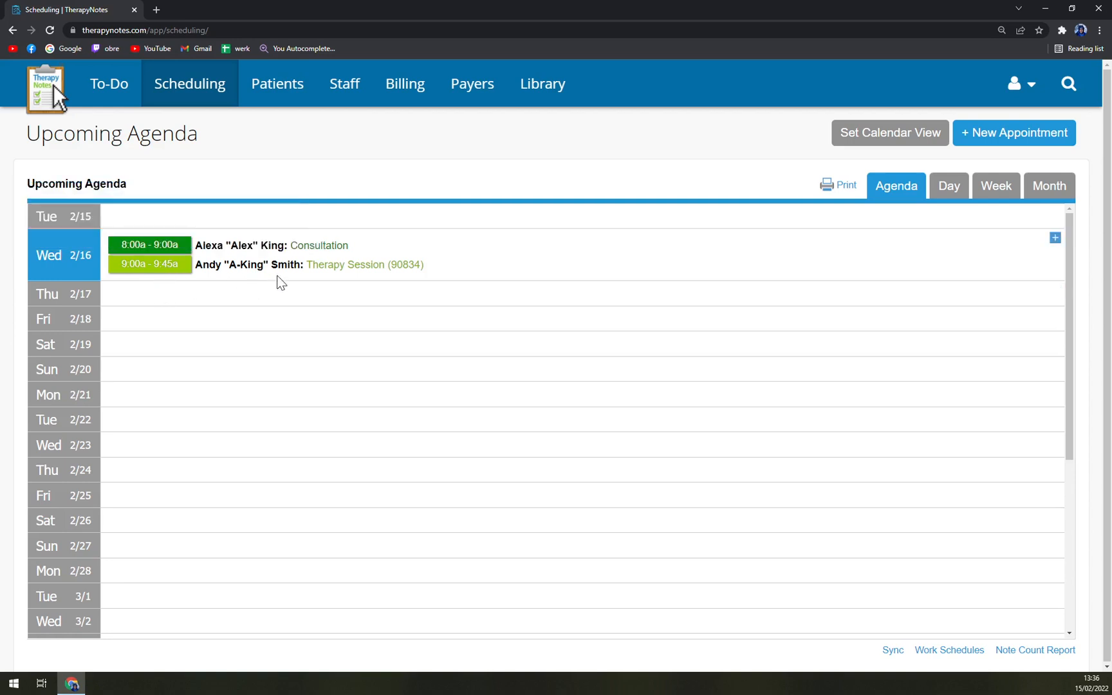
click(404, 83)
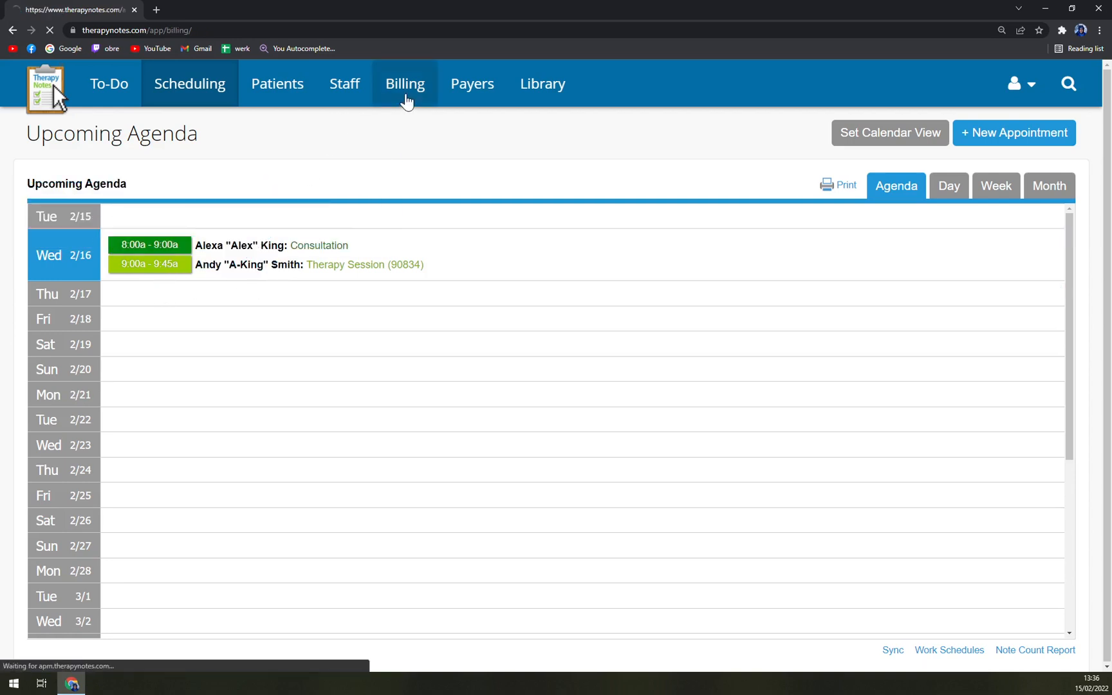
click(405, 83)
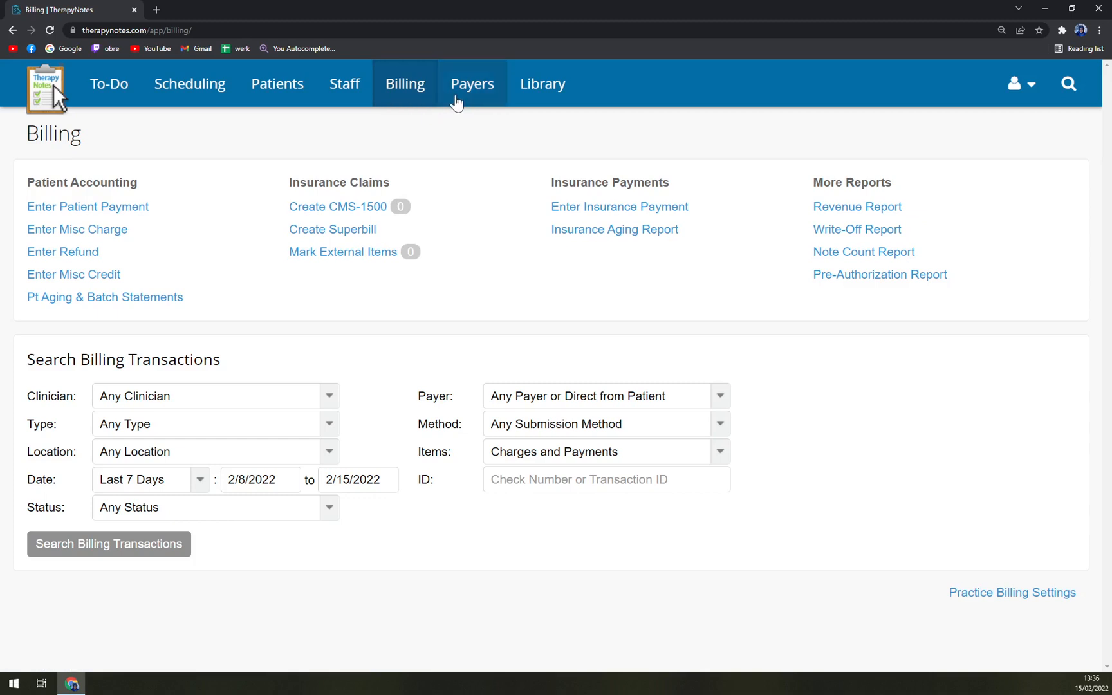
click(472, 83)
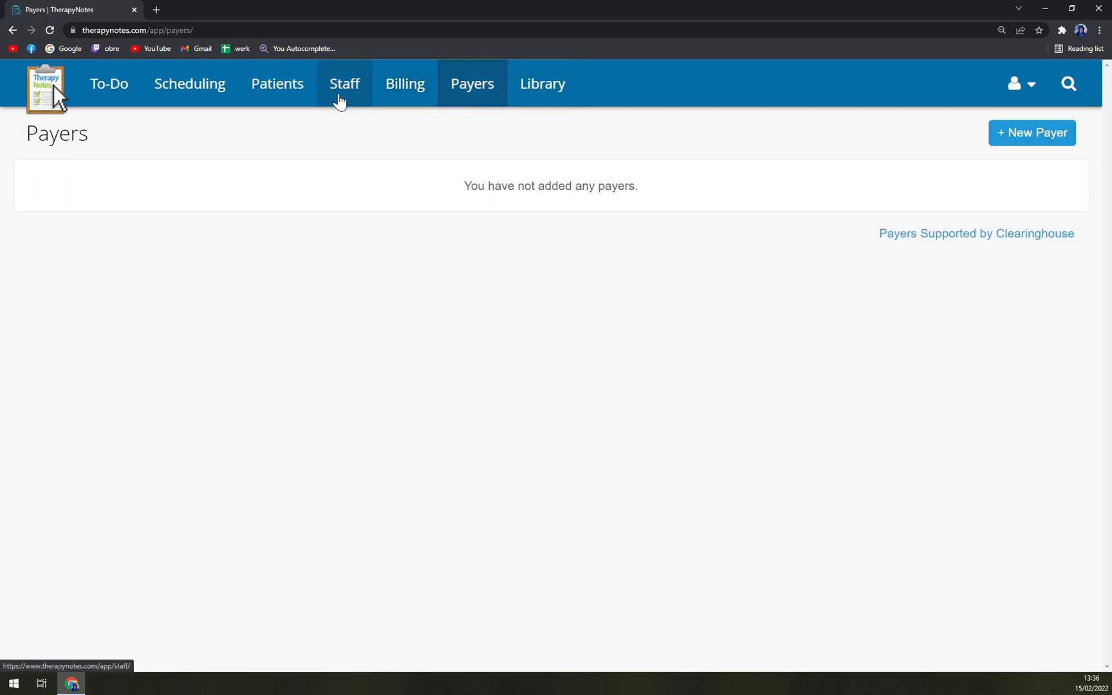
click(345, 83)
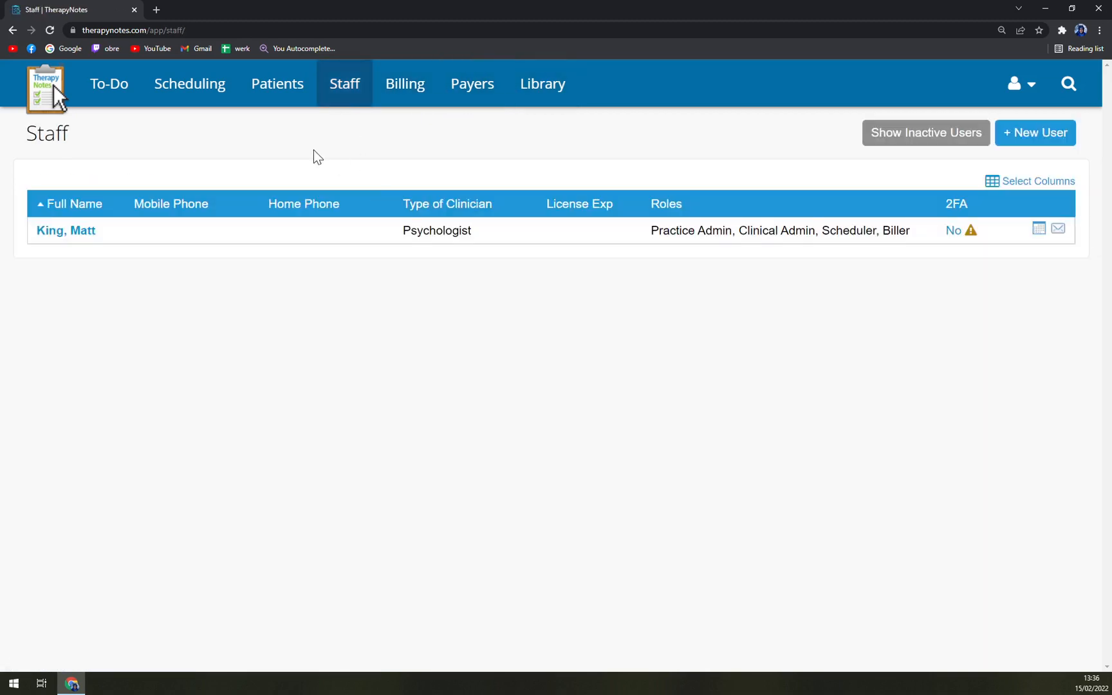
mouse_move(1023, 151)
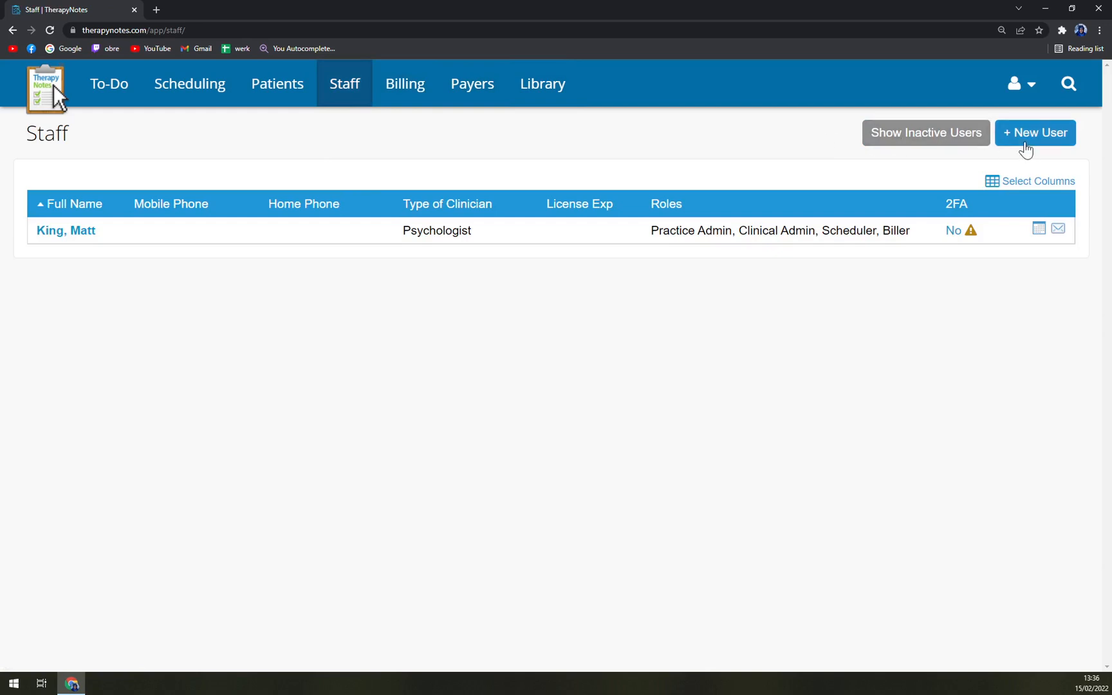
mouse_move(556, 457)
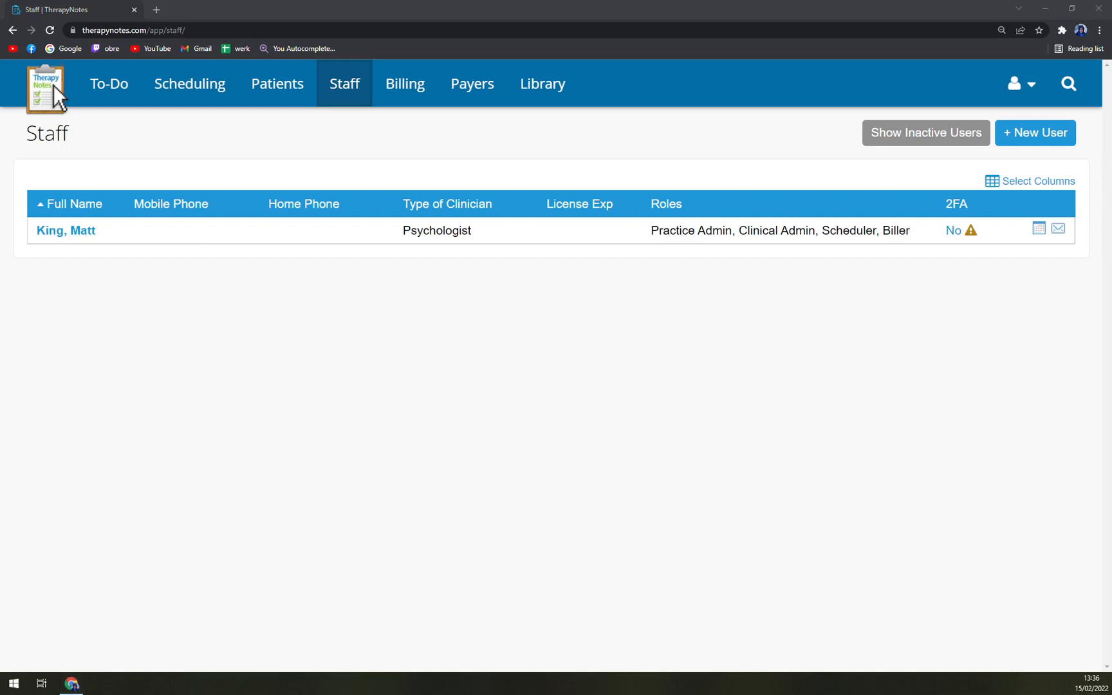
mouse_move(182, 342)
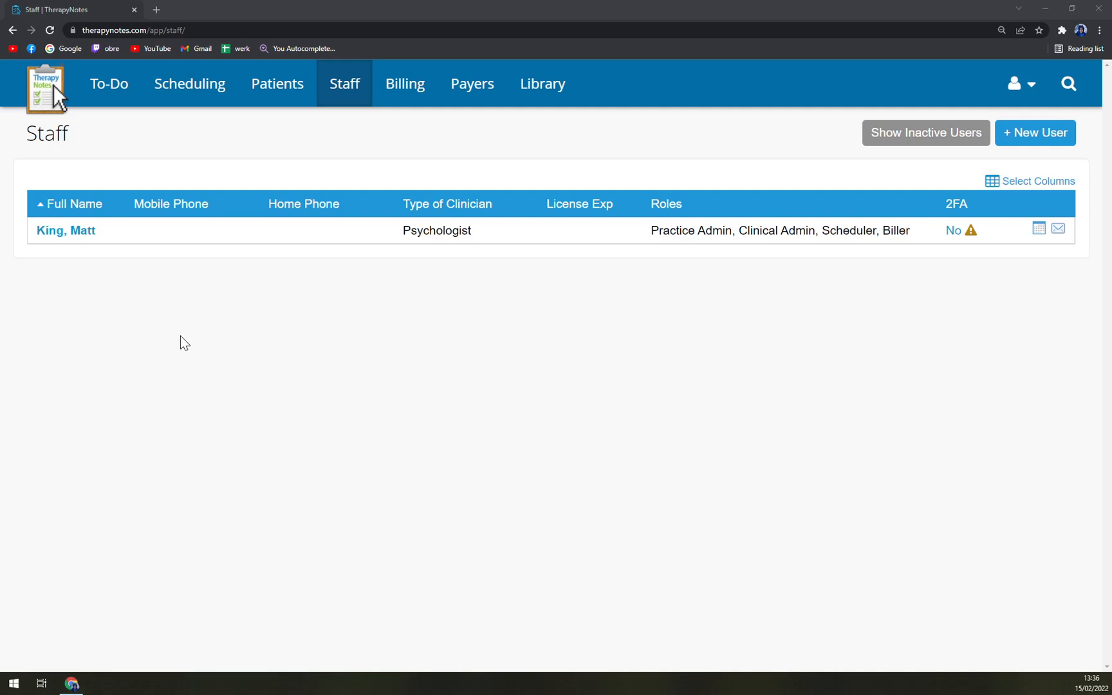
mouse_move(173, 349)
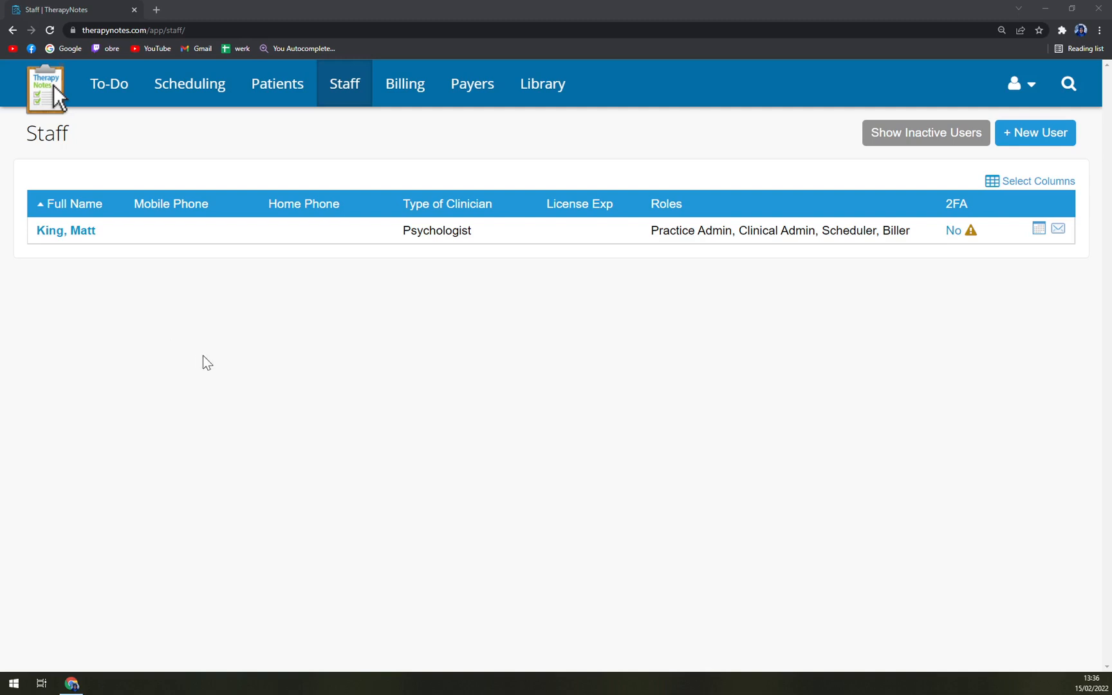
mouse_move(169, 361)
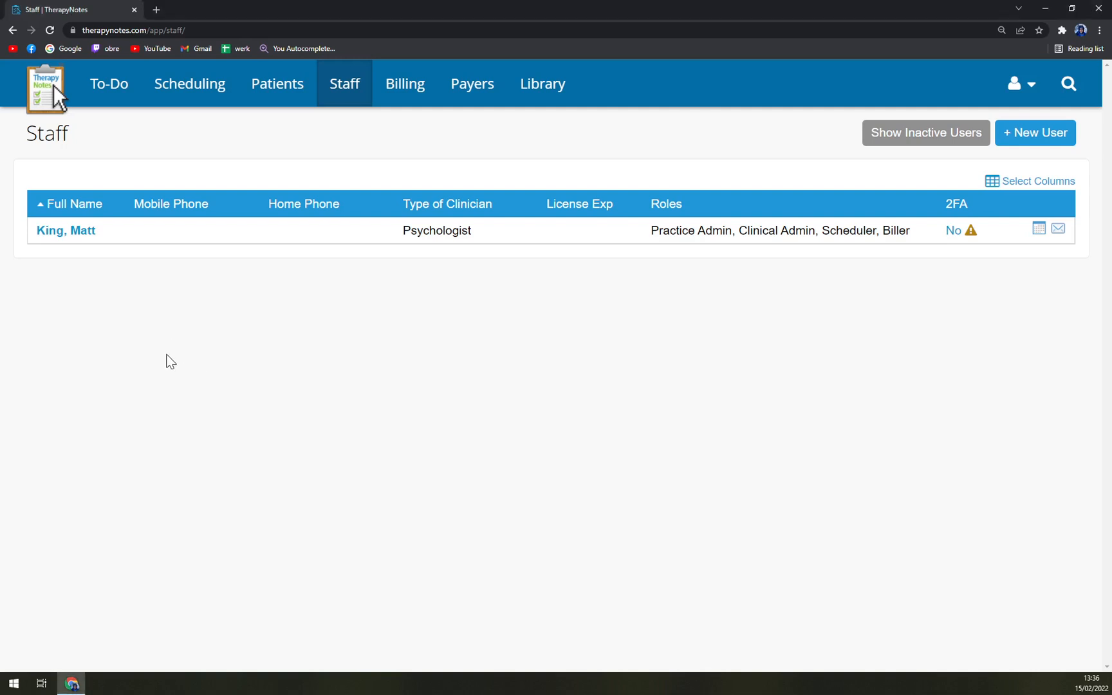
click(189, 84)
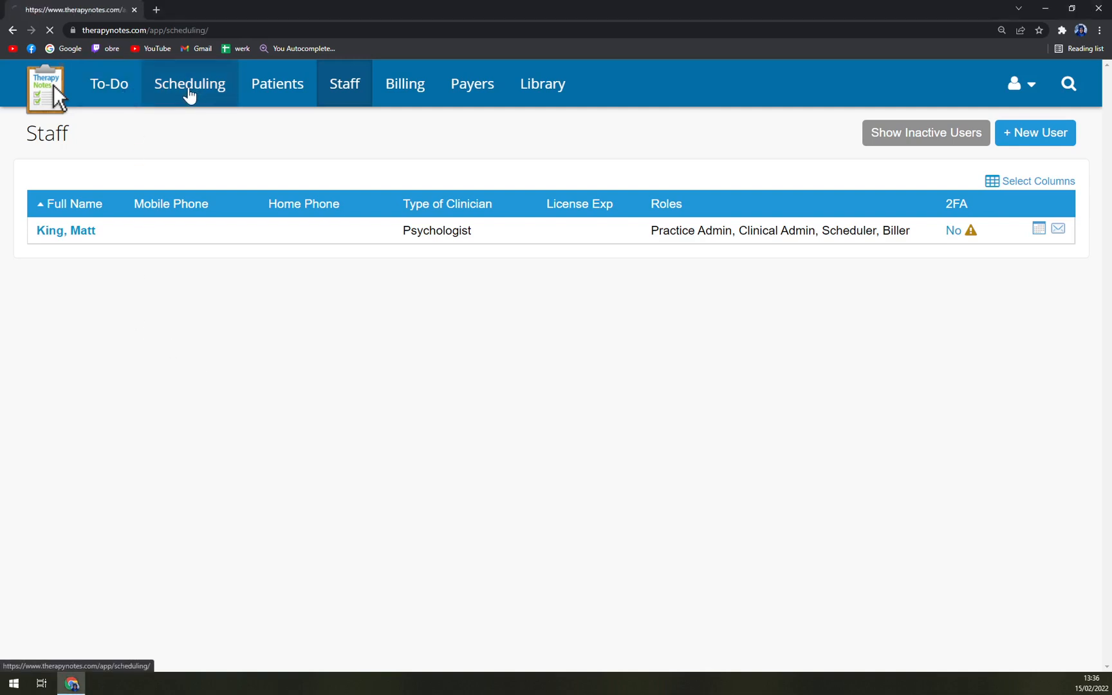
- Check the agenda and the patient list showing both patients' 2/16/22 appointments
click(190, 84)
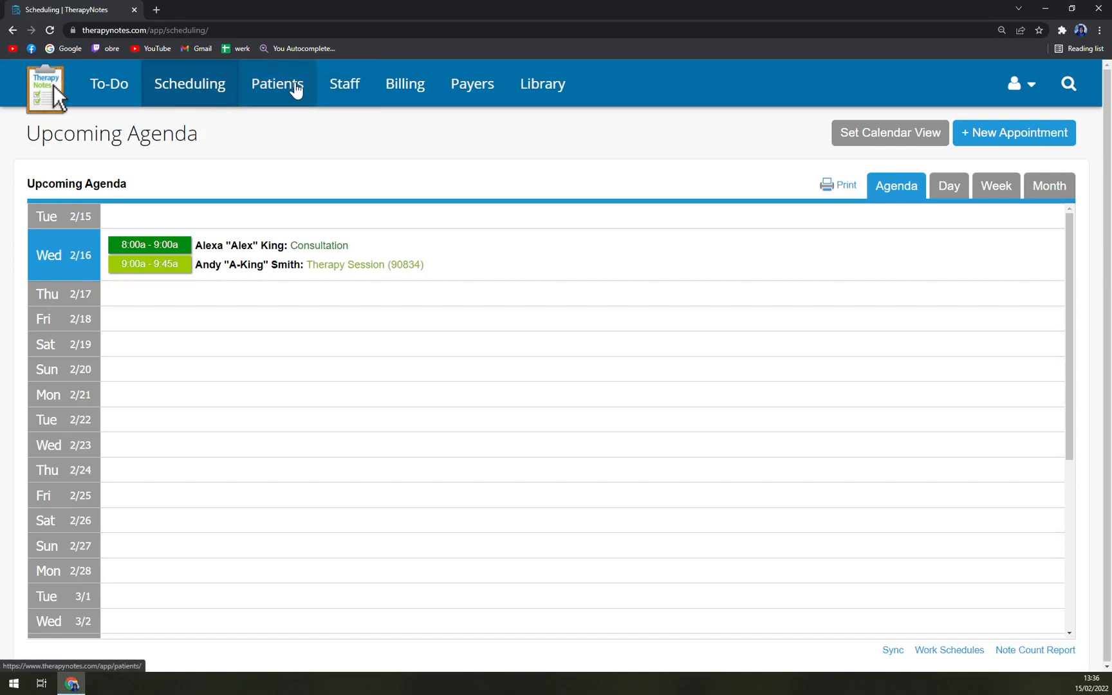
click(277, 84)
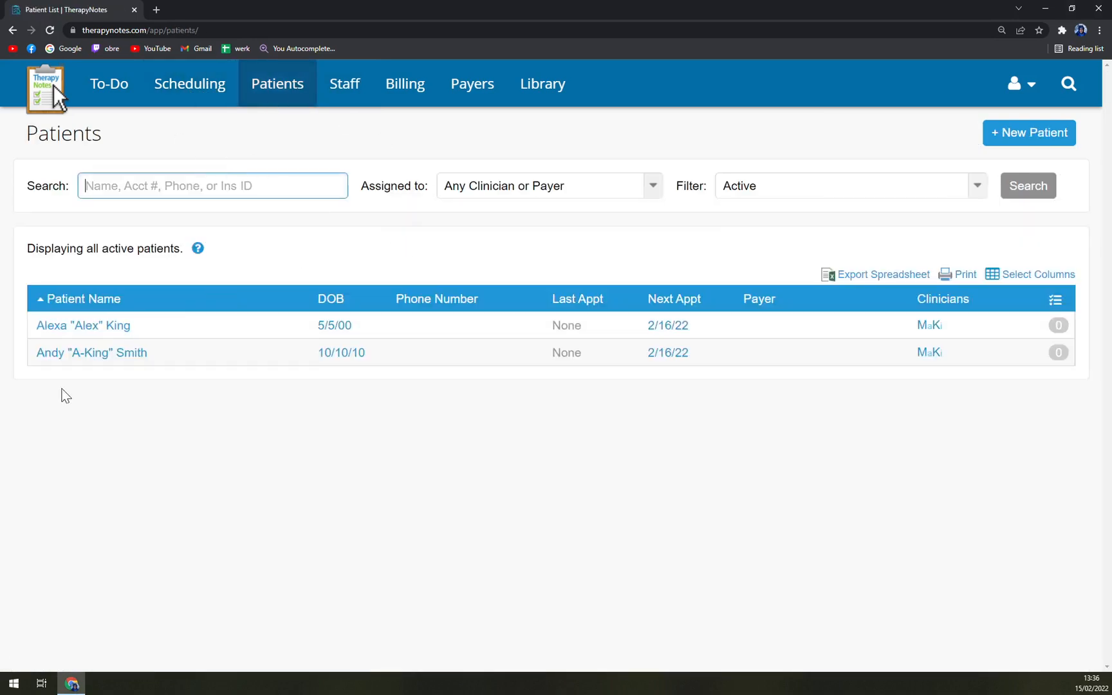
mouse_move(98, 419)
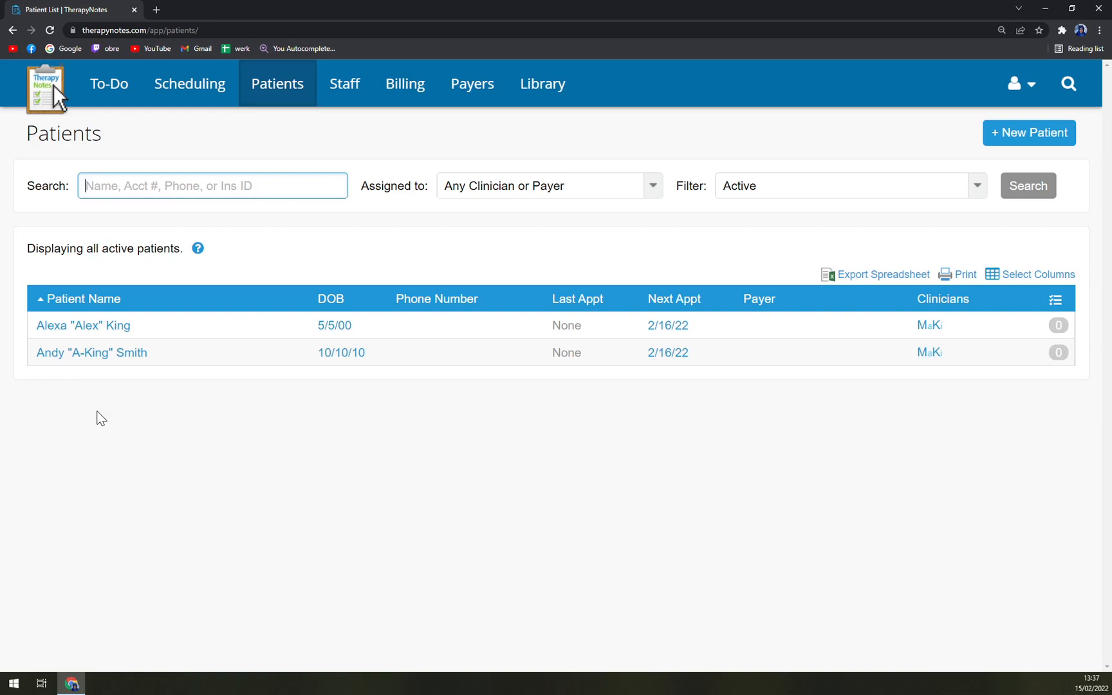
mouse_move(136, 417)
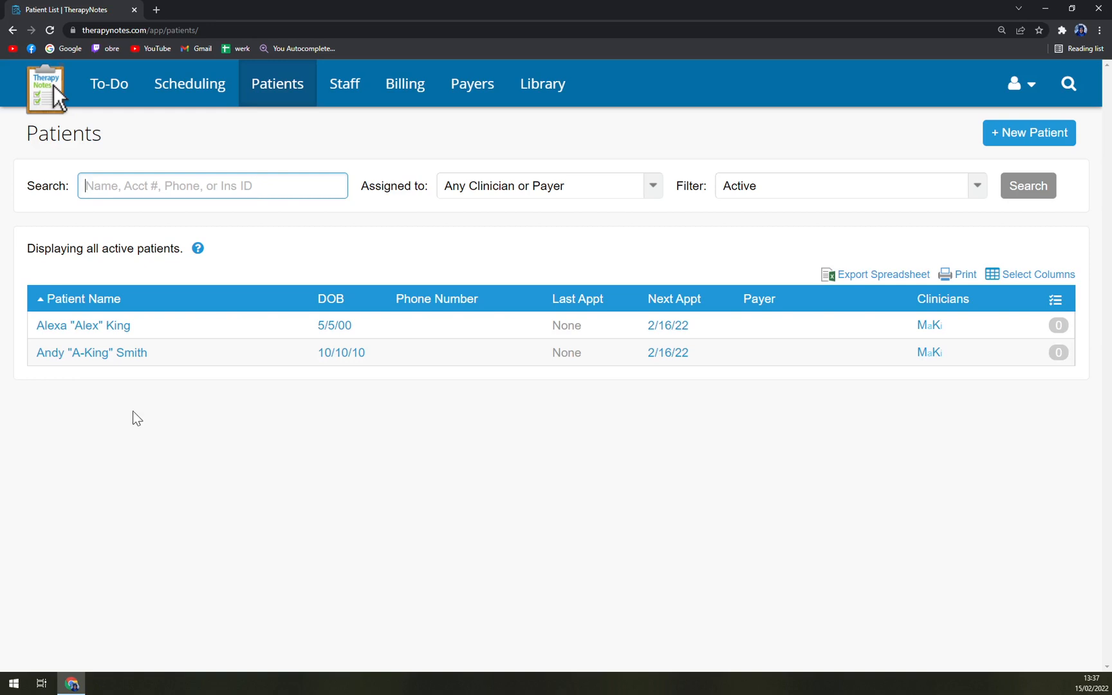
mouse_move(99, 99)
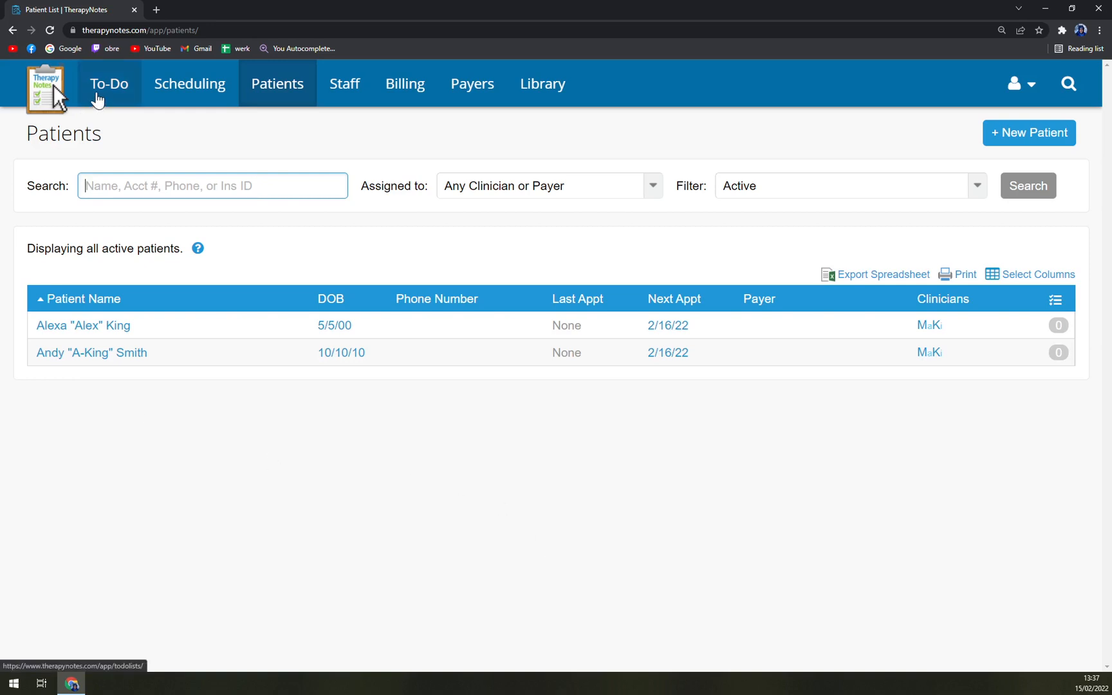
click(109, 84)
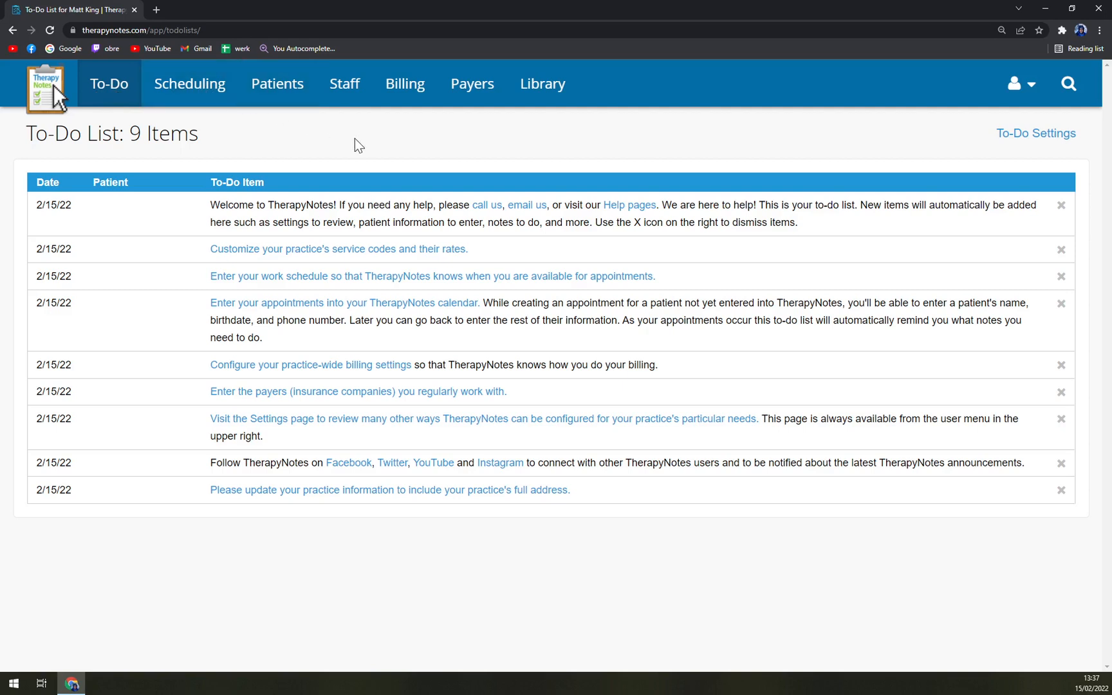
mouse_move(323, 149)
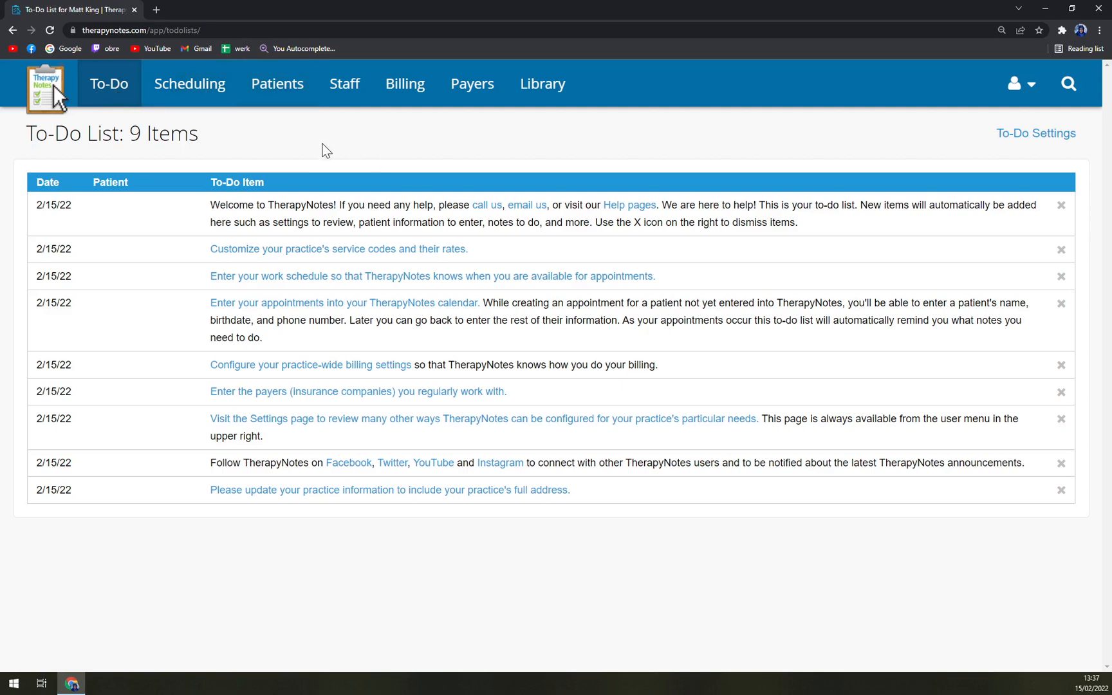
mouse_move(330, 162)
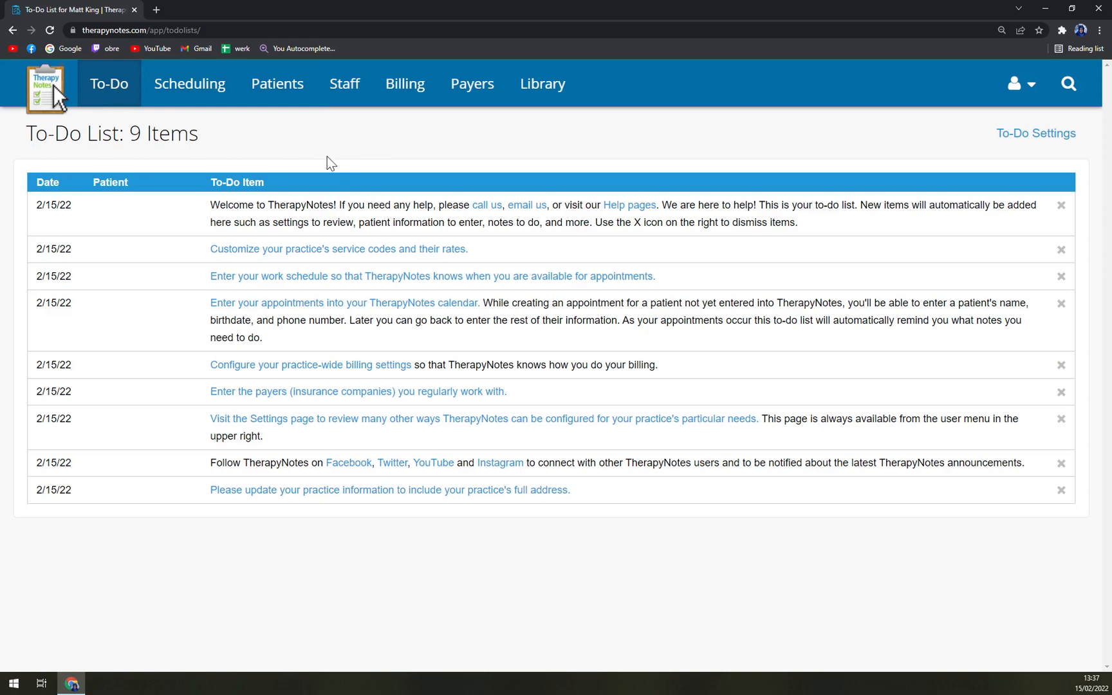
mouse_move(321, 179)
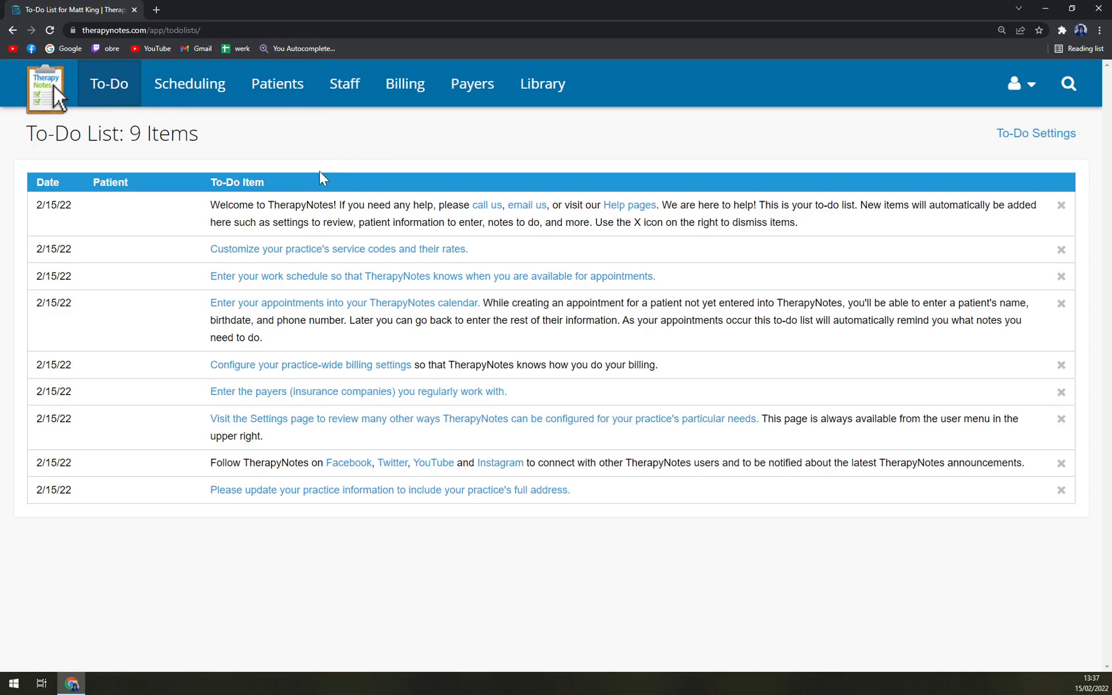
mouse_move(300, 162)
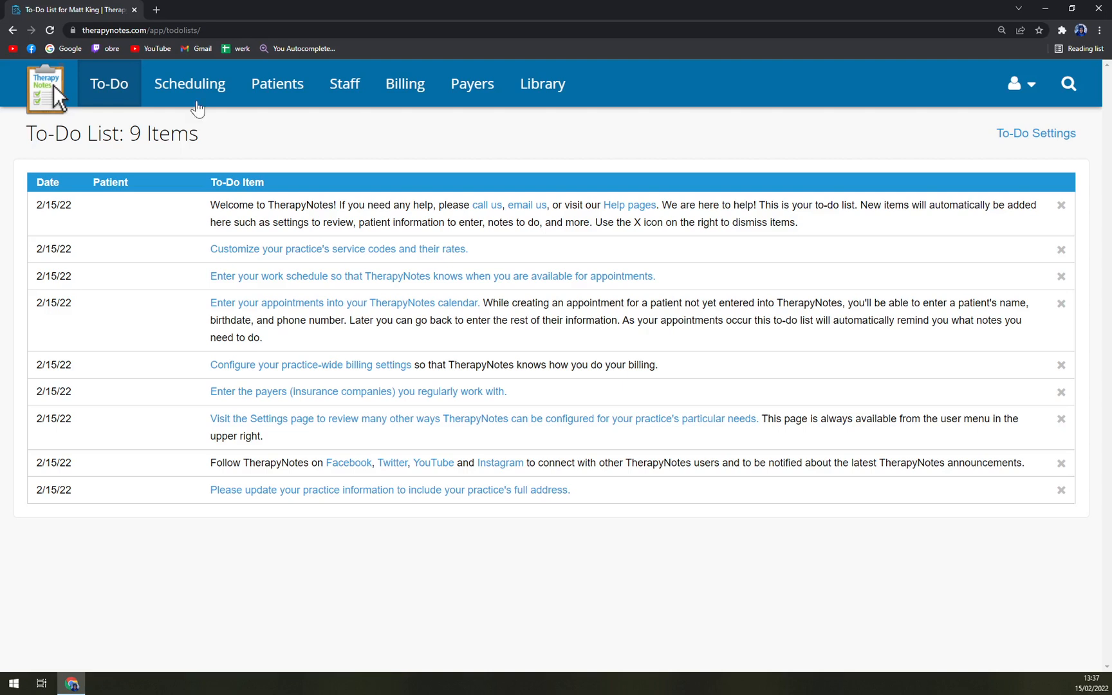
mouse_move(299, 149)
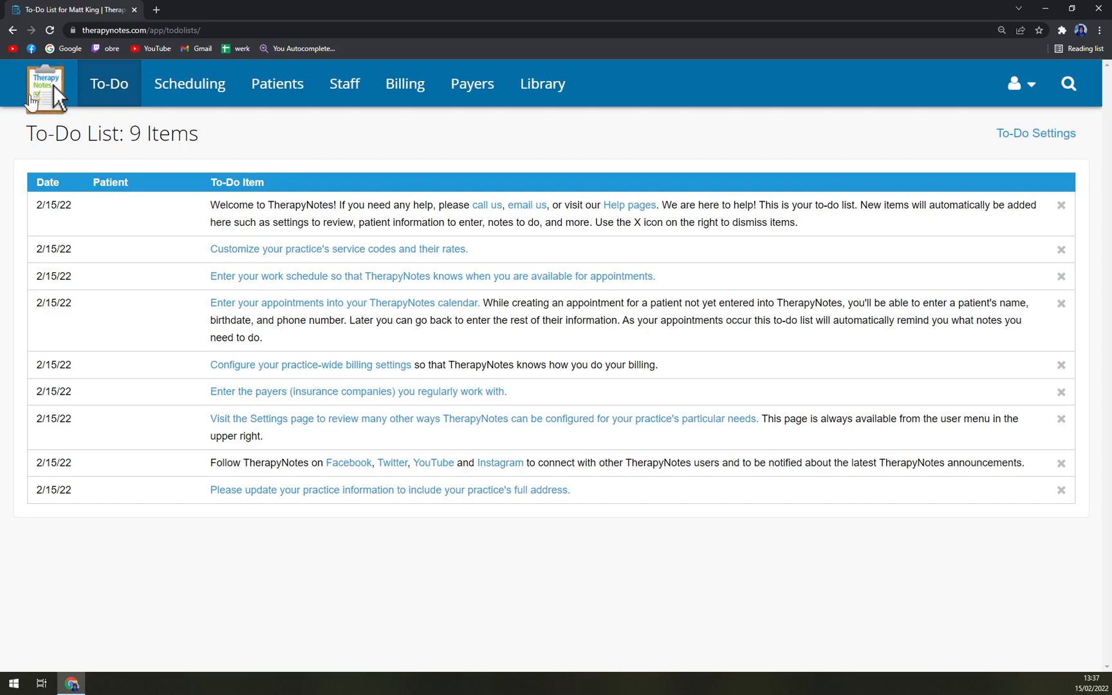
- Go to the Scheduling page, with its Agenda, Day, Week and Month views
click(189, 84)
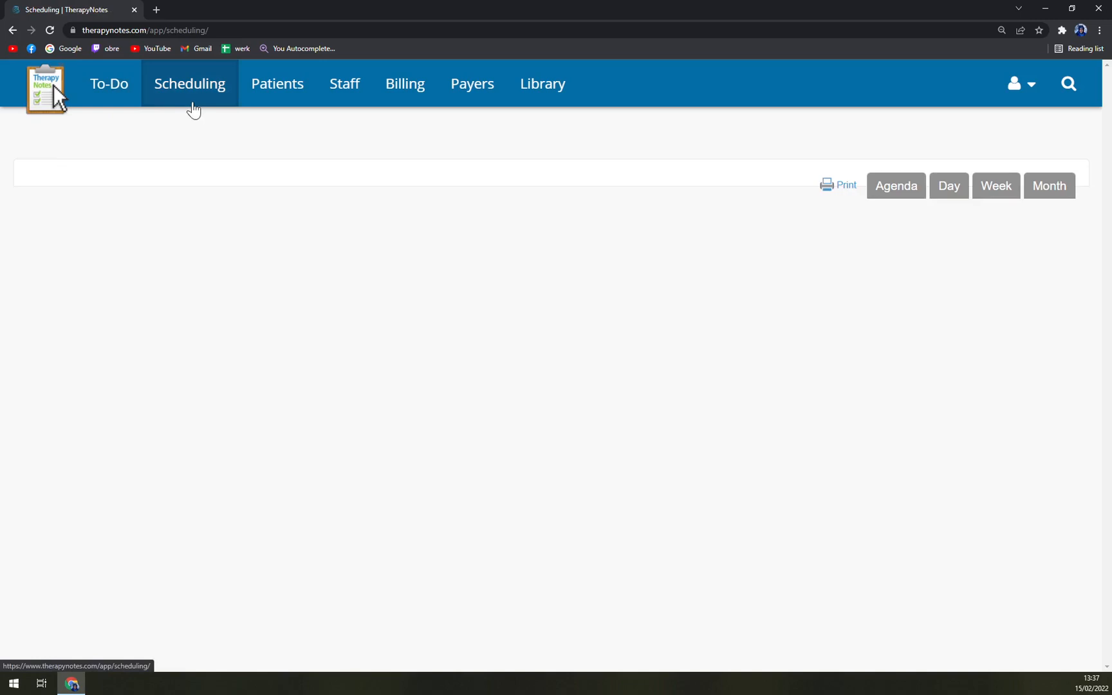
click(189, 83)
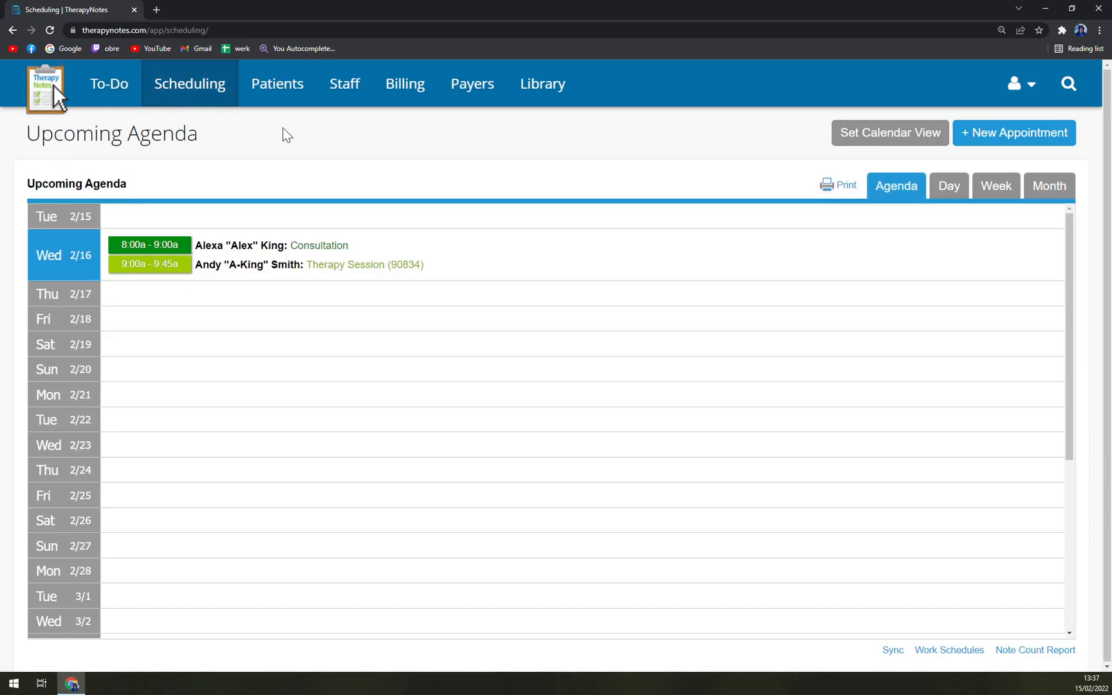
mouse_move(272, 180)
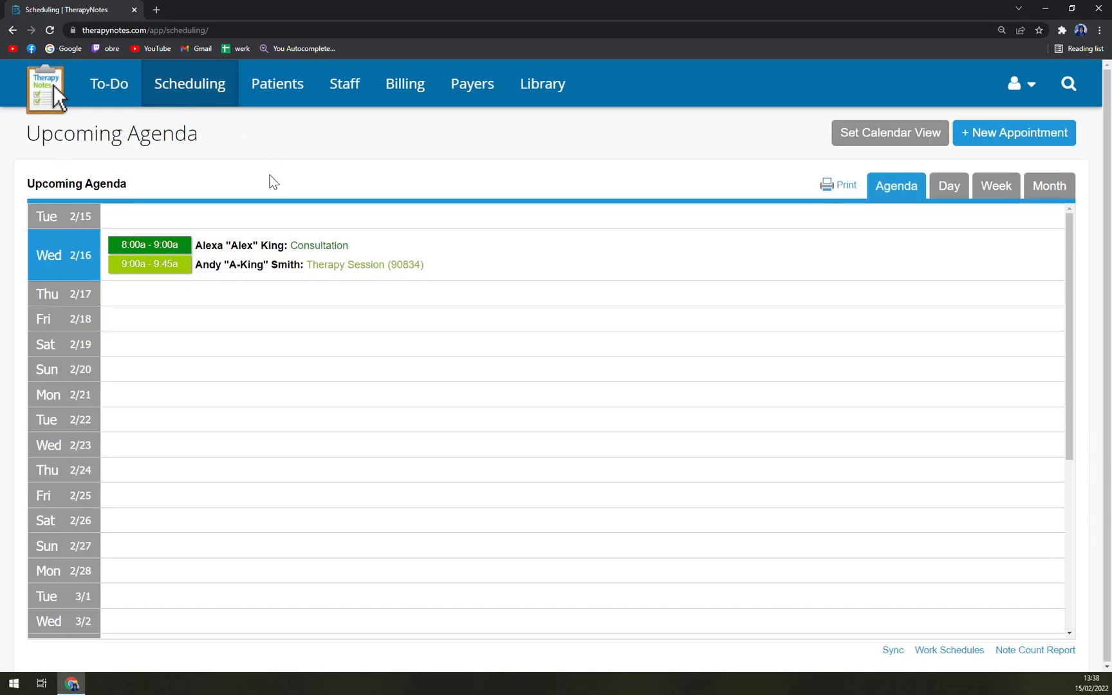
mouse_move(260, 187)
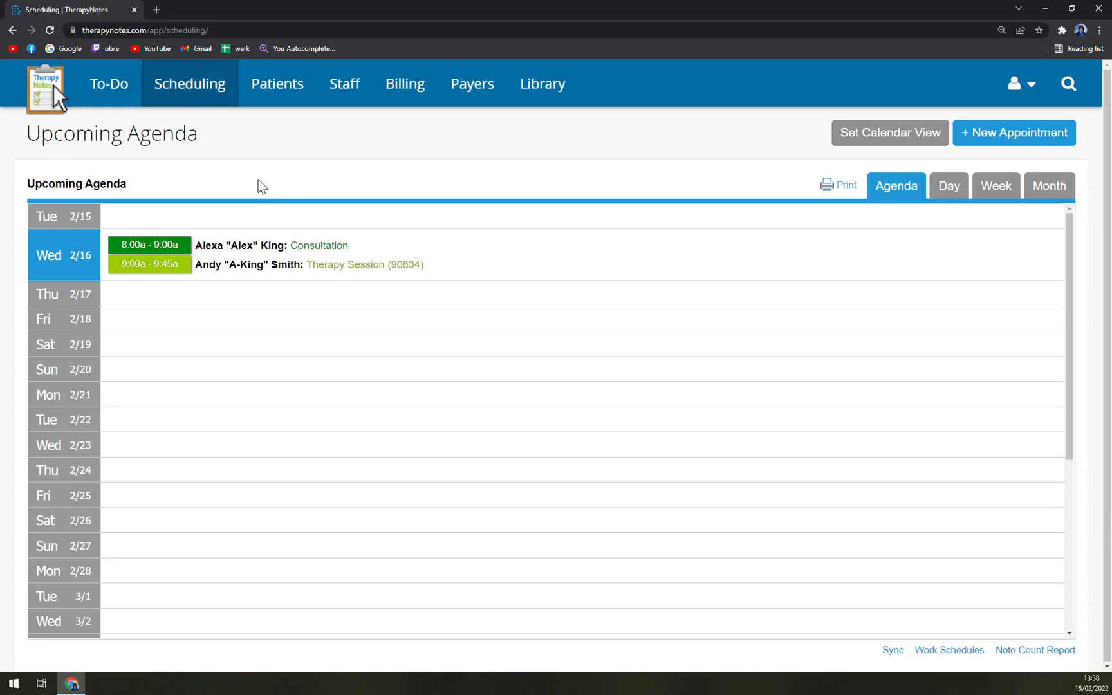